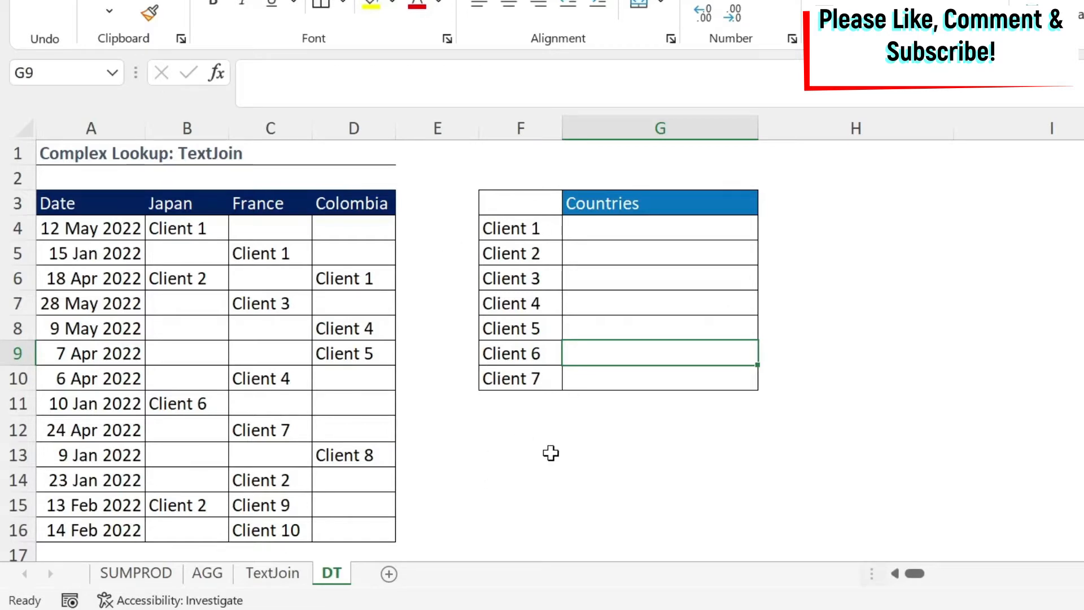
pyautogui.moveTo(146, 220)
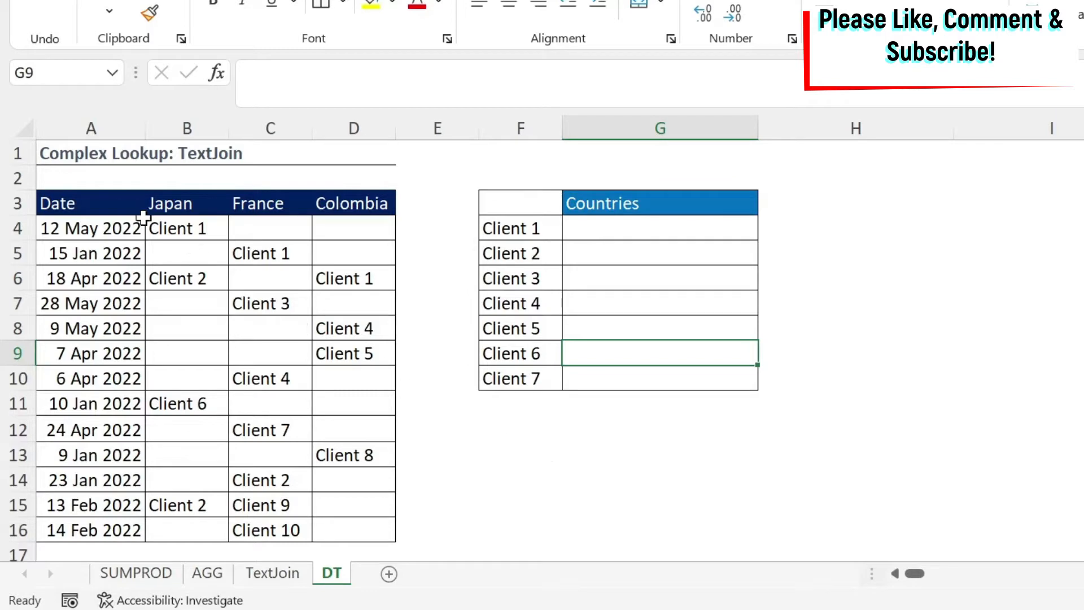
pyautogui.moveTo(83, 211)
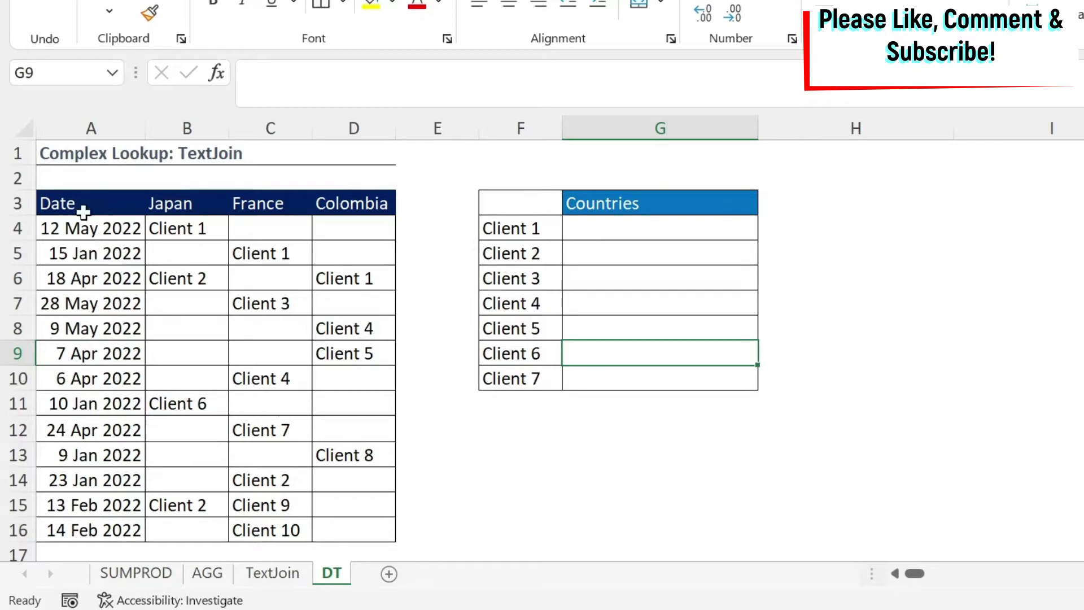
# Point out the Date column and Client 1's entries in the Japan and Colombia columns.
pyautogui.click(90, 202)
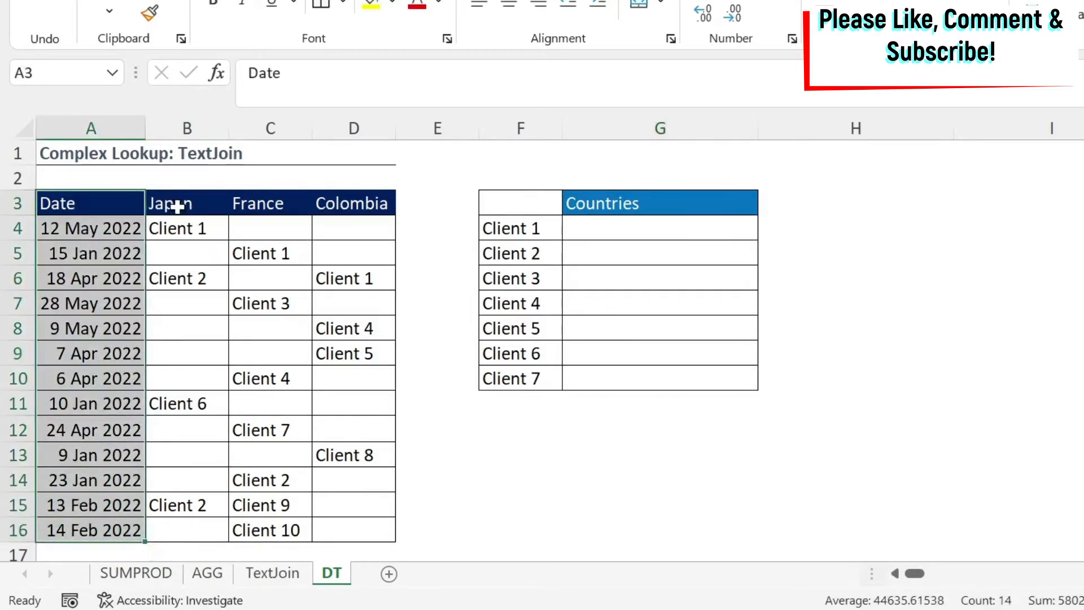
pyautogui.click(344, 277)
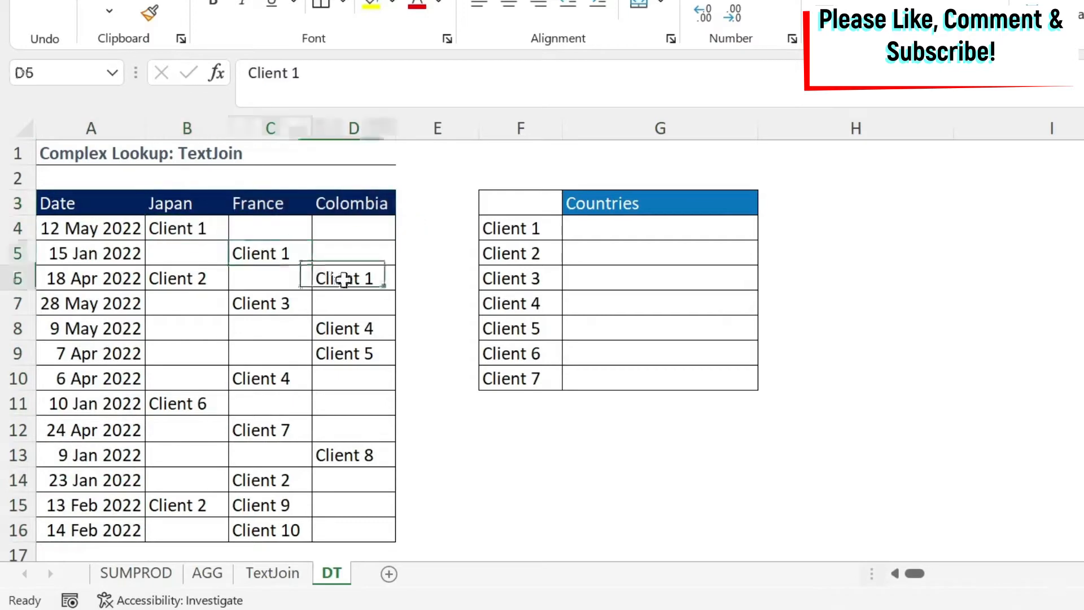
pyautogui.click(186, 228)
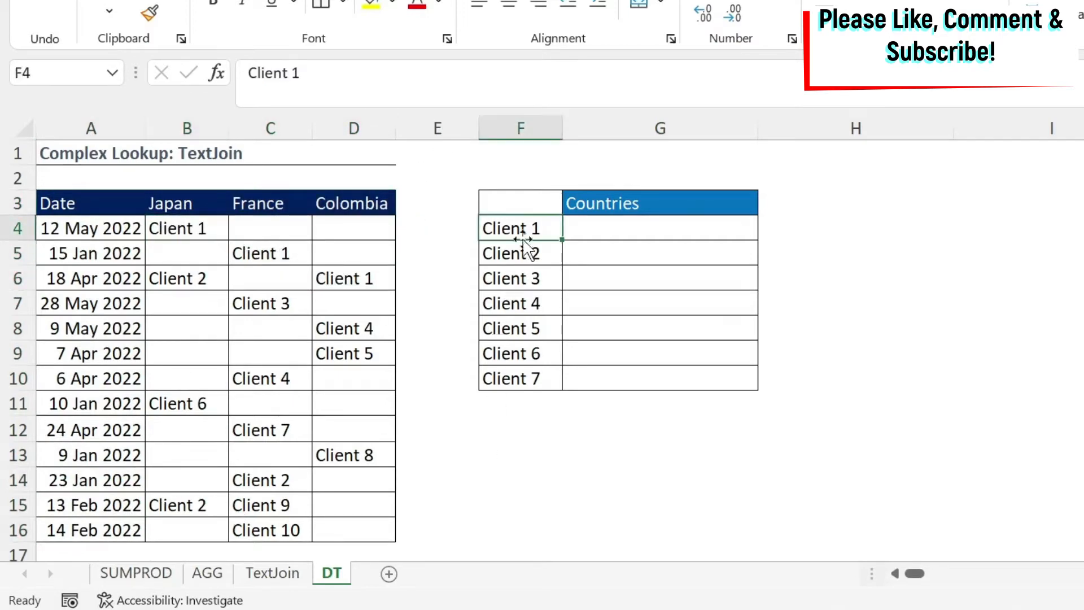
pyautogui.moveTo(660, 221)
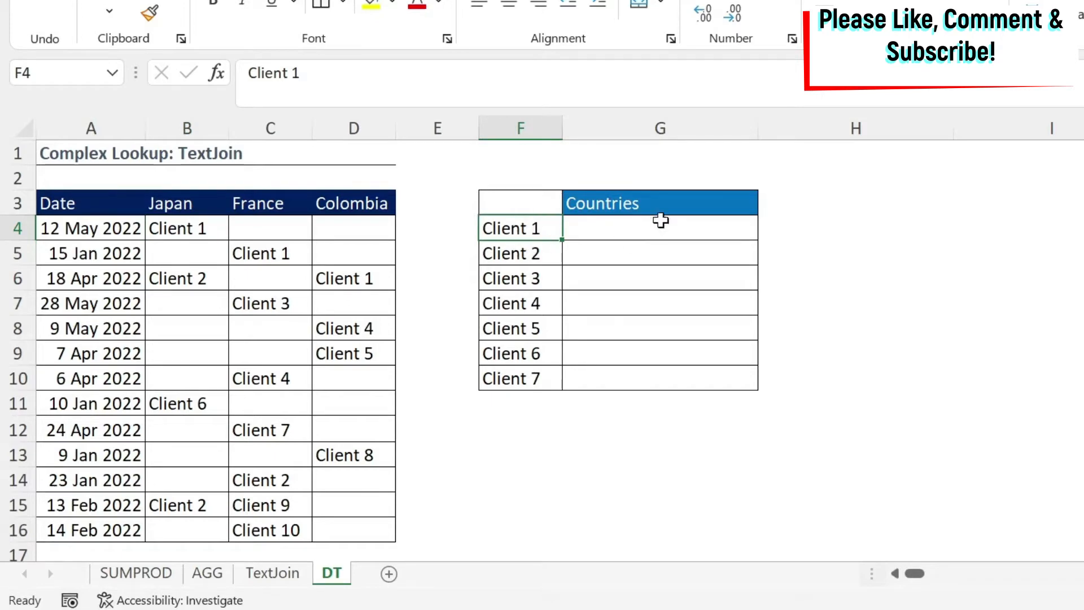
pyautogui.moveTo(485, 504)
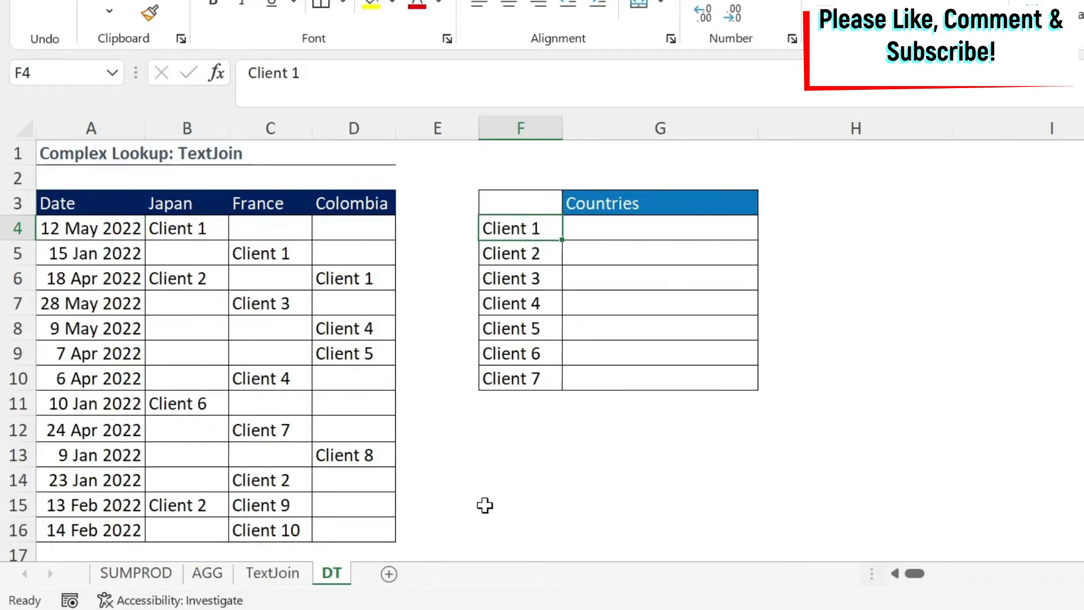
# Enter =TEXTJOIN(";",FALSE,B4,C4,D4) in E4, returning "Client 1;;".
pyautogui.click(435, 228)
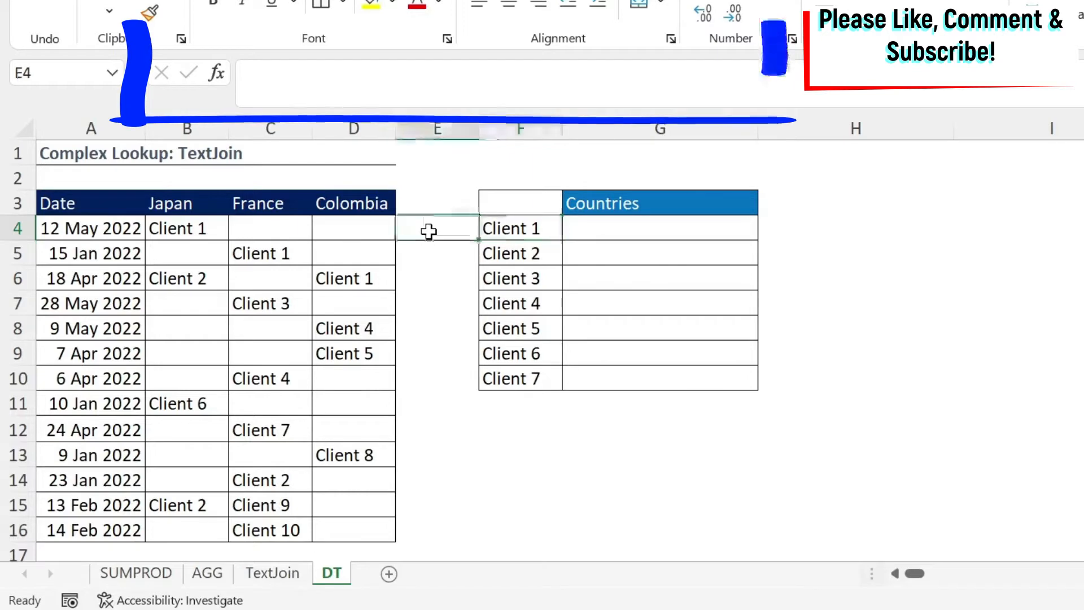
pyautogui.write('=te')
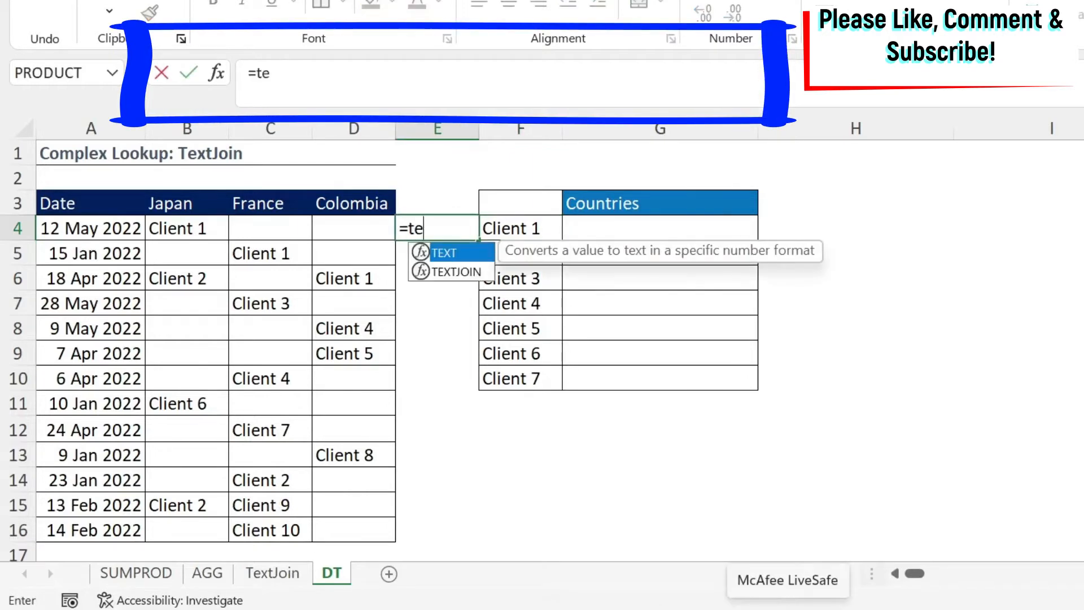
pyautogui.write('xtjoin(')
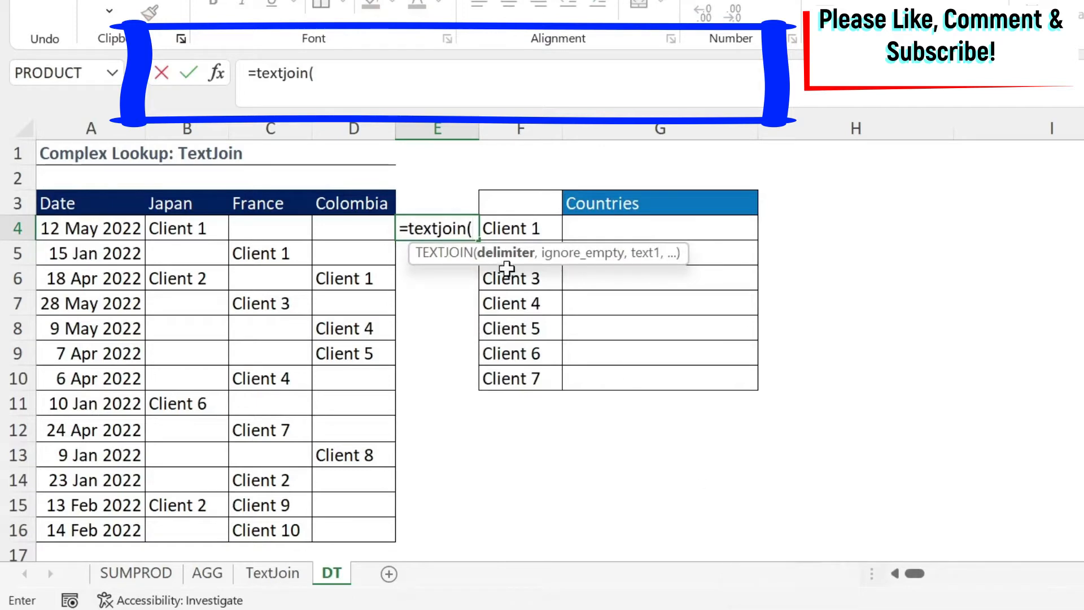
pyautogui.write('"')
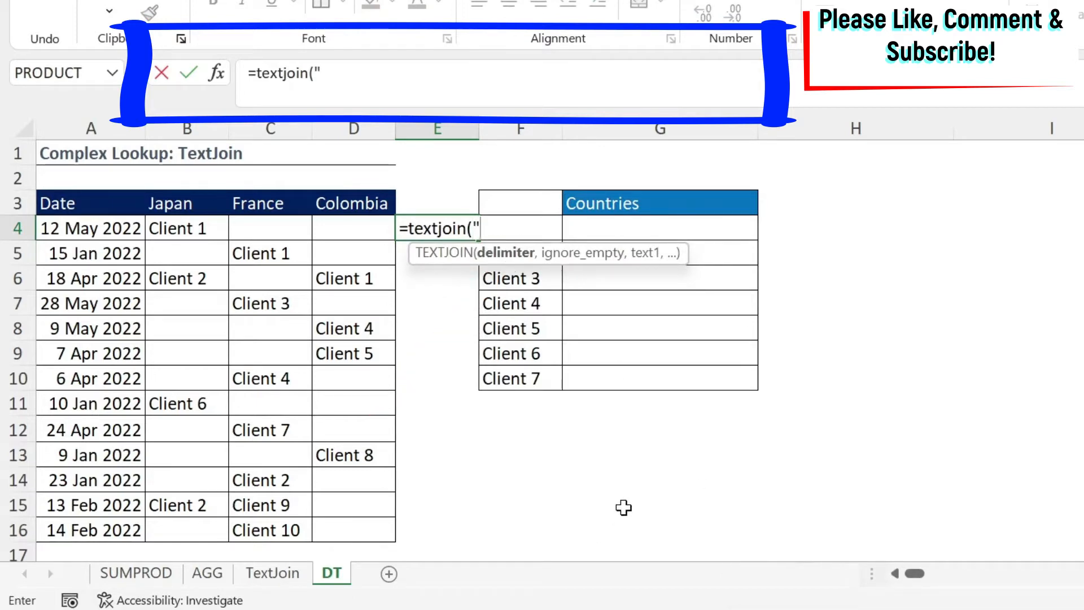
pyautogui.write(';')
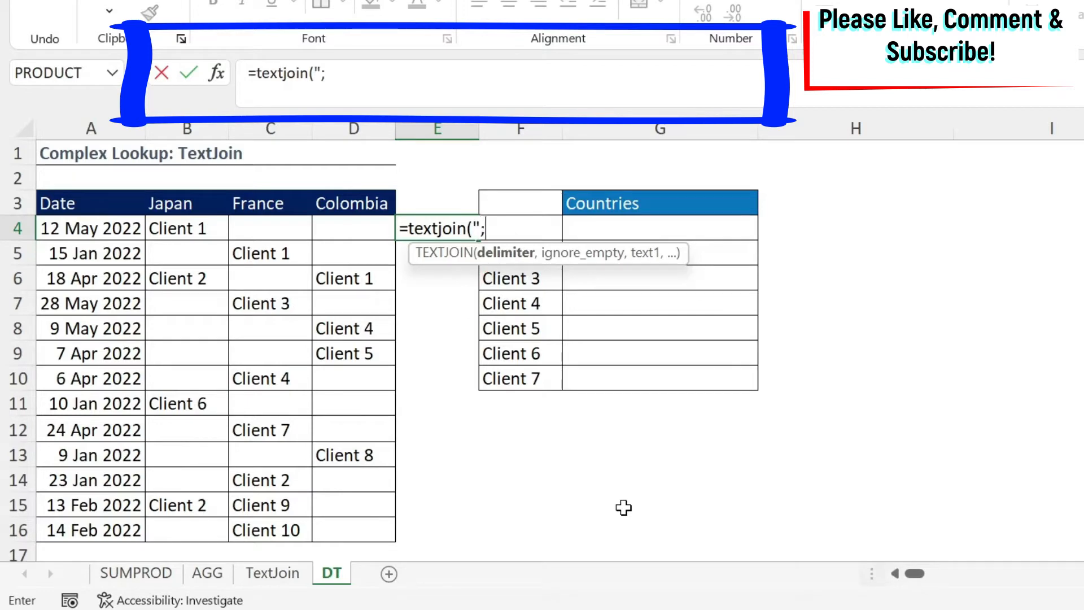
pyautogui.write('"')
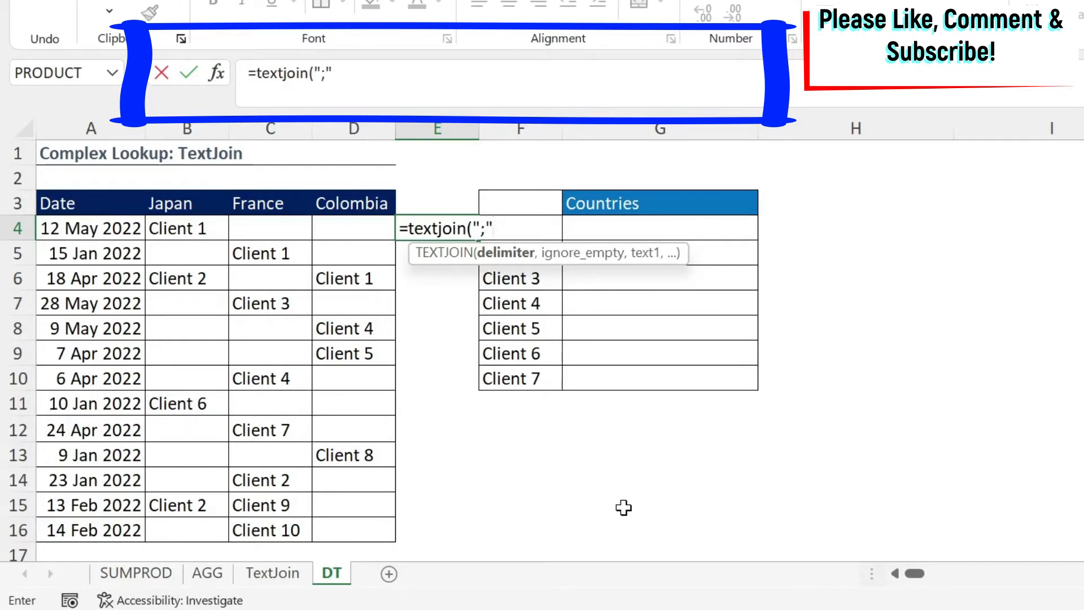
pyautogui.write(',FALSE')
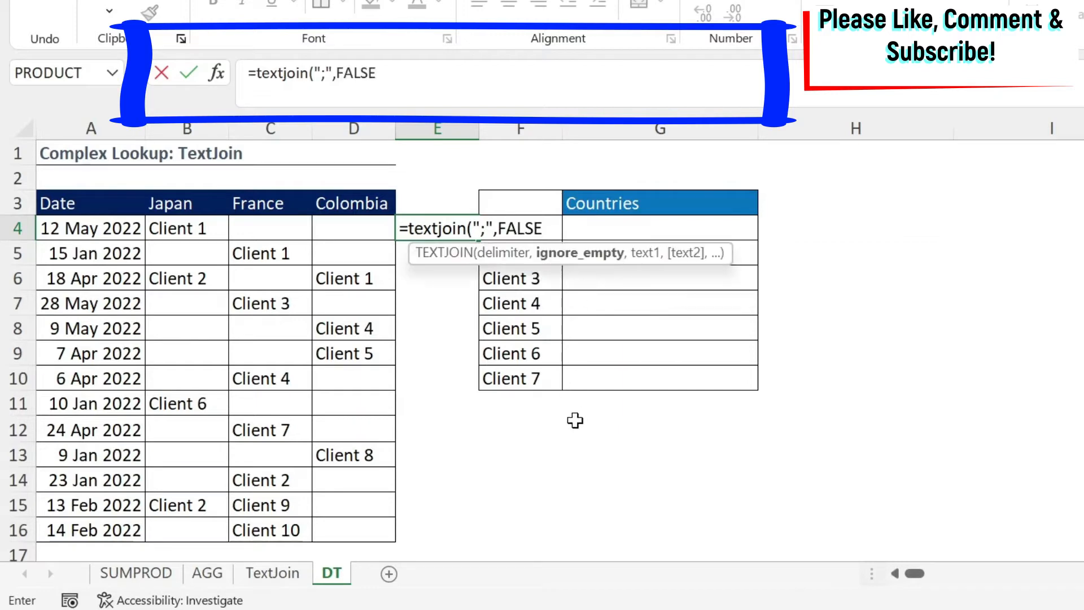
pyautogui.write(',')
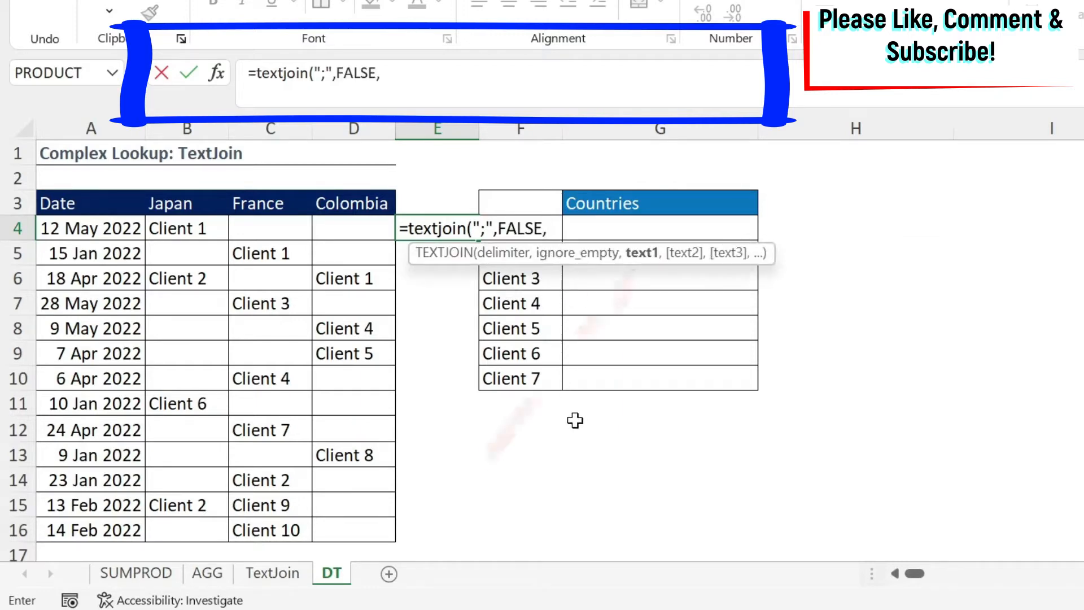
pyautogui.click(186, 228)
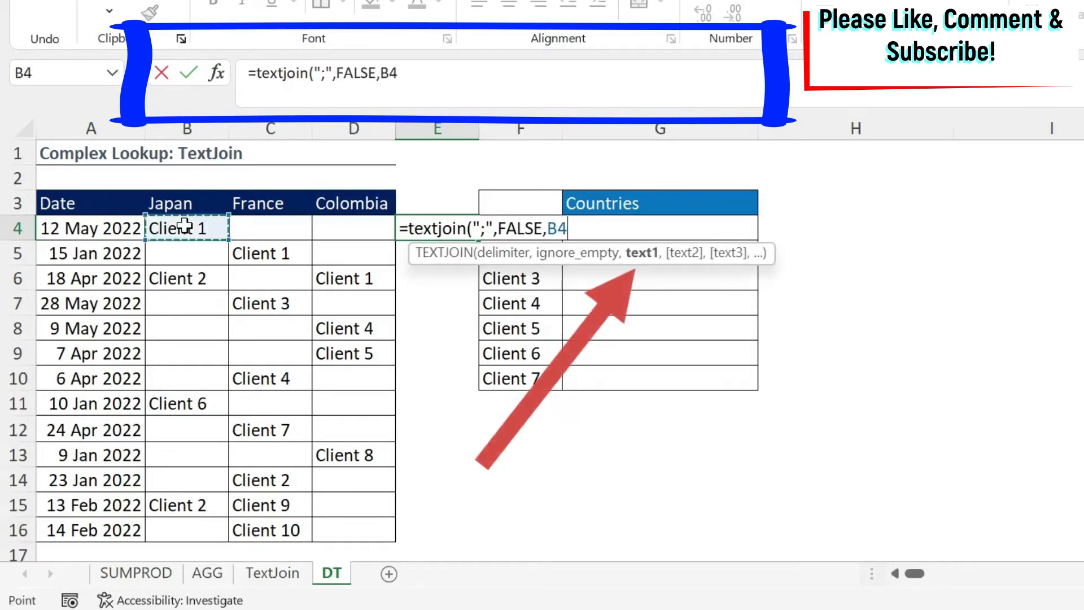
pyautogui.click(269, 228)
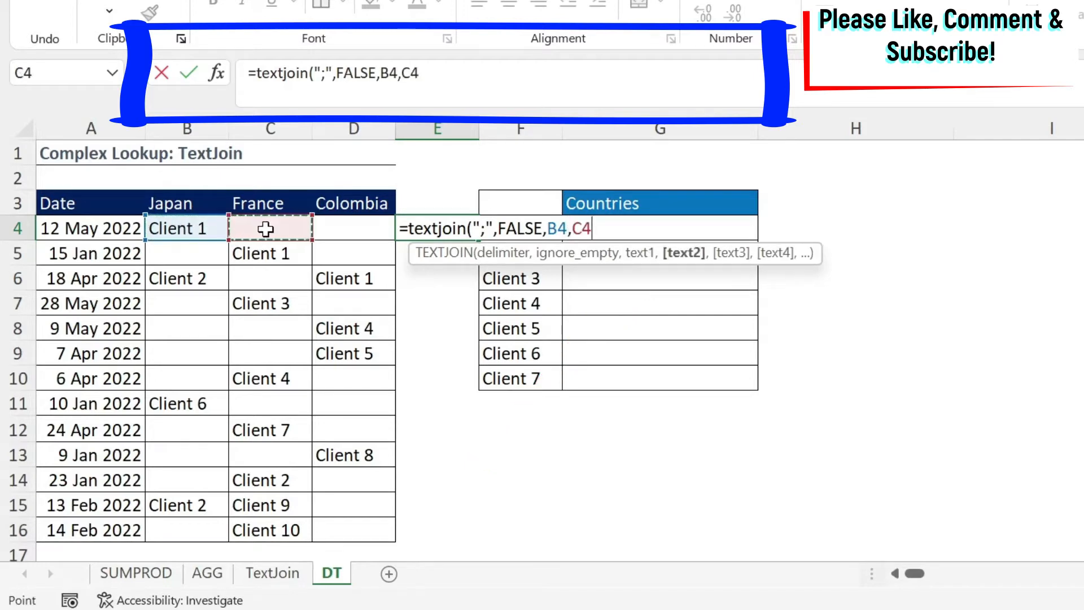
pyautogui.click(353, 228)
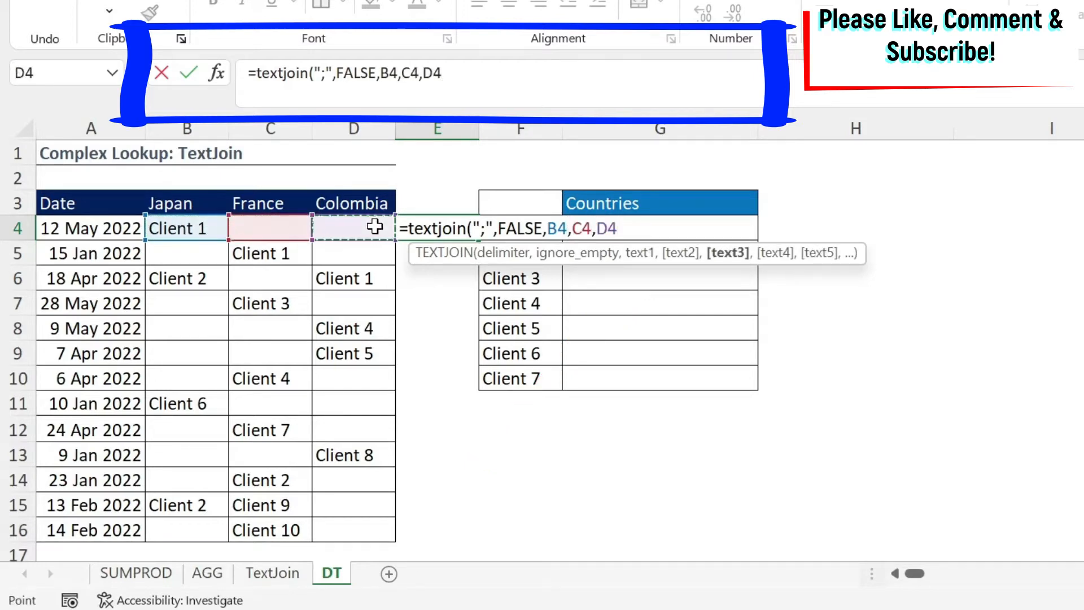
pyautogui.press('Return')
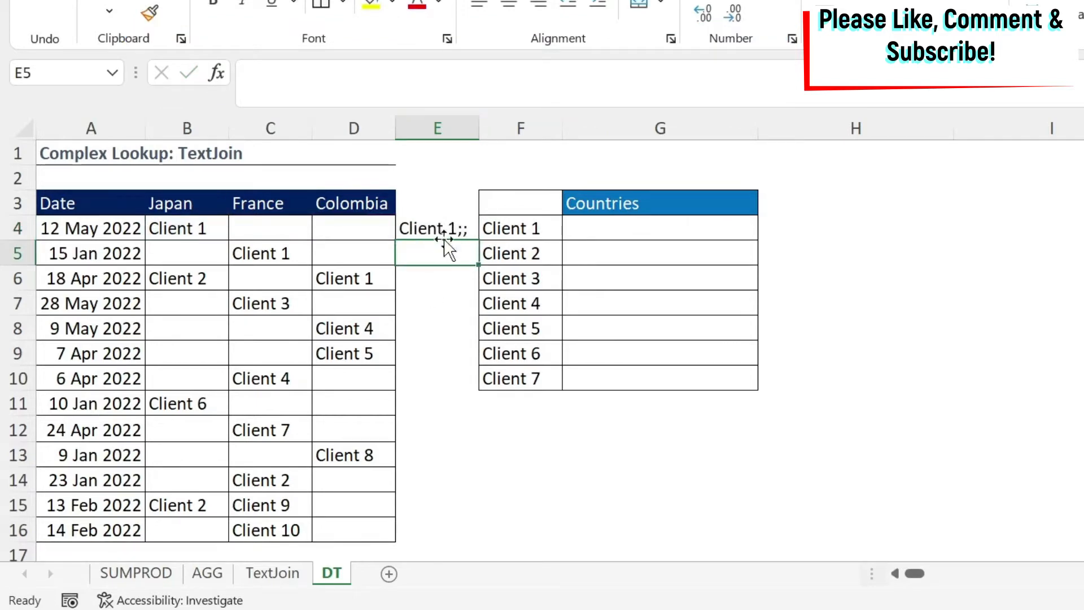
pyautogui.click(436, 228)
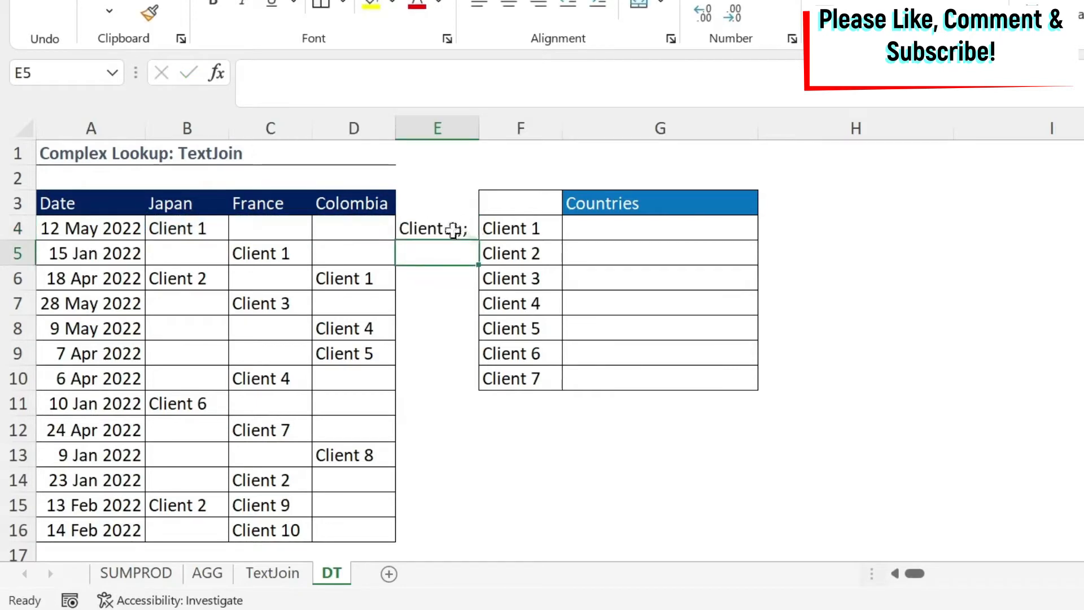
pyautogui.click(435, 228)
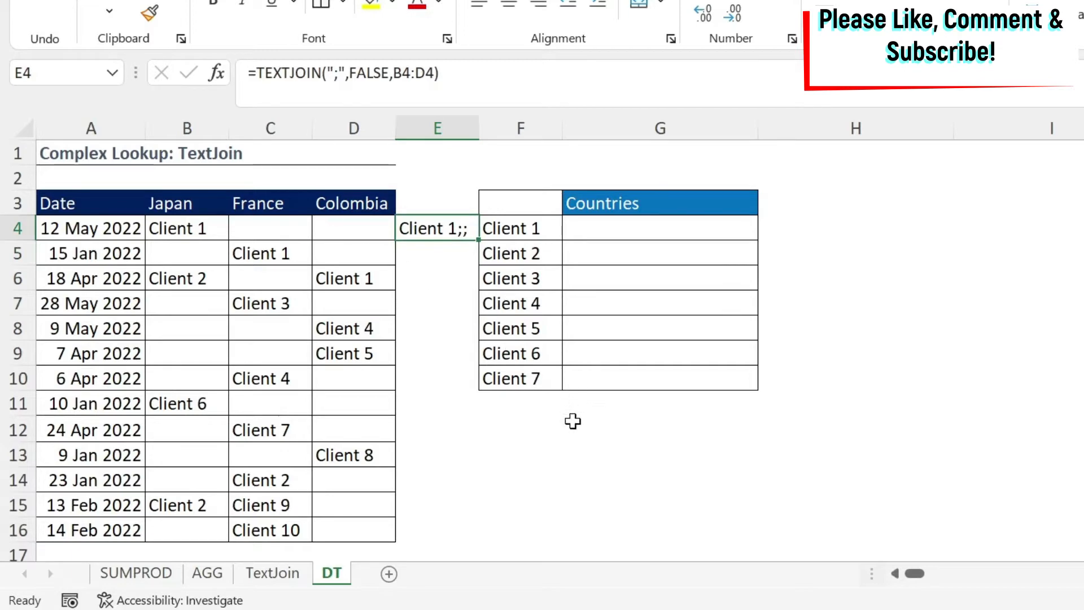
pyautogui.moveTo(380, 400)
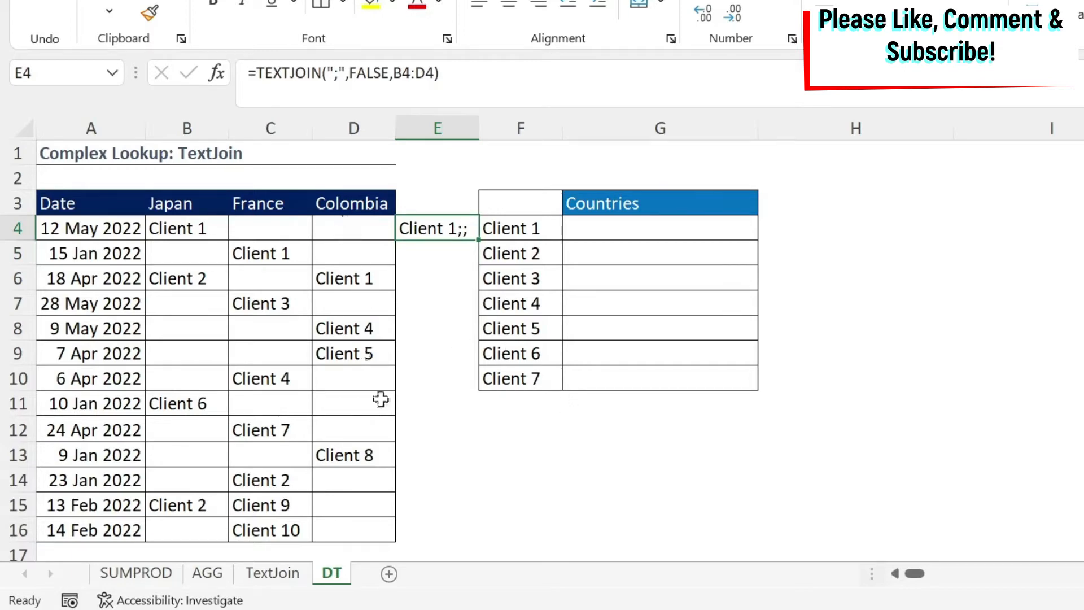
pyautogui.moveTo(515, 425)
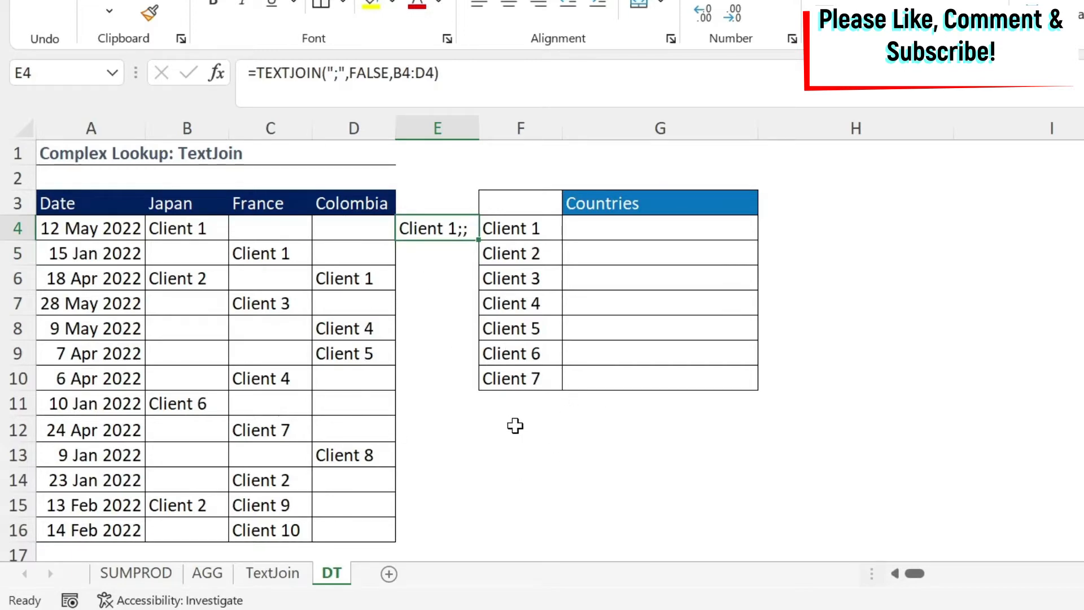
pyautogui.click(519, 429)
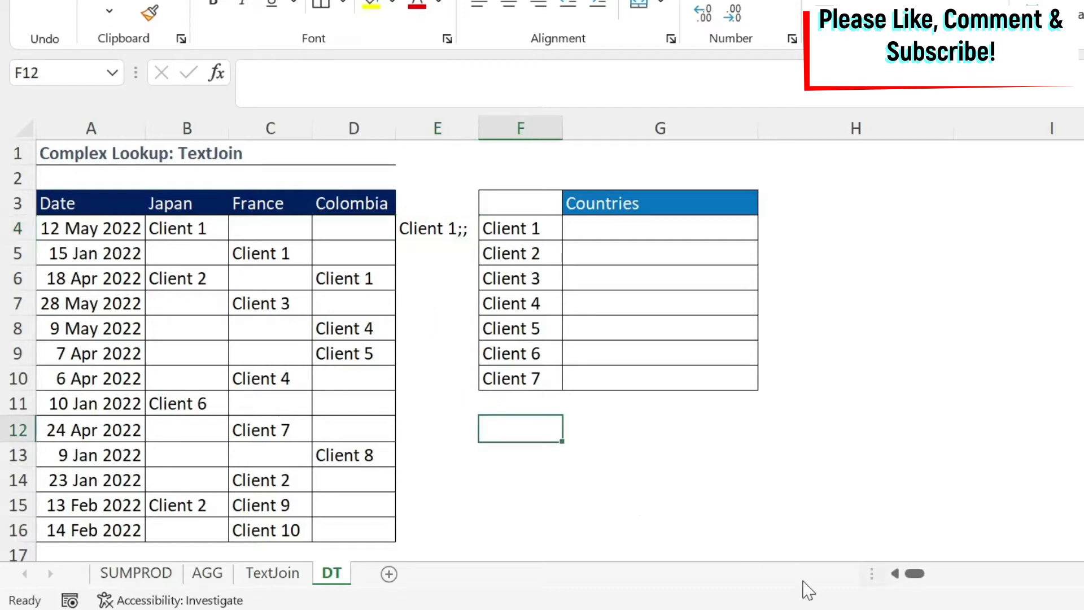
# Enter =$B$4:$D$16=F4 in F12 as an array formula, spilling a TRUE/FALSE grid for Client 1.
pyautogui.write('=B4:D15')
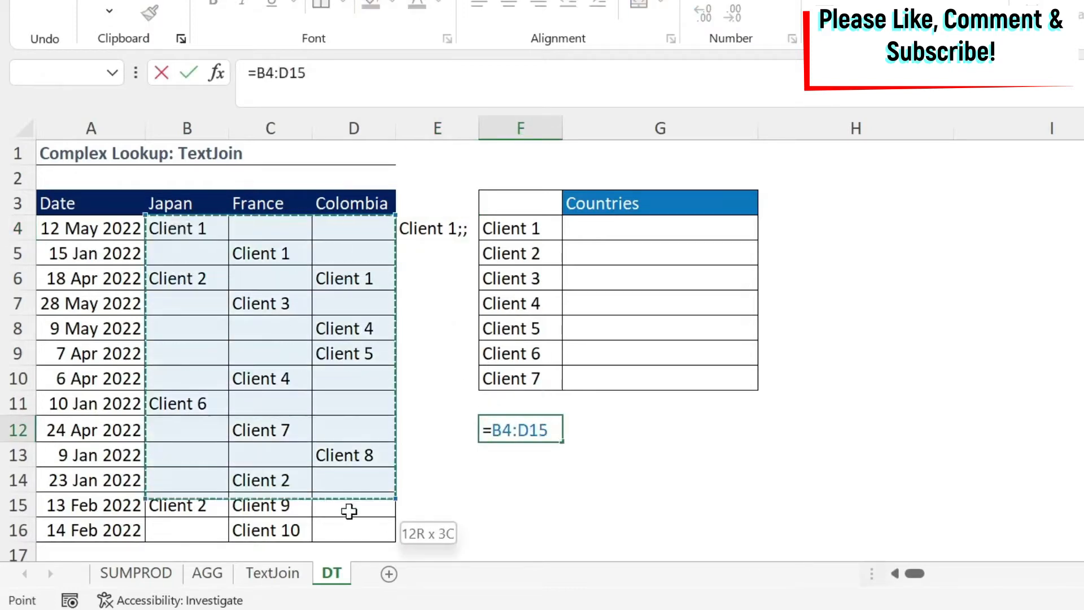
pyautogui.press('f4')
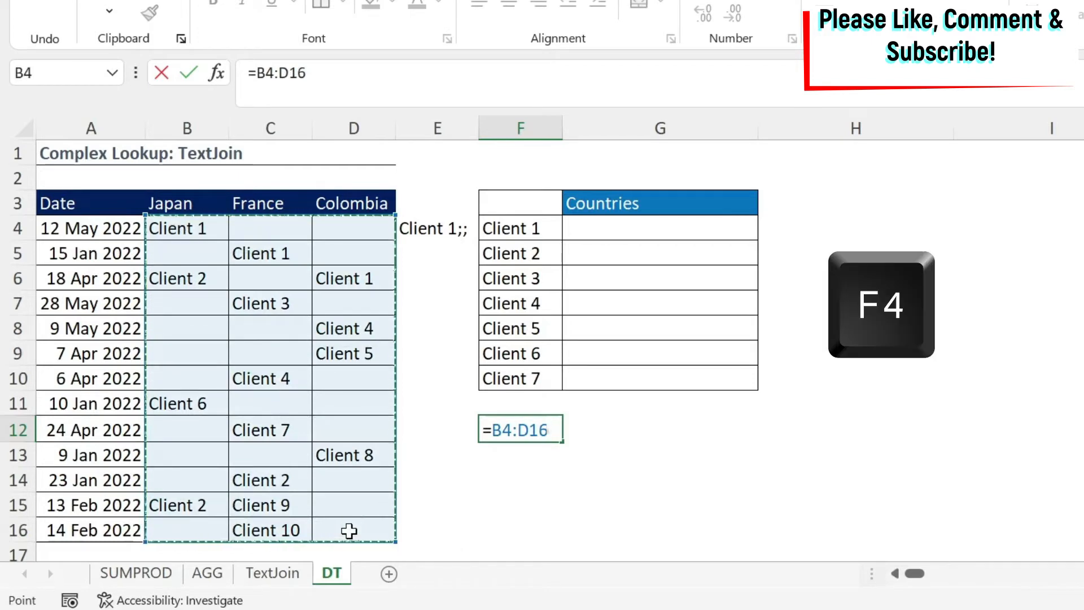
pyautogui.press('f4')
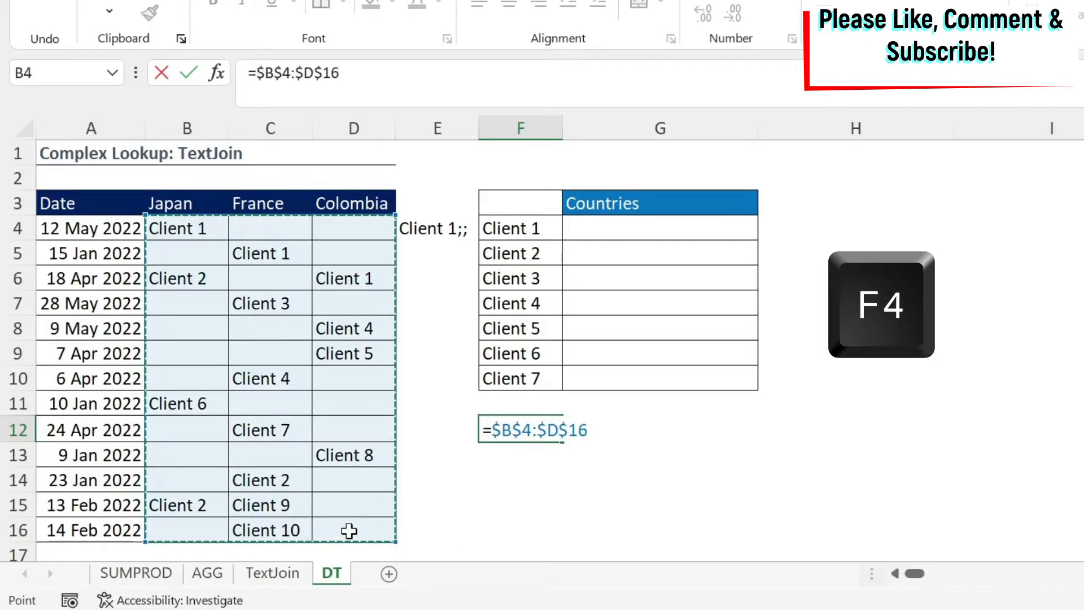
pyautogui.write('=')
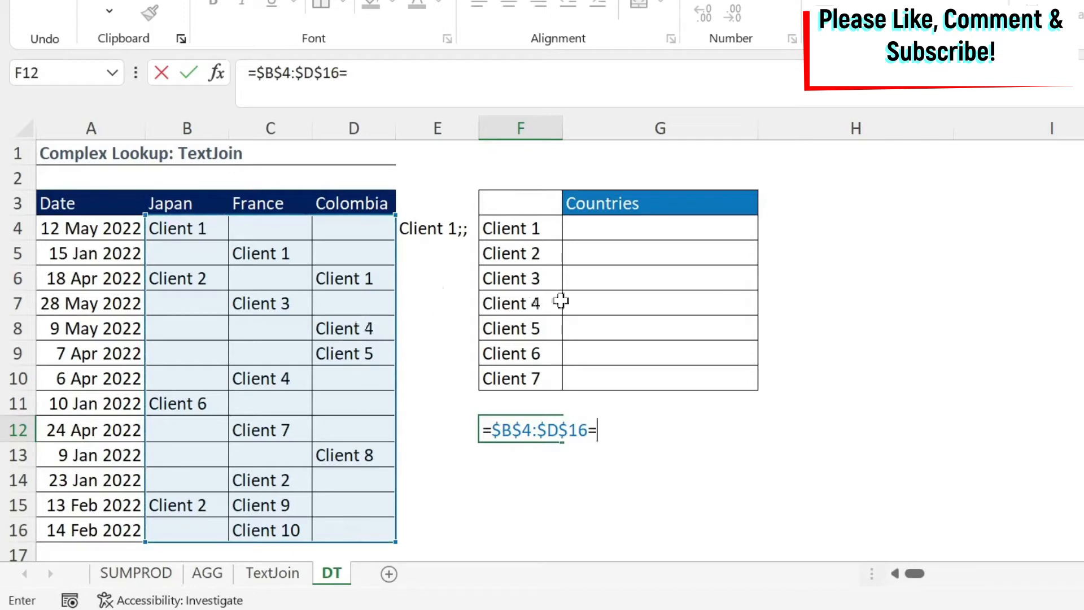
pyautogui.click(519, 228)
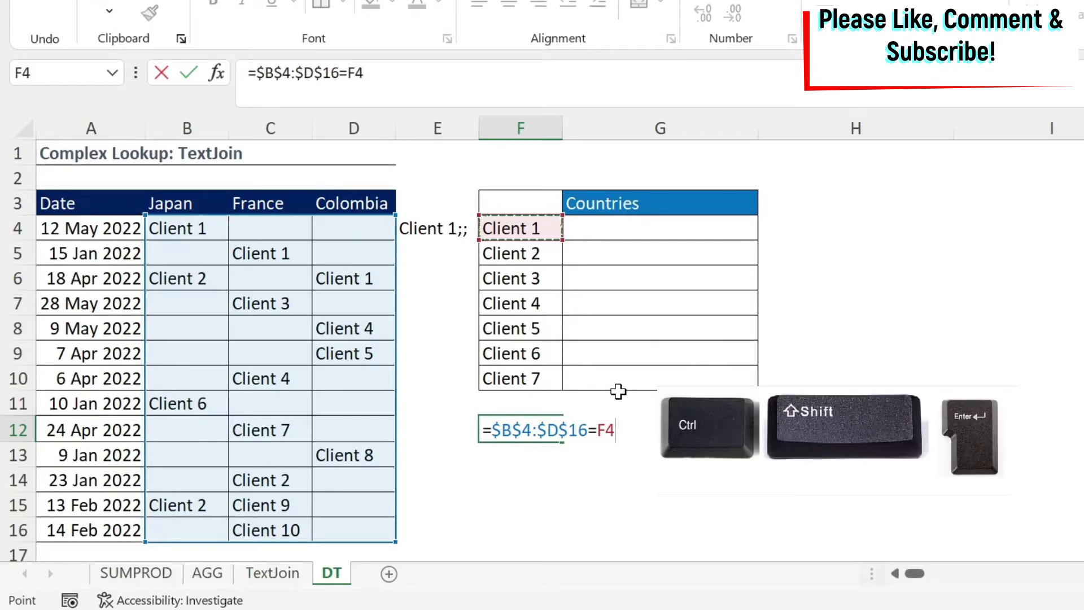
pyautogui.press('ctrl+shift+enter')
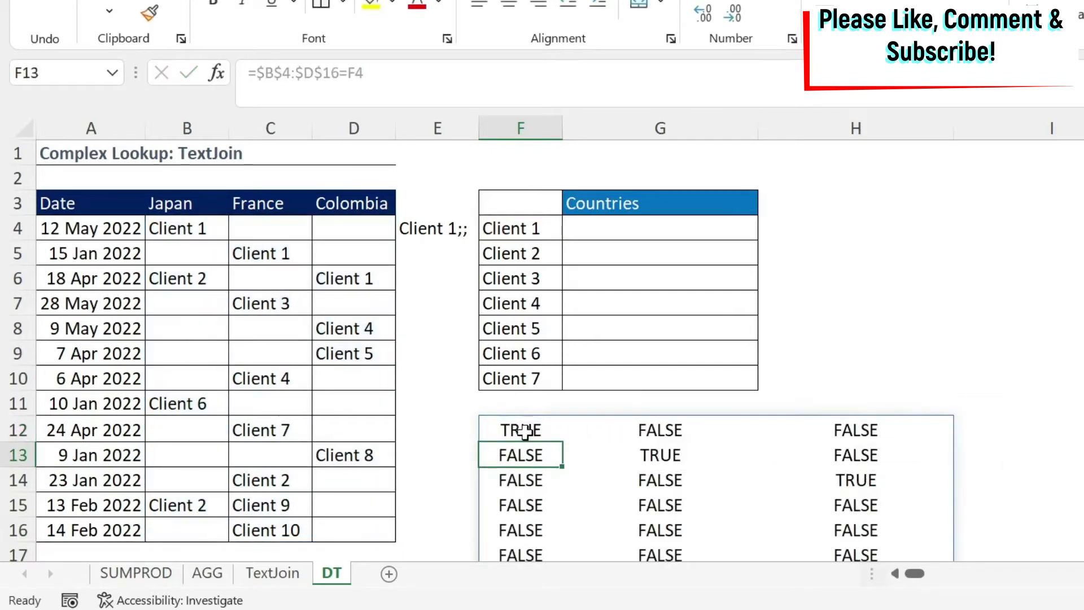
pyautogui.click(519, 429)
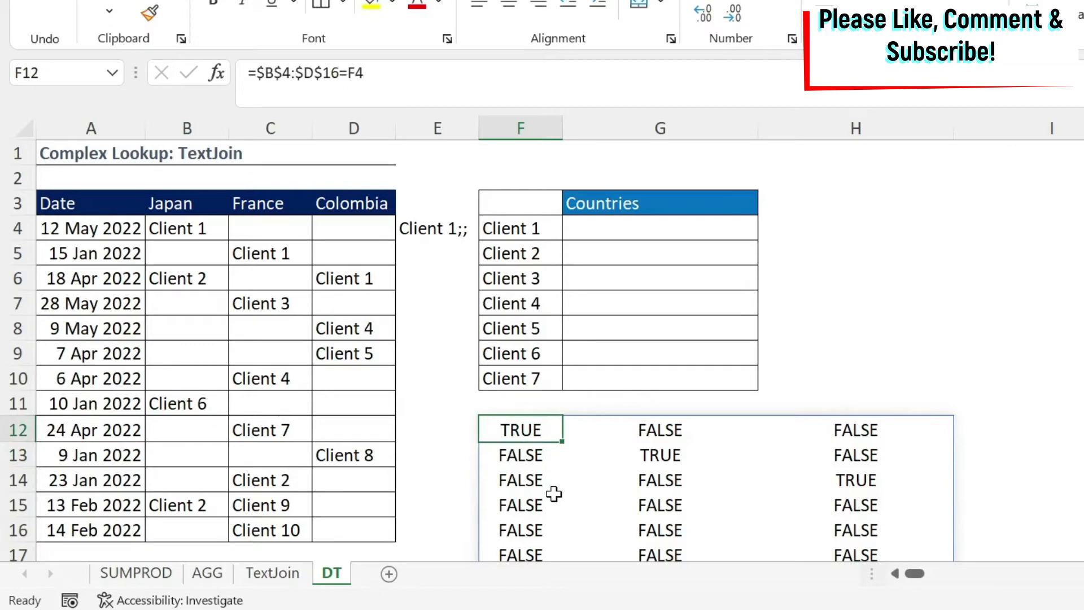
pyautogui.moveTo(804, 479)
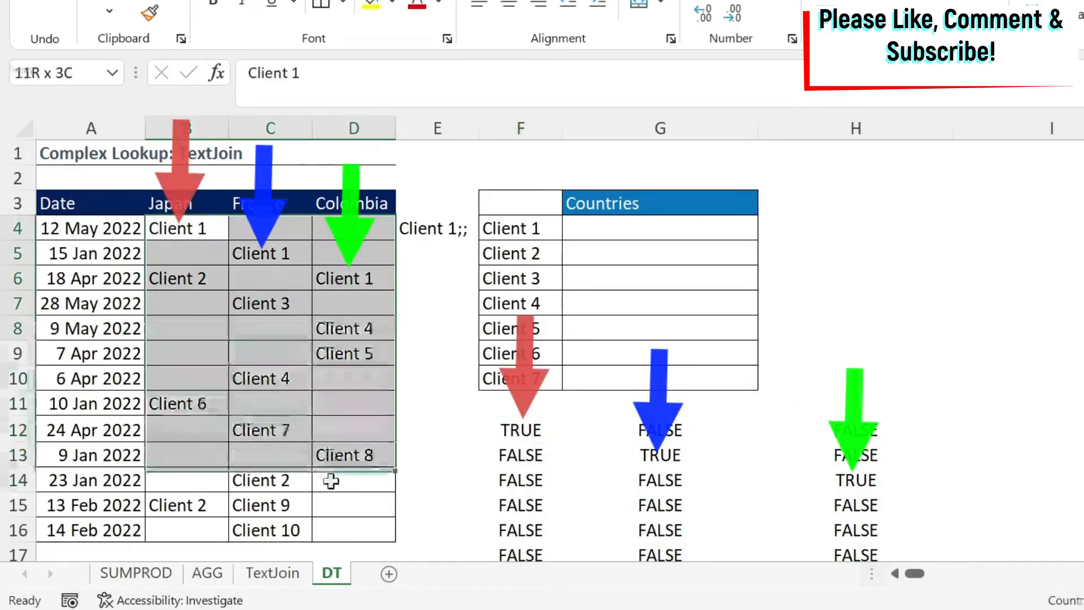
pyautogui.click(183, 228)
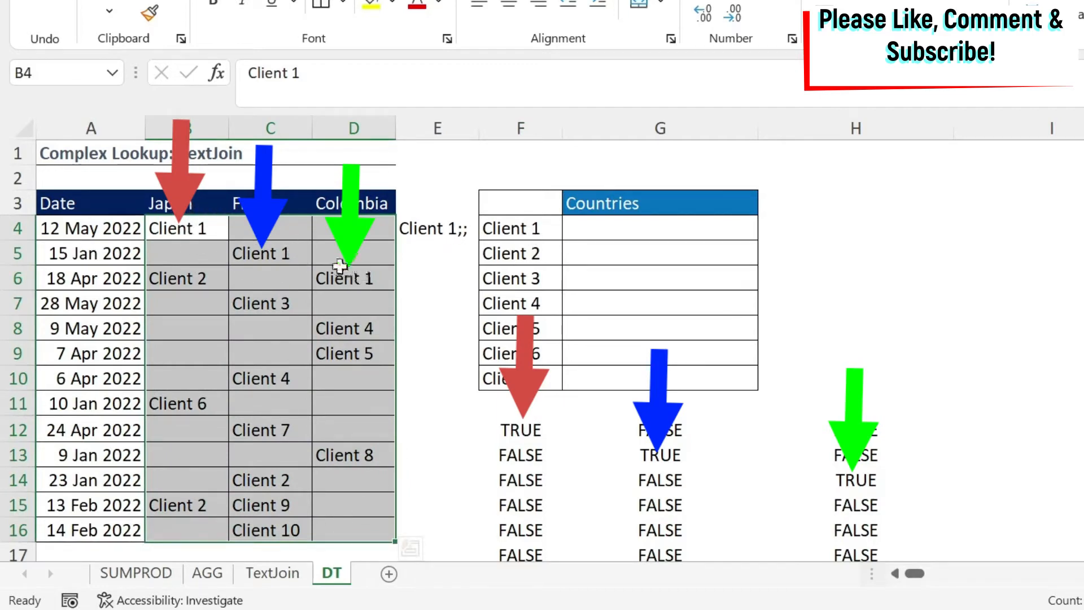
pyautogui.moveTo(620, 455)
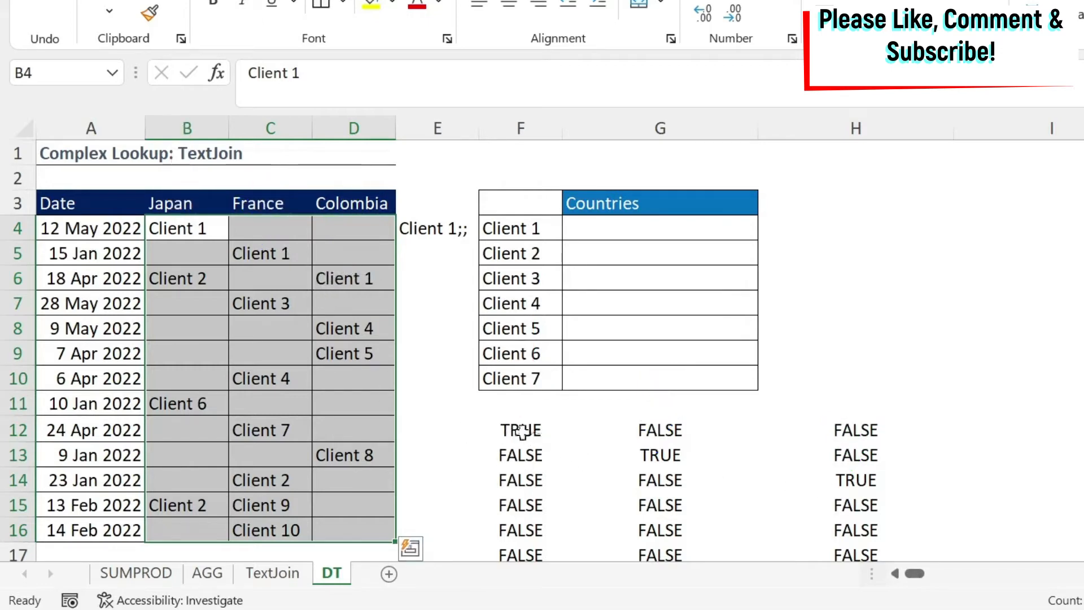
pyautogui.click(519, 429)
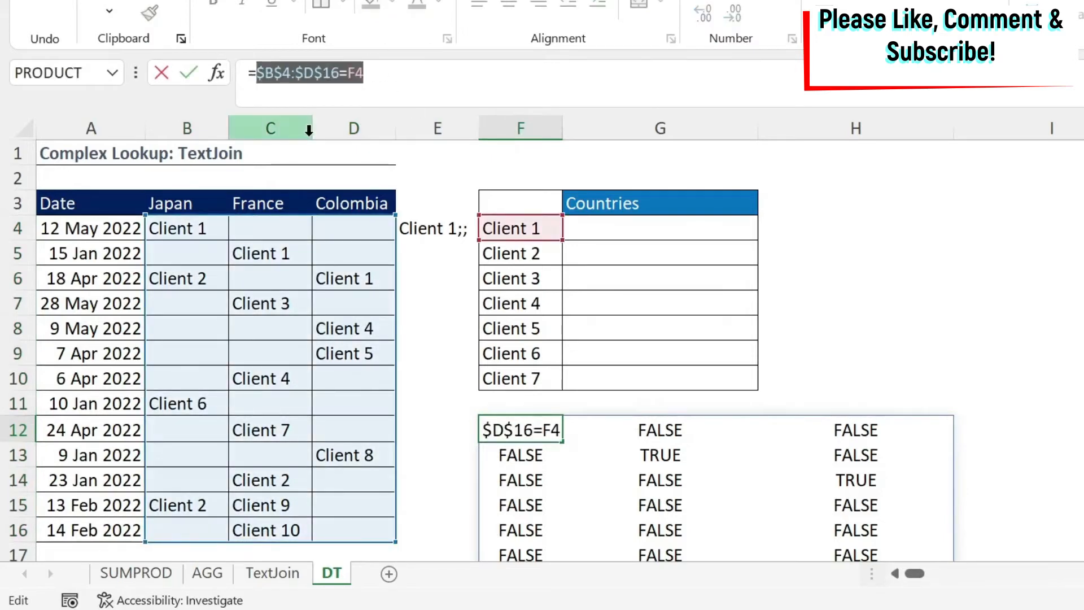
pyautogui.press('f9')
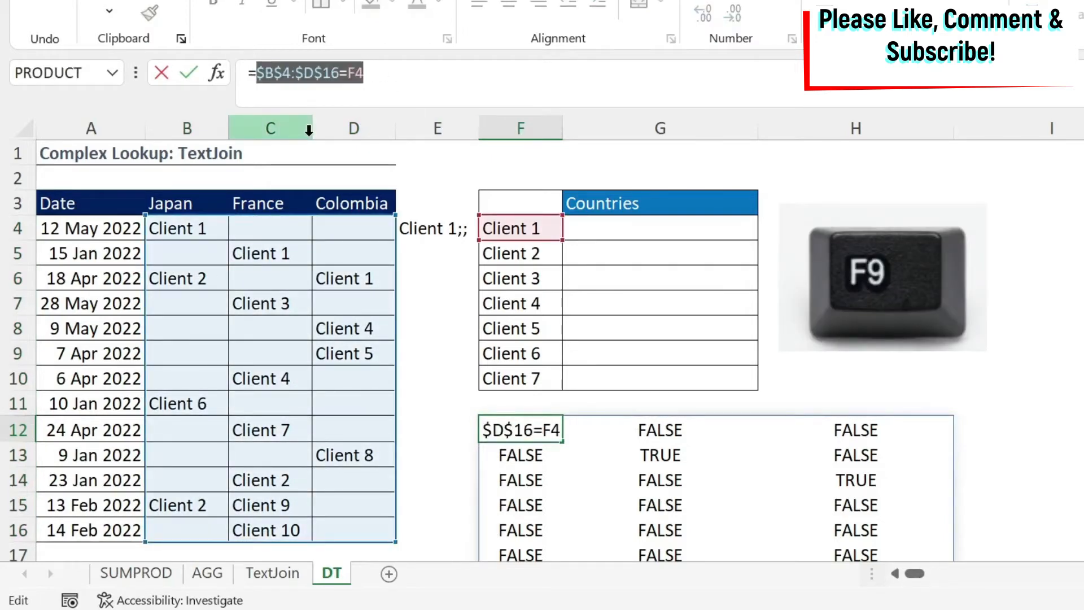
pyautogui.press('f9')
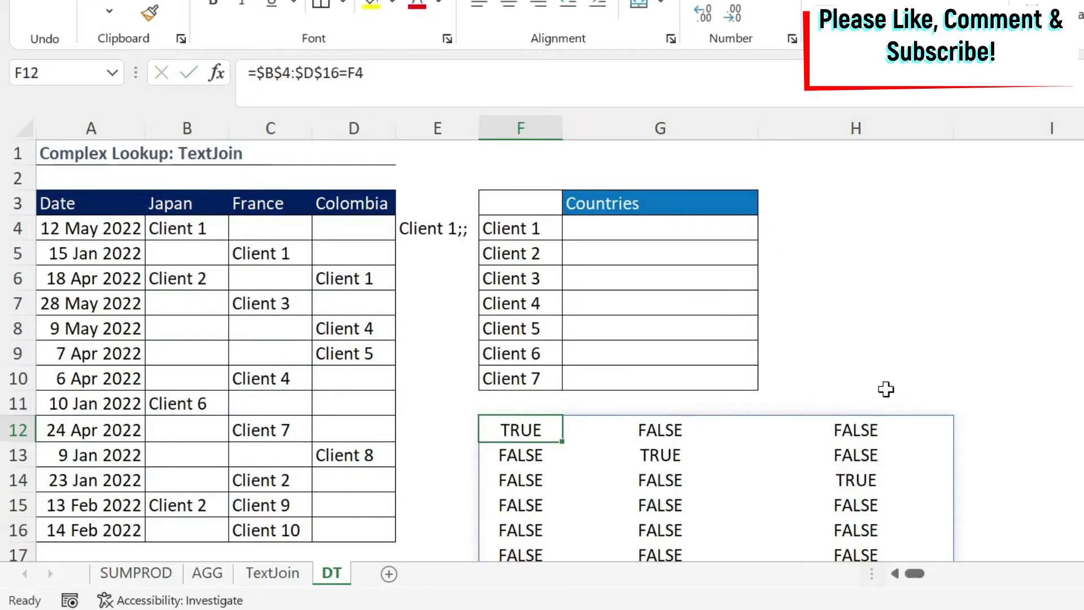
pyautogui.moveTo(861, 563)
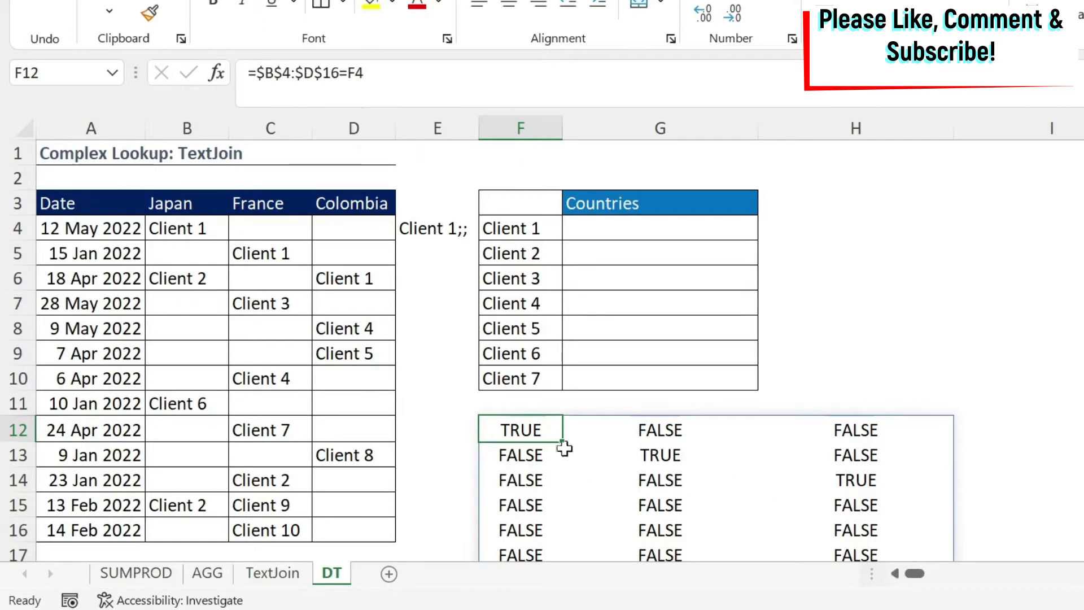
pyautogui.moveTo(921, 515)
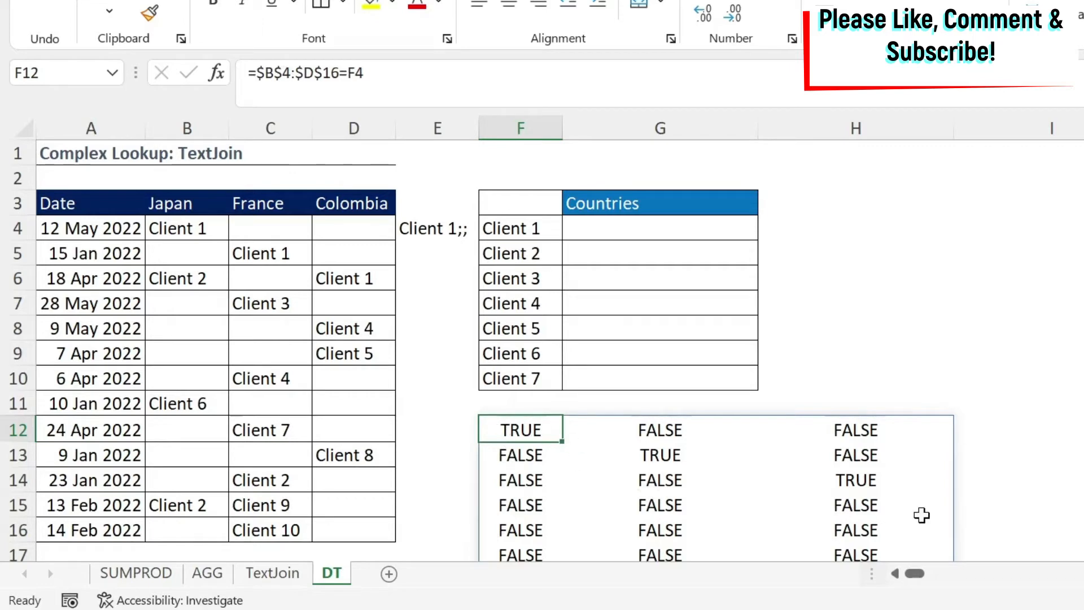
pyautogui.moveTo(574, 473)
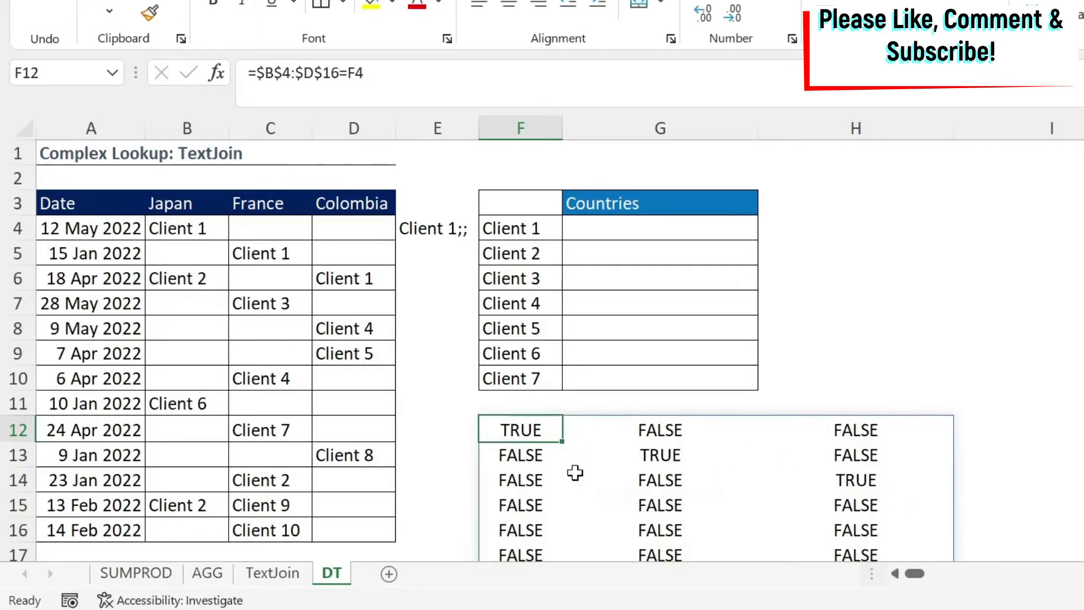
pyautogui.moveTo(226, 228)
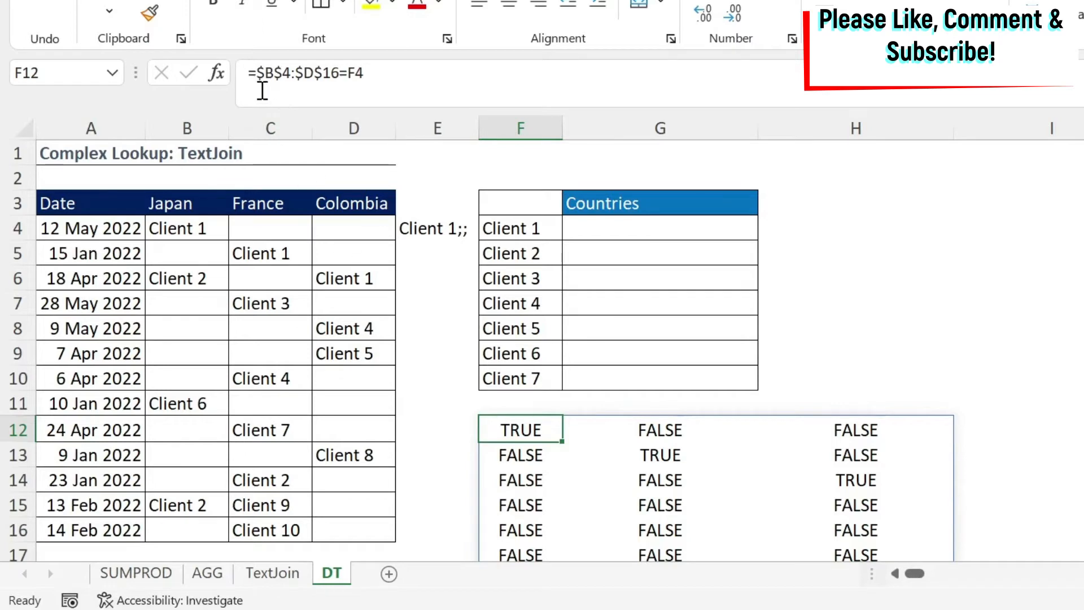
# Wrap F12 as =IF($B$4:$D$16=F4,$B$3:$D$3,"") array formula returning matching country headers.
pyautogui.write('if(')
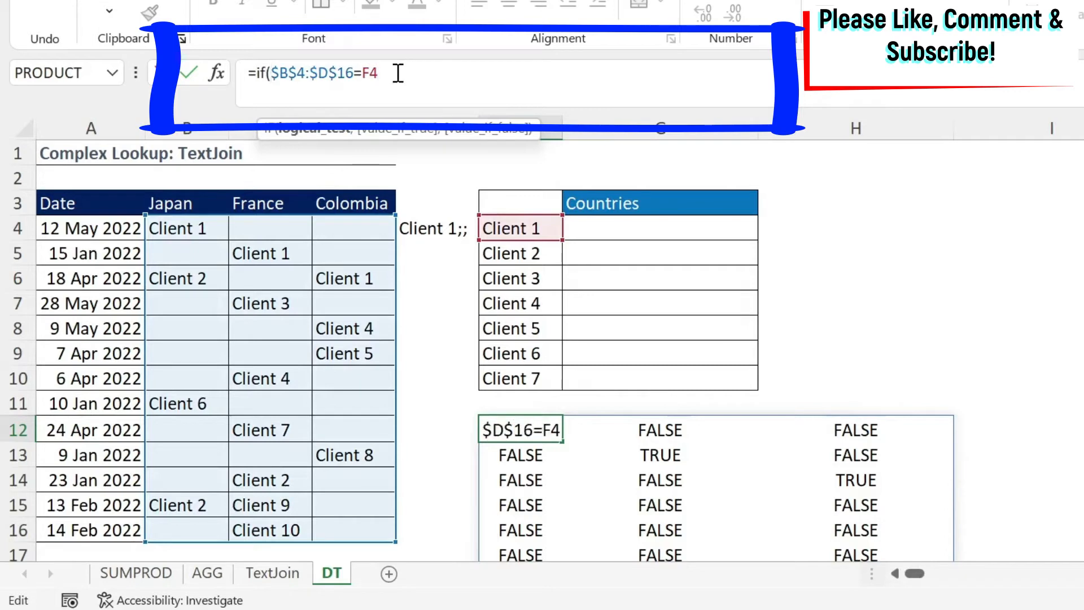
pyautogui.write(',B3:D3')
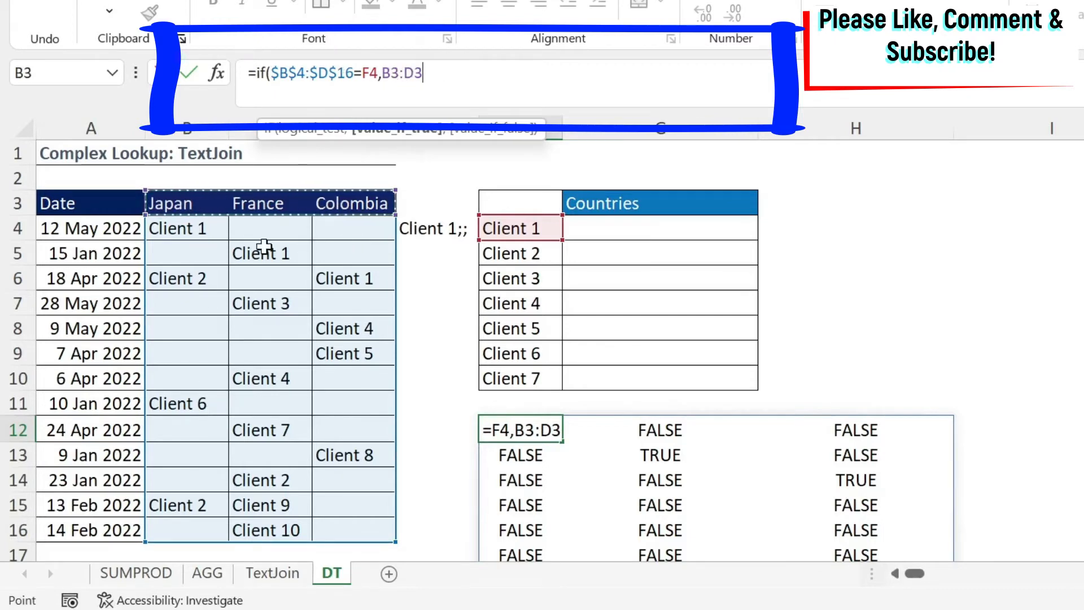
pyautogui.press('F4')
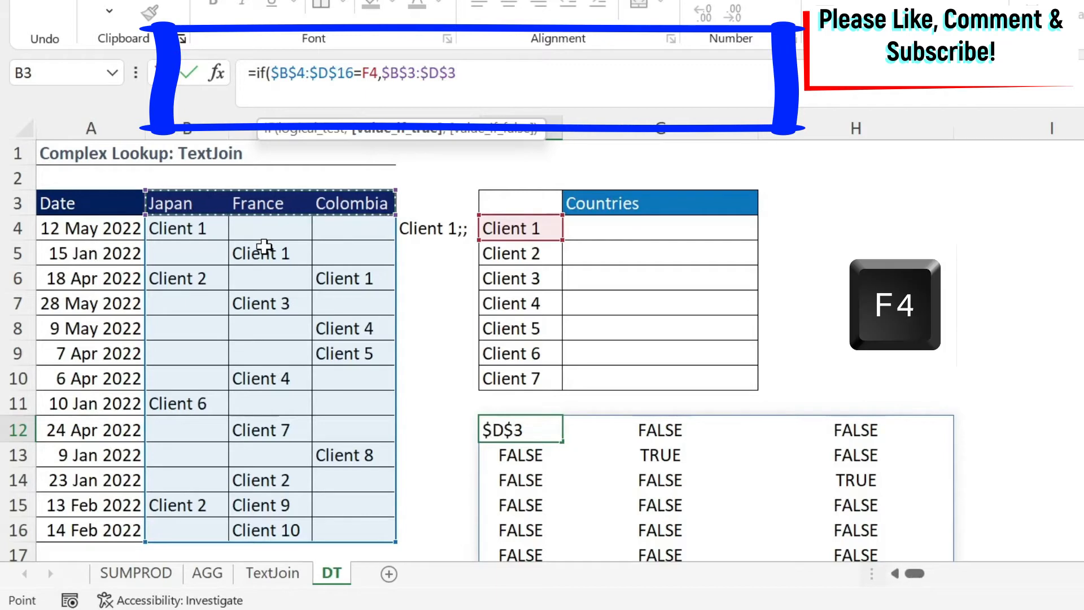
pyautogui.write(',')
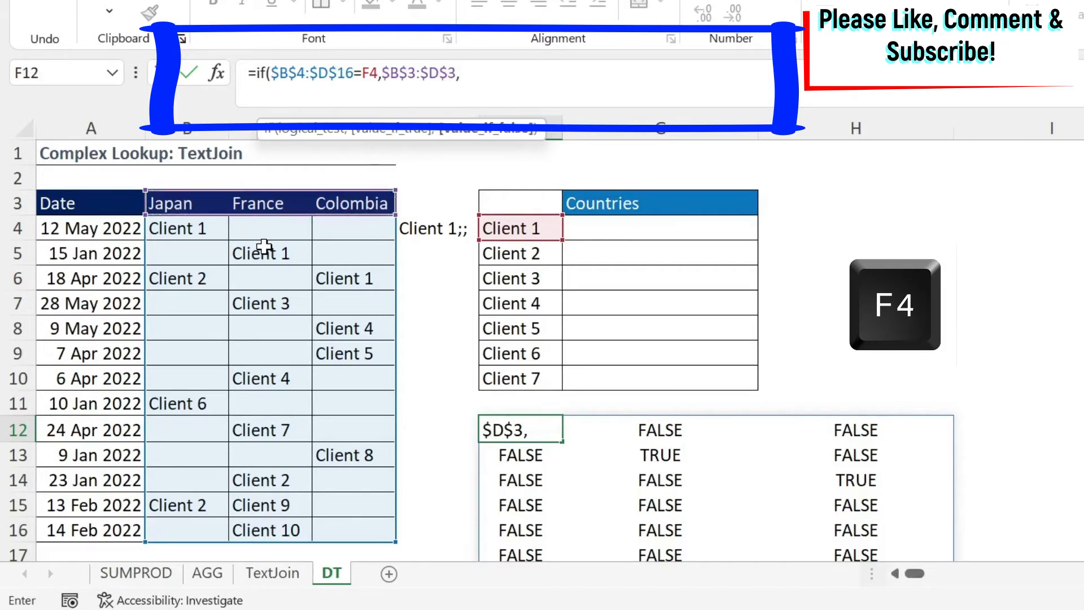
pyautogui.write('""')
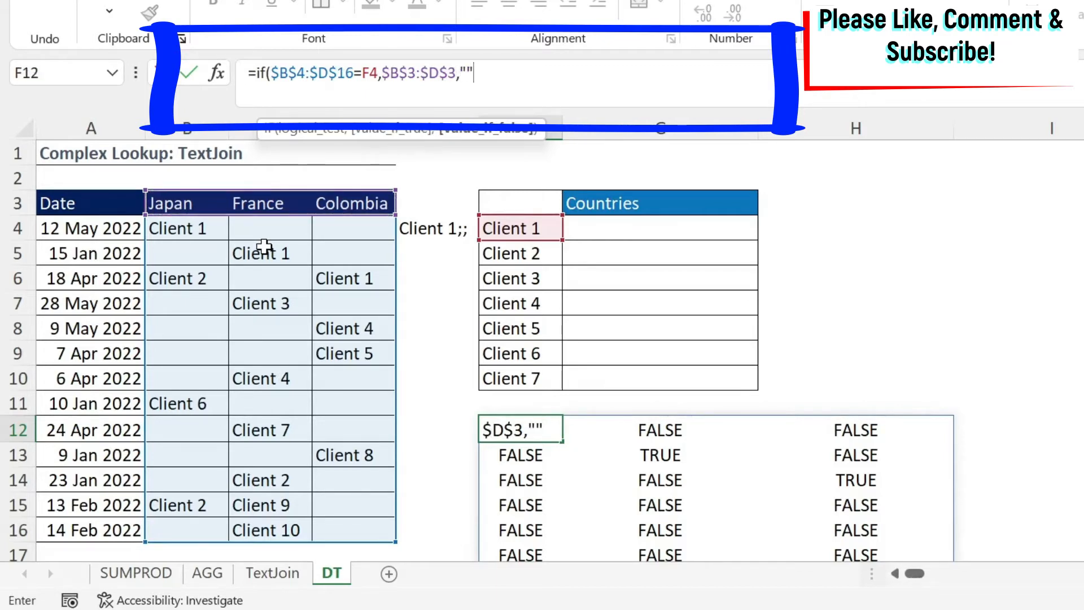
pyautogui.write(')')
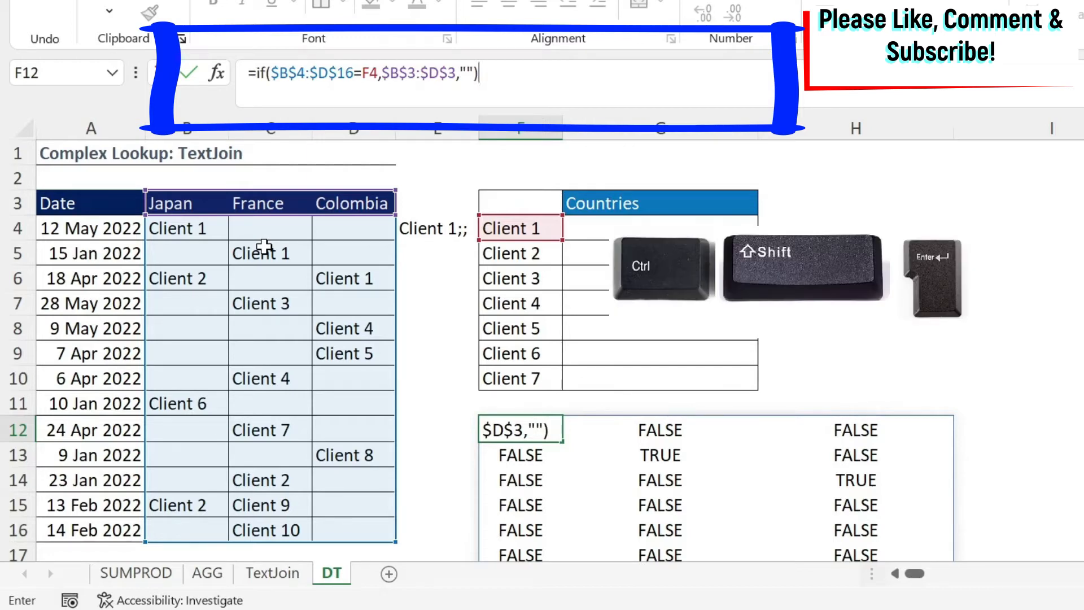
pyautogui.press('ctrl+shift+enter')
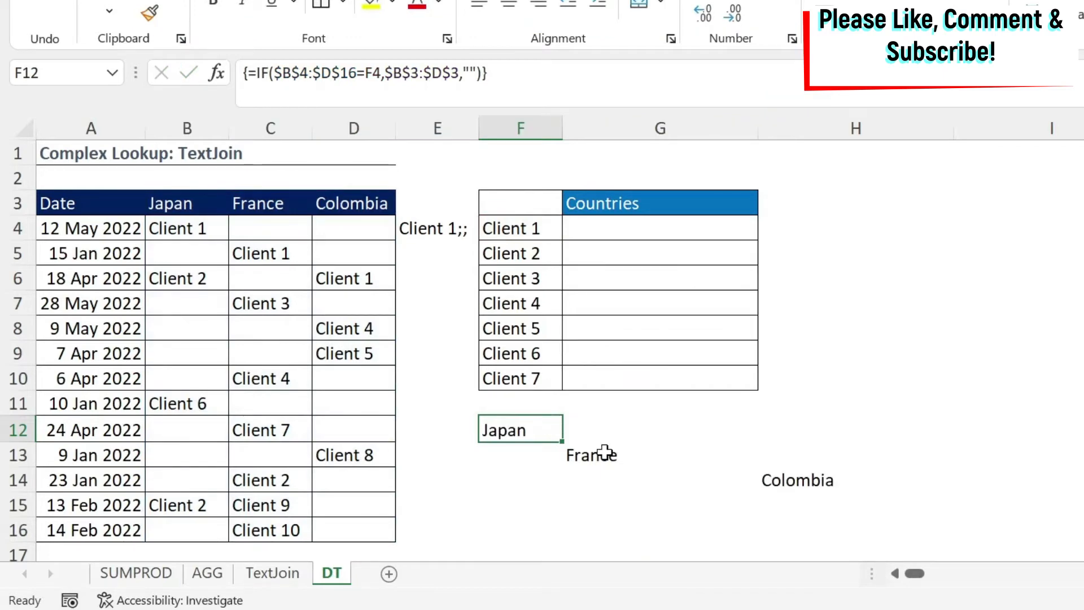
pyautogui.moveTo(783, 480)
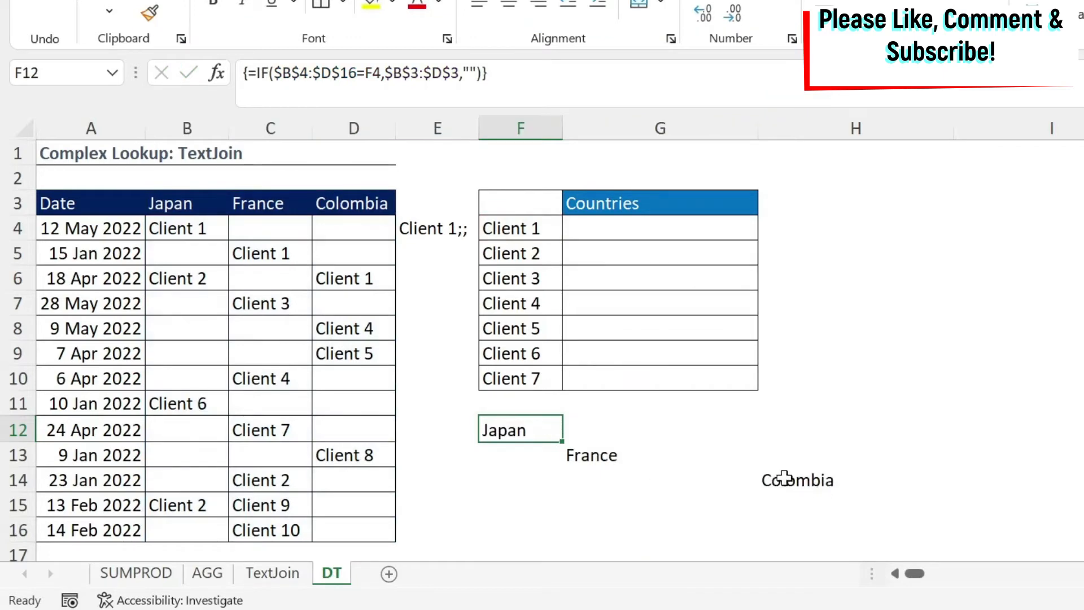
pyautogui.moveTo(792, 492)
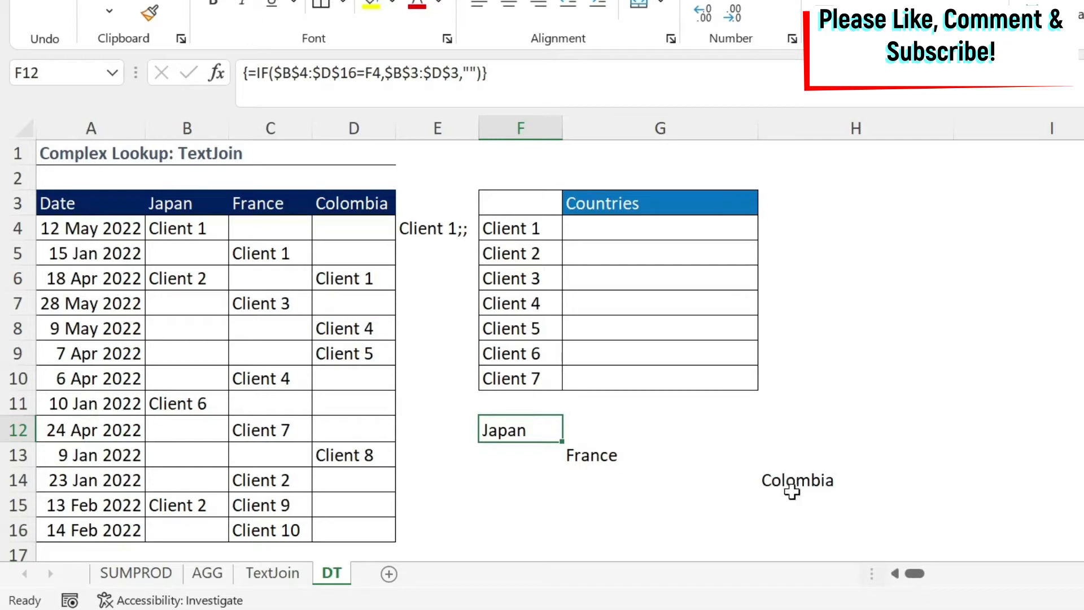
pyautogui.moveTo(608, 461)
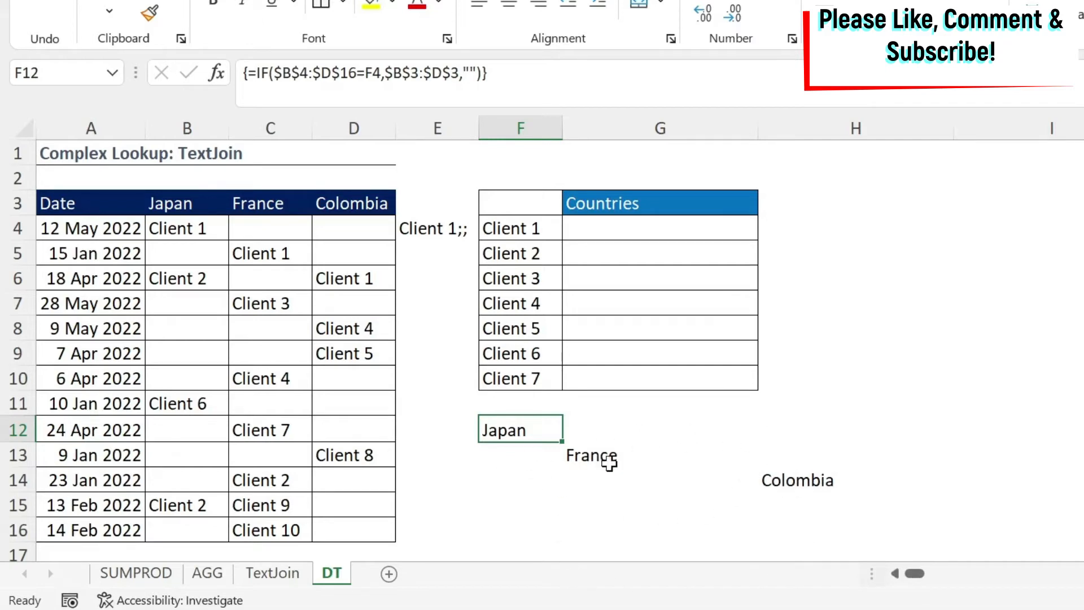
pyautogui.moveTo(413, 448)
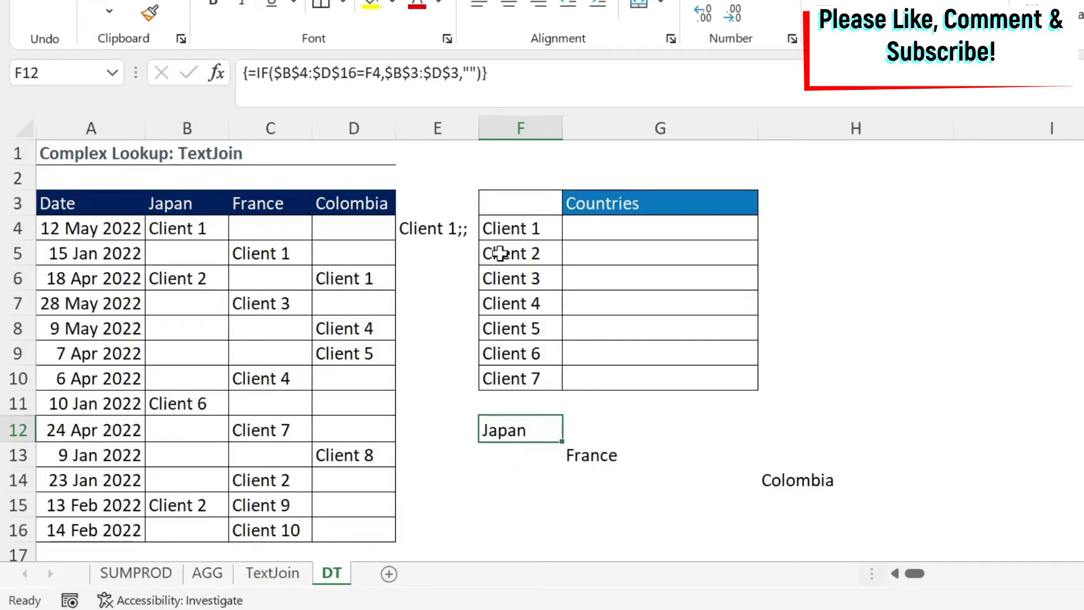
pyautogui.moveTo(443, 234)
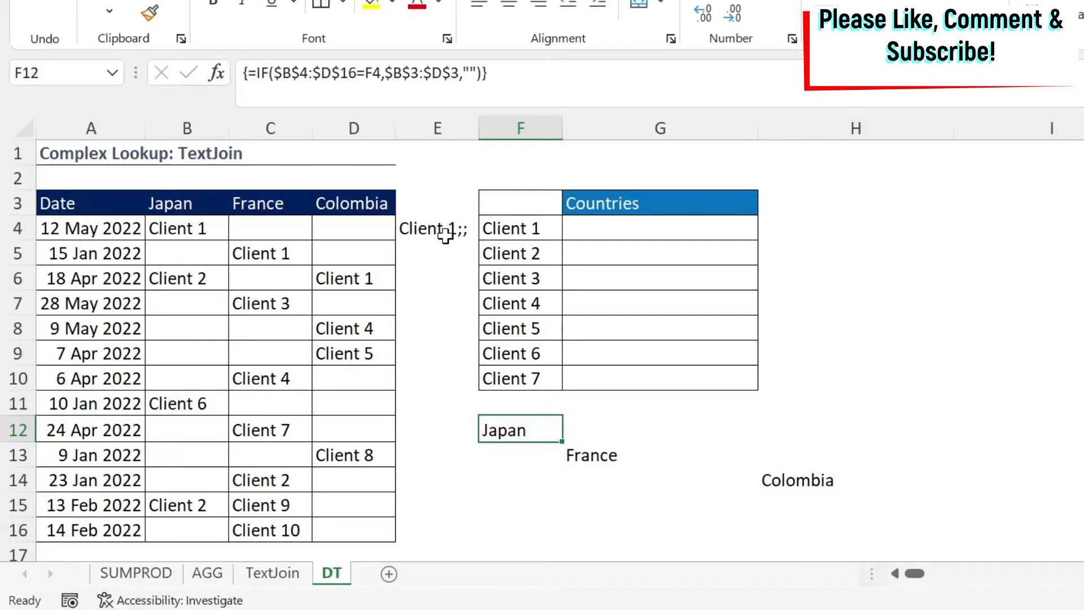
pyautogui.moveTo(558, 468)
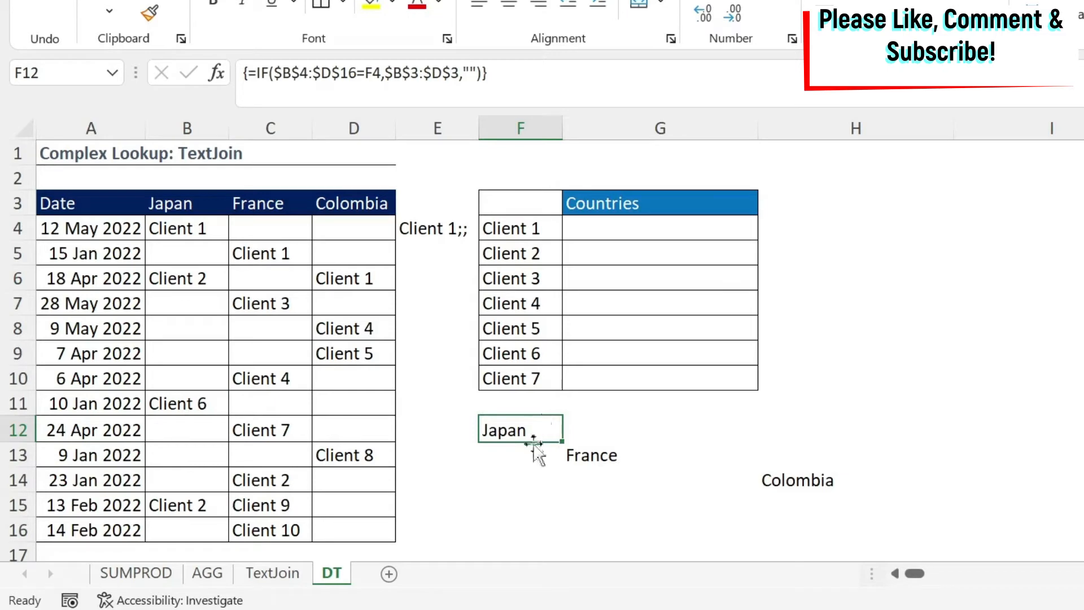
pyautogui.moveTo(795, 527)
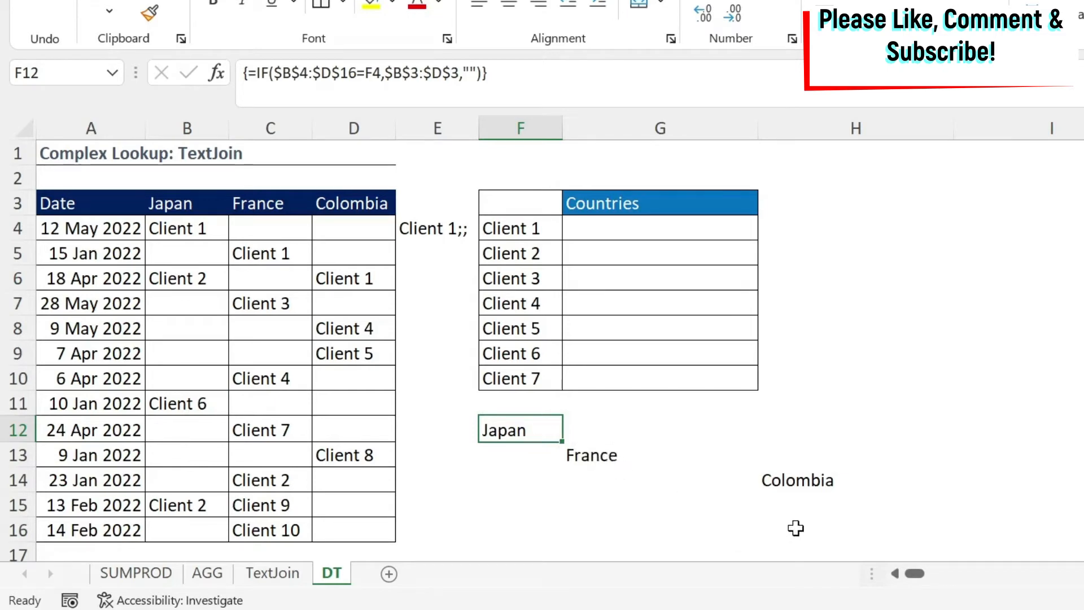
pyautogui.moveTo(251, 65)
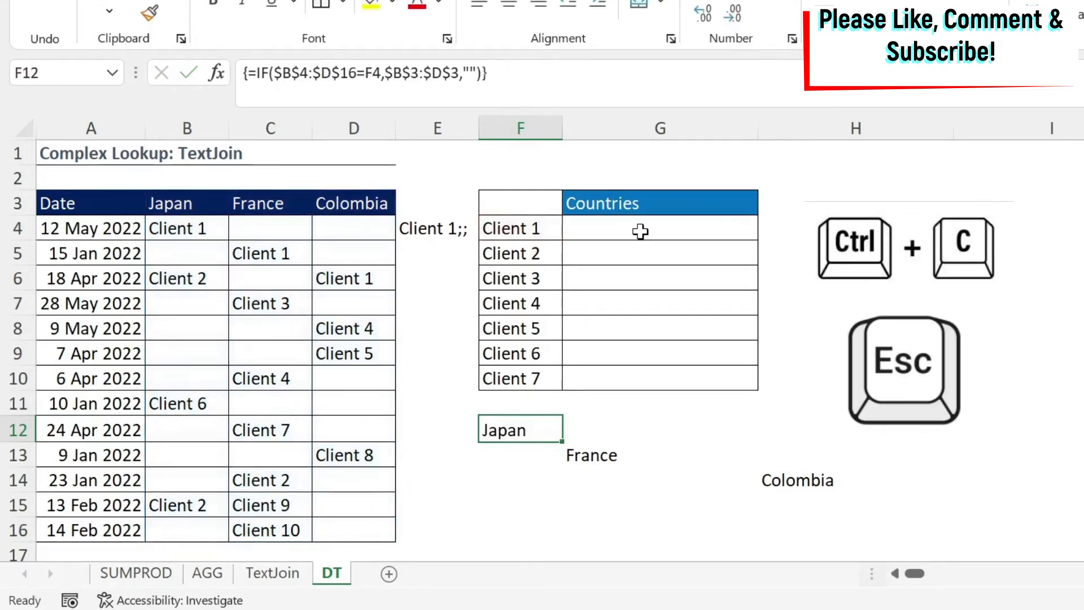
# Enter =TEXTJOIN(";",TRUE,IF($B$4:$D$16=F4,$B$3:$D$3,"")) in G4 as an array formula, giving Japan;France;Colombia.
pyautogui.click(658, 228)
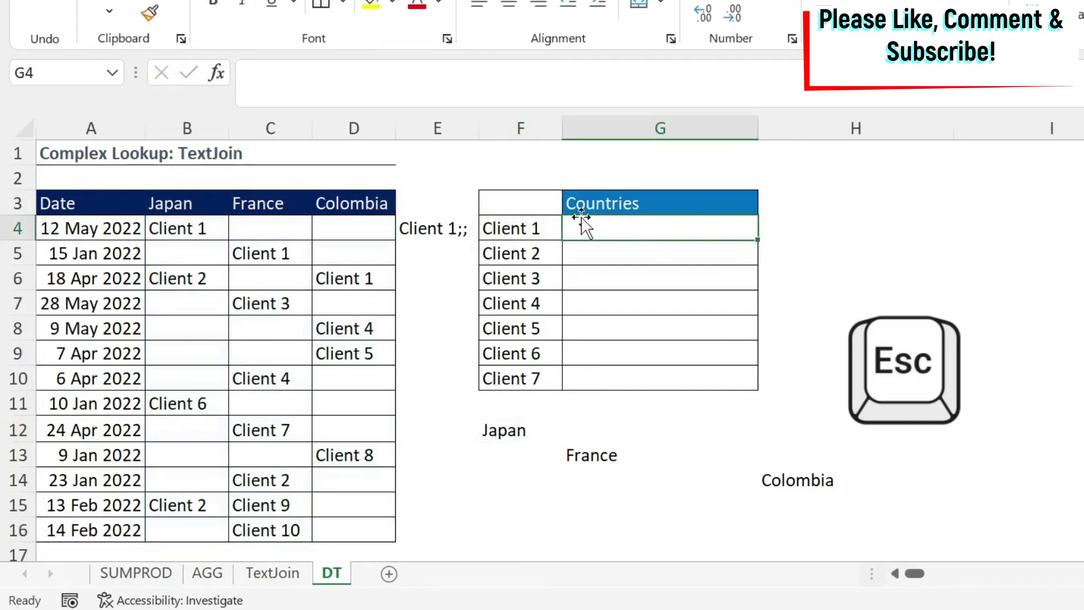
pyautogui.write('=')
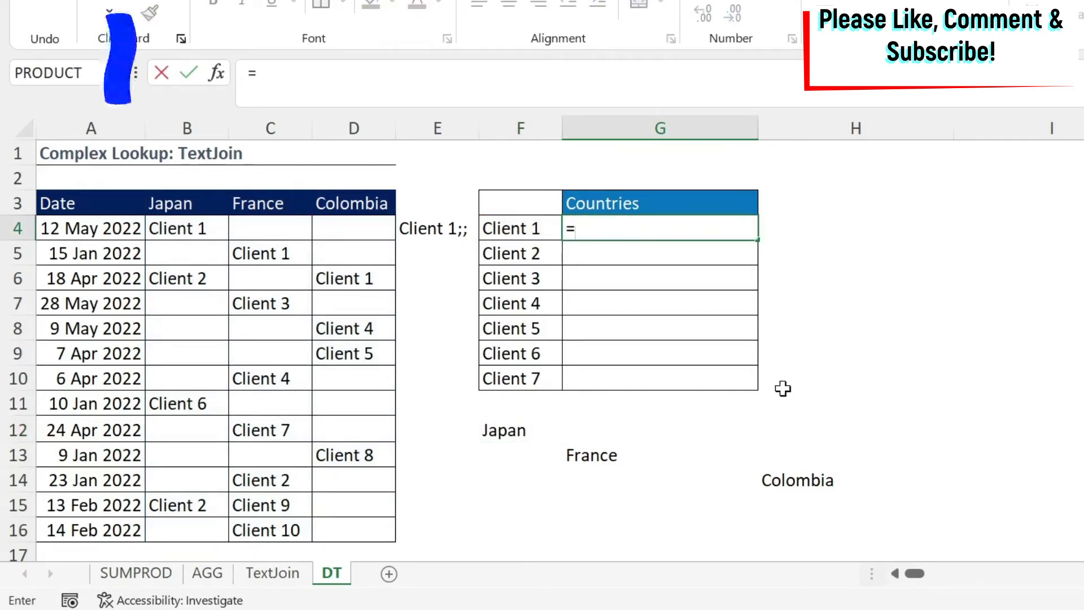
pyautogui.write('TEXTJOIN(')
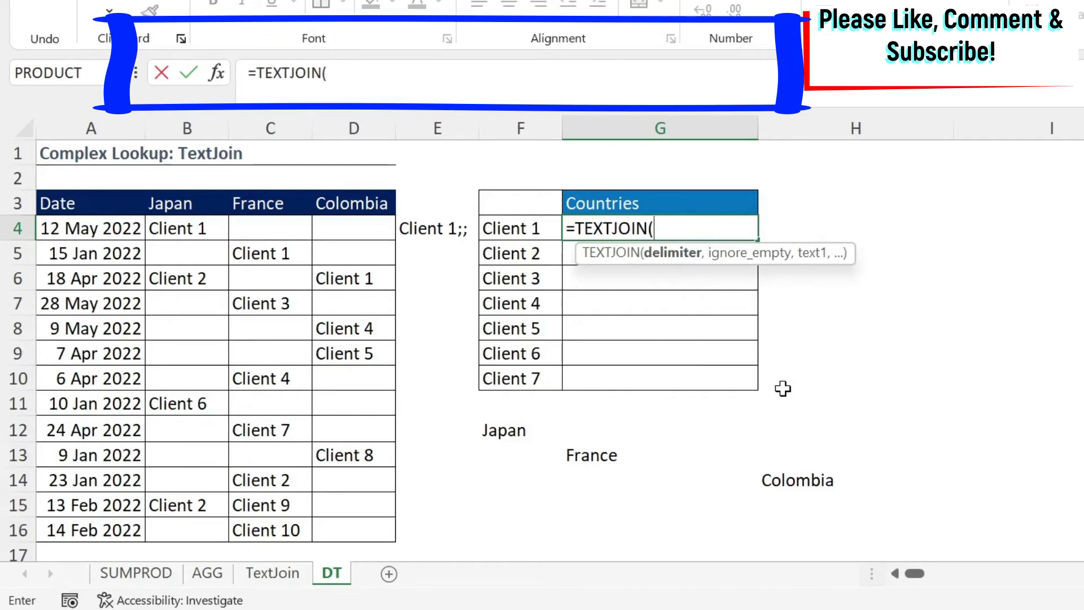
pyautogui.write('"')
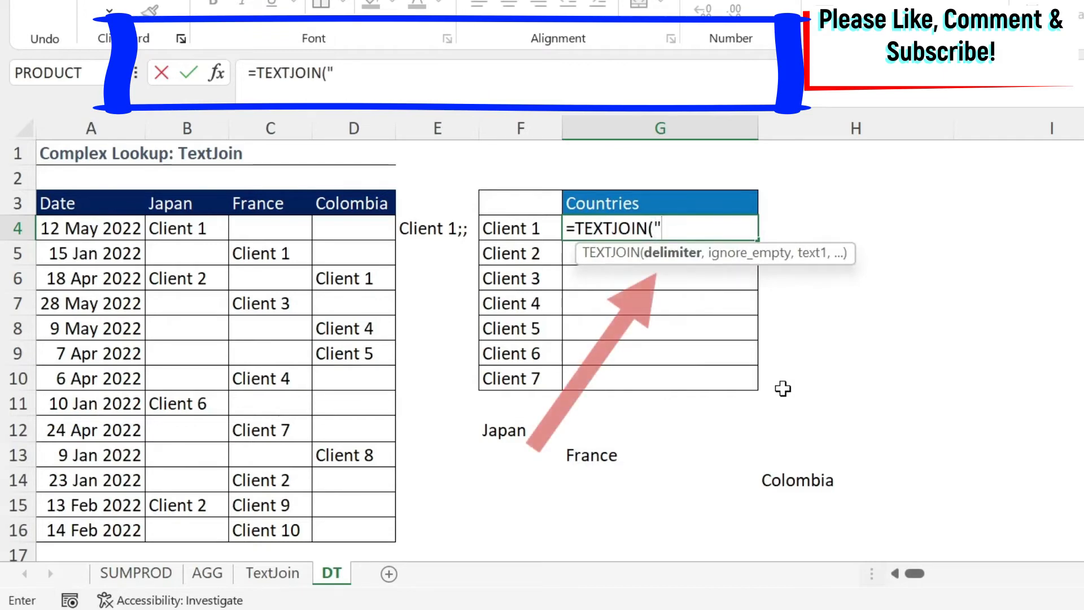
pyautogui.write(';"')
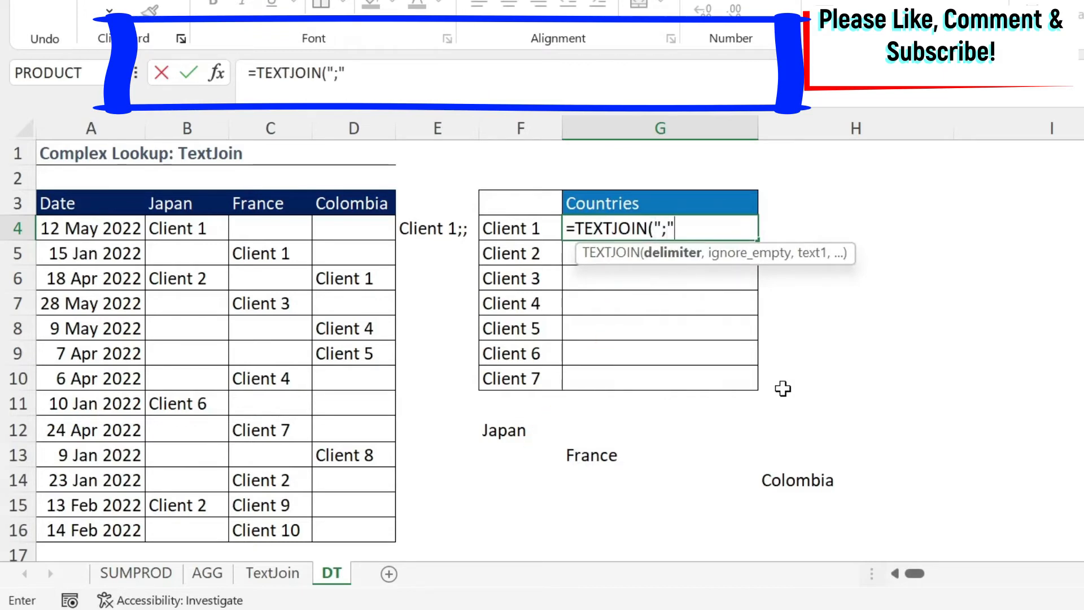
pyautogui.write(',TRUE')
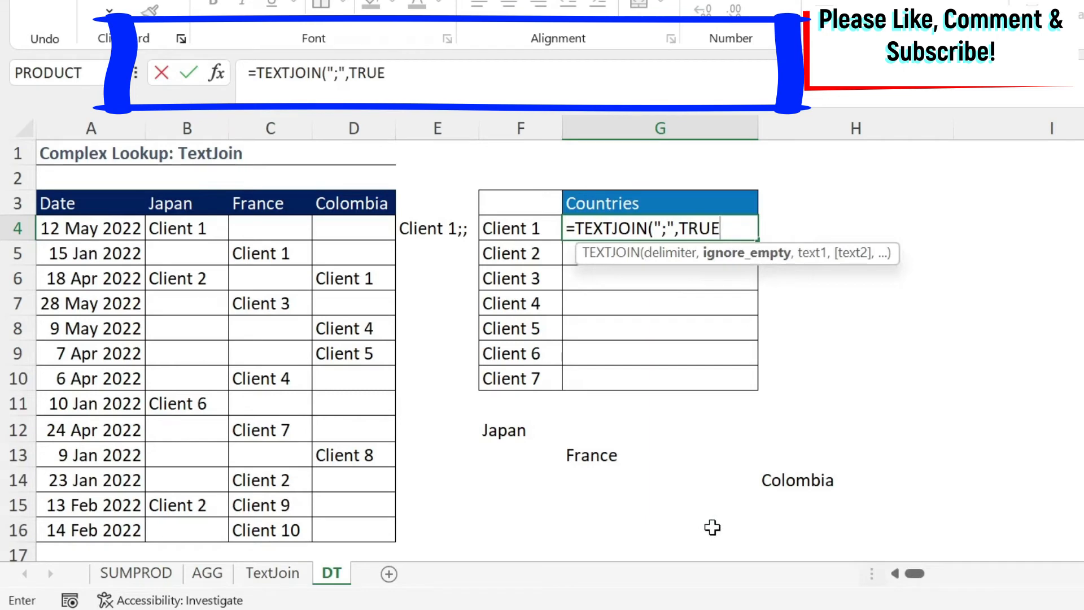
pyautogui.write(',')
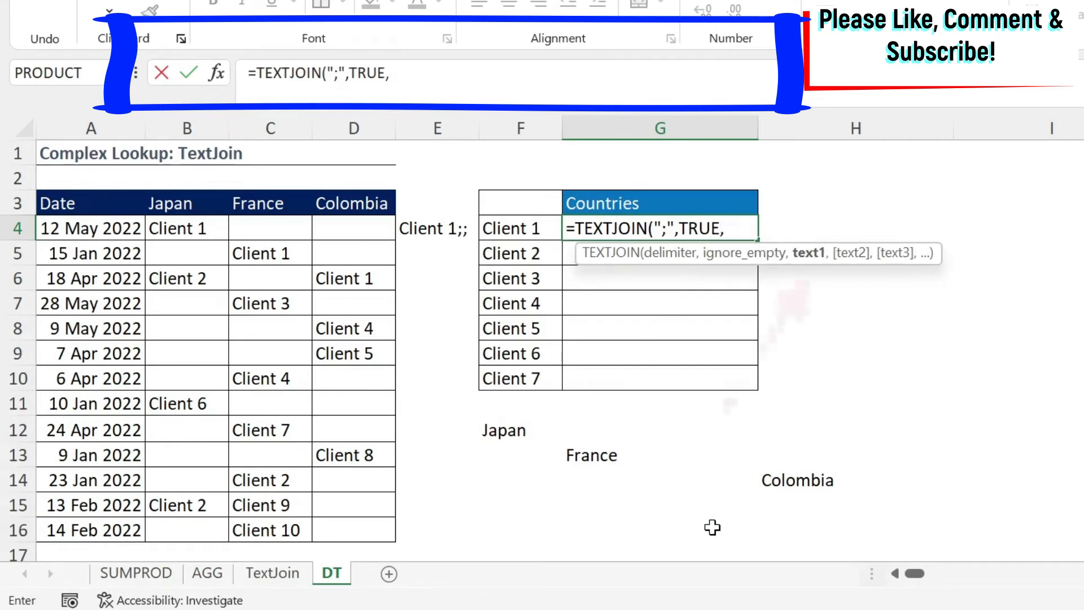
pyautogui.write('IF($B$4:$D$16=F4,$B$3:$D$3,"")')
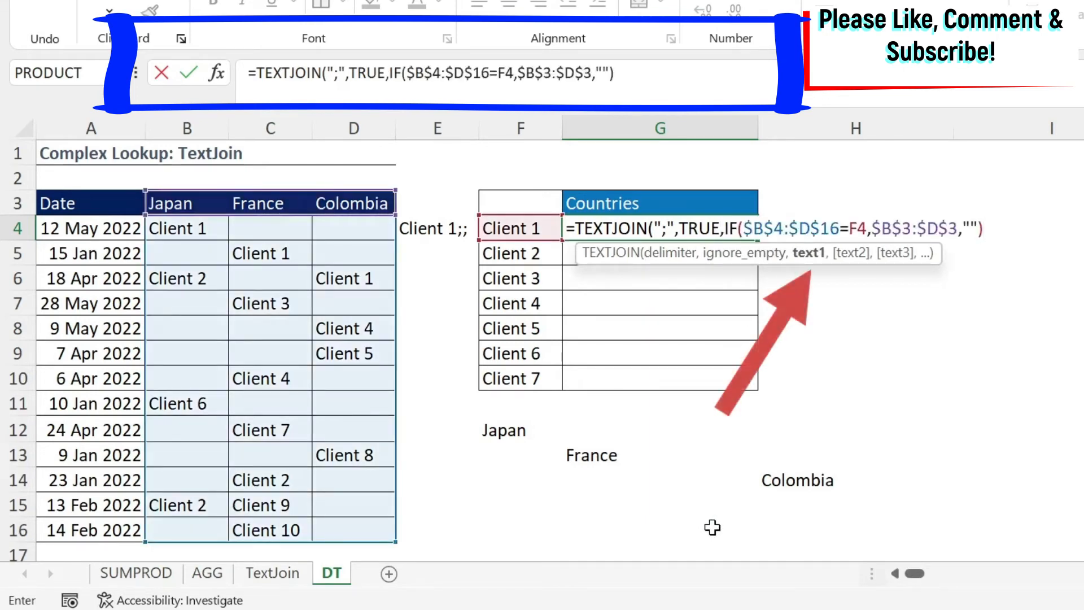
pyautogui.write(')')
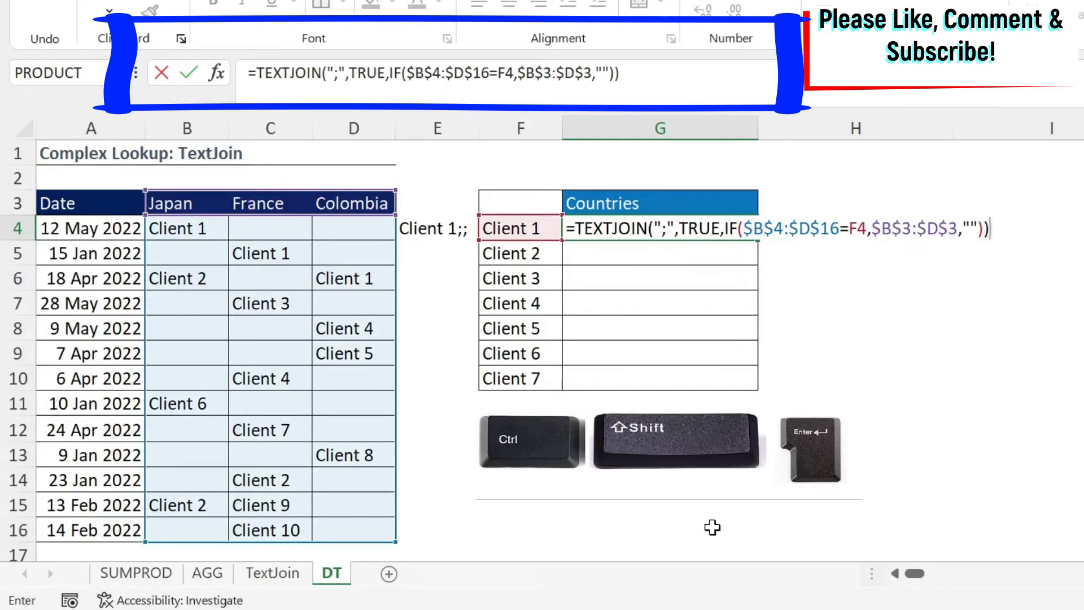
pyautogui.press('Ctrl+Shift+Enter')
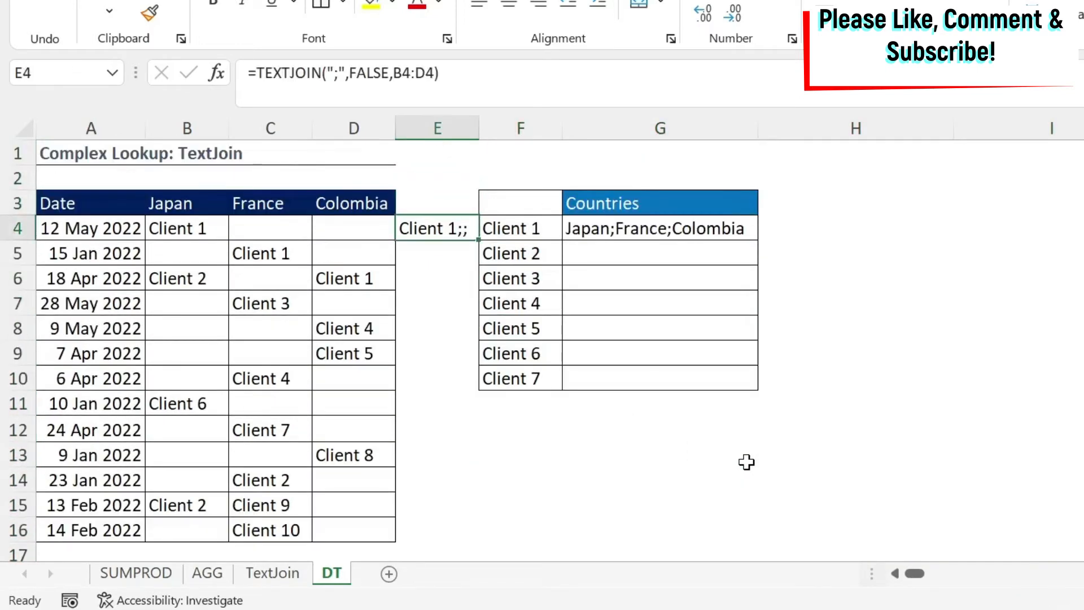
# Fill G4 down to G10 and point out Client 2's two Japan entries causing Japan;France;Japan.
pyautogui.click(658, 228)
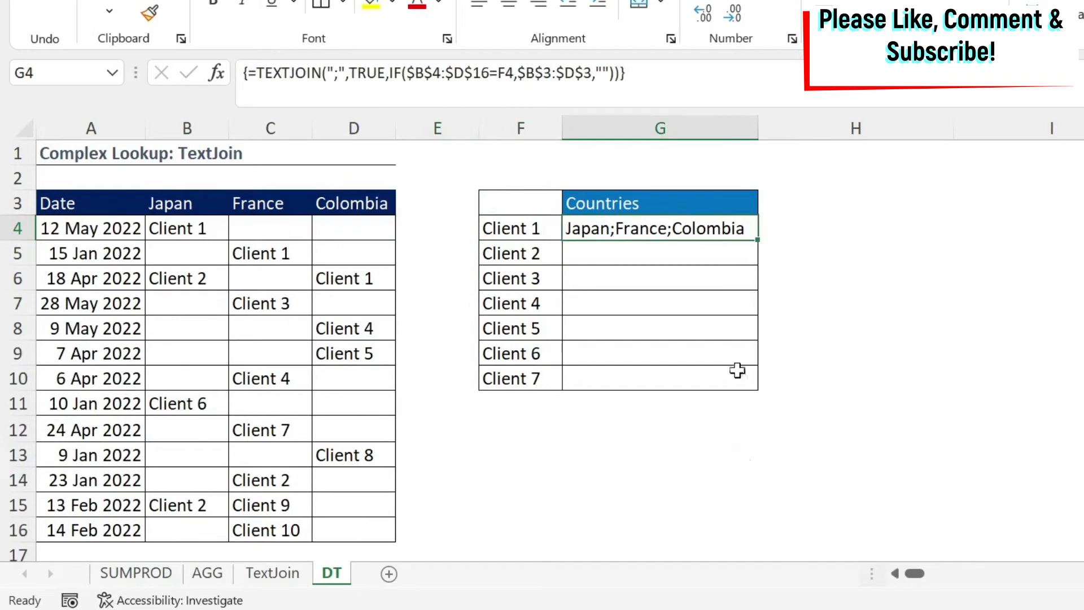
pyautogui.moveTo(766, 243)
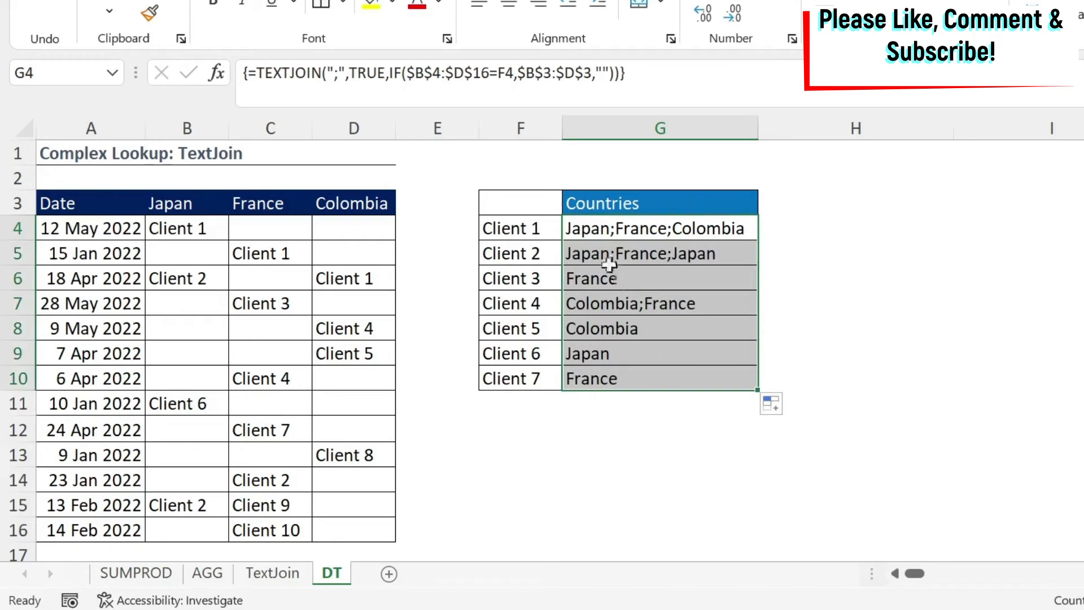
pyautogui.moveTo(583, 259)
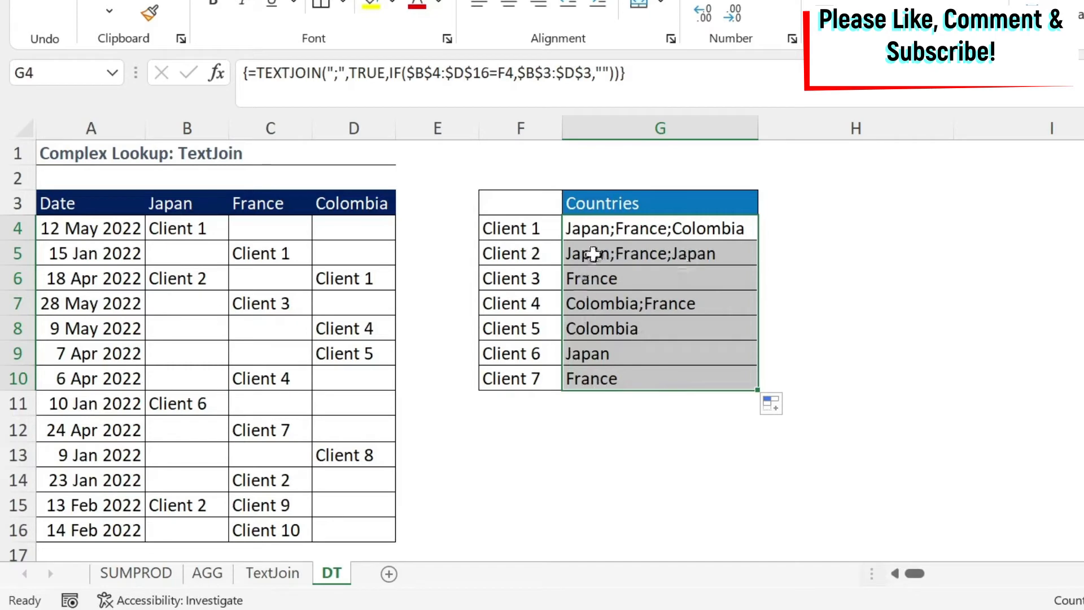
pyautogui.moveTo(577, 242)
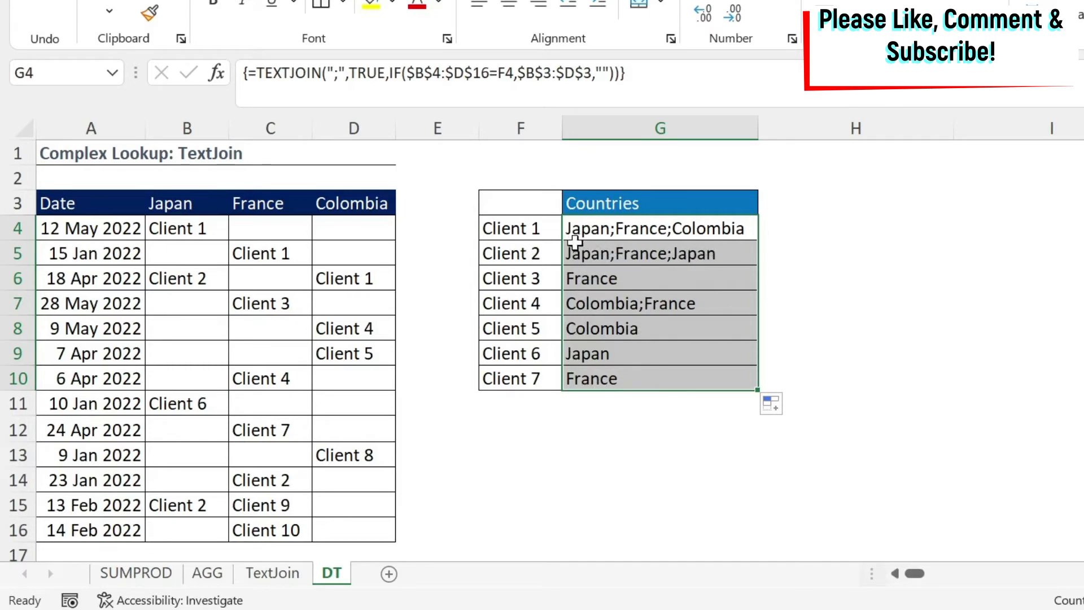
pyautogui.moveTo(254, 446)
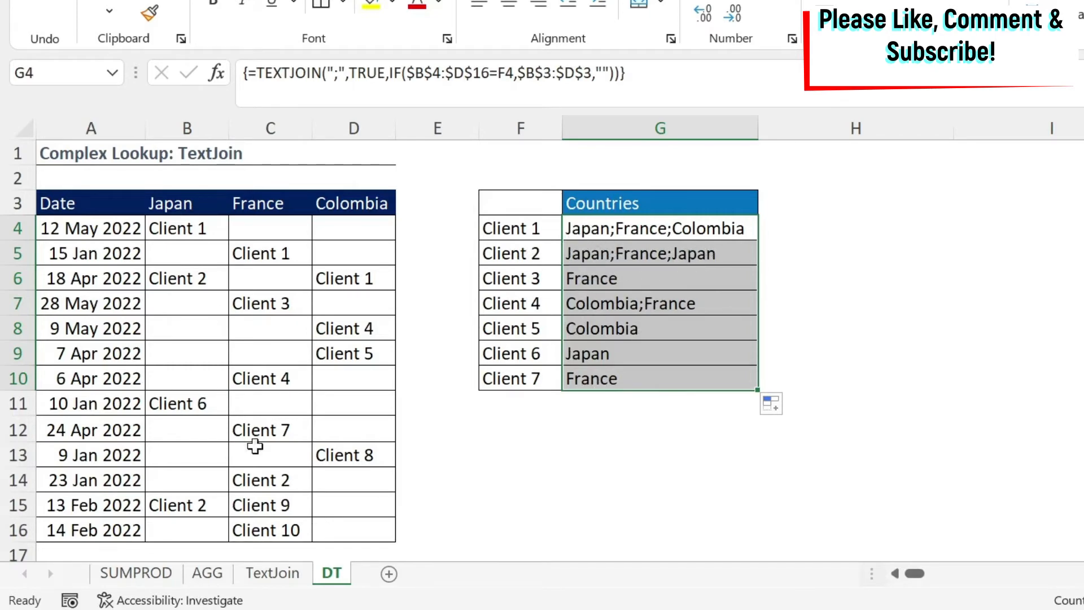
pyautogui.click(186, 278)
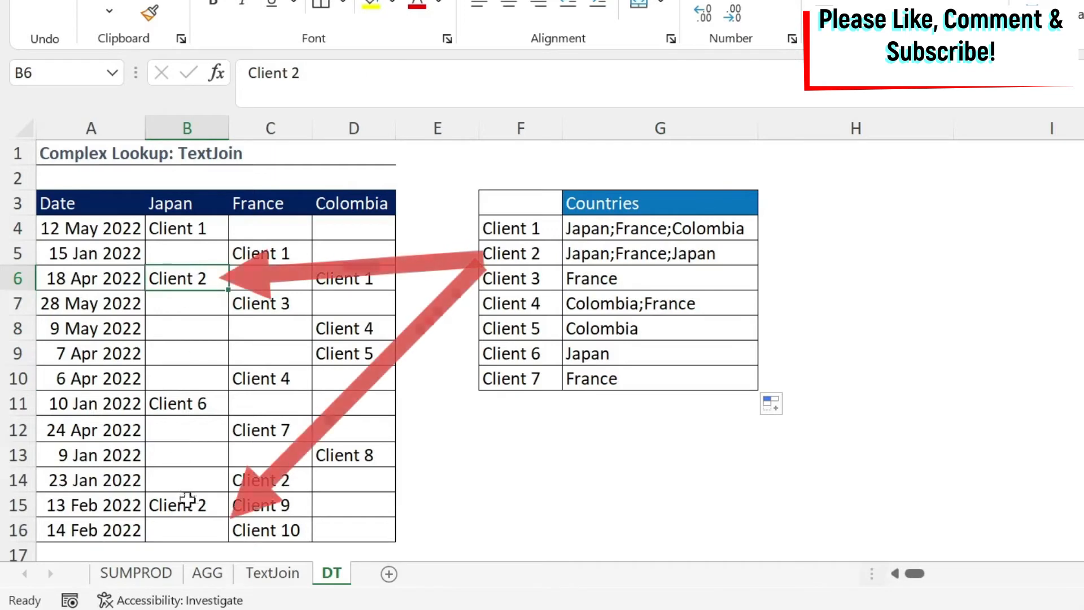
pyautogui.click(186, 505)
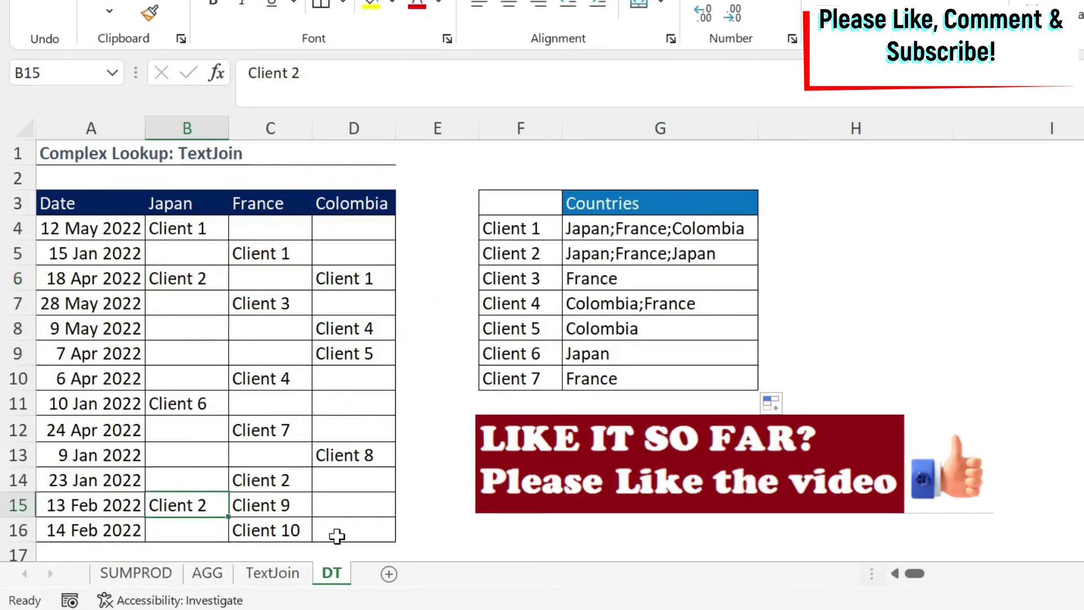
pyautogui.click(658, 228)
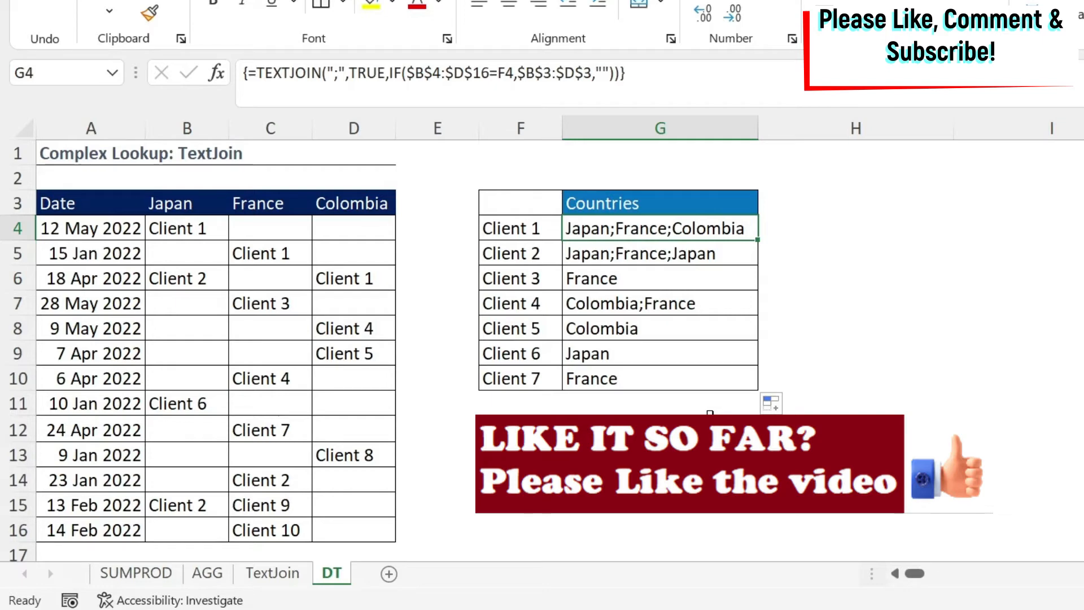
# Enter =FIND(B3,G4) in H4 to locate Japan in Client 1's country list.
pyautogui.click(854, 228)
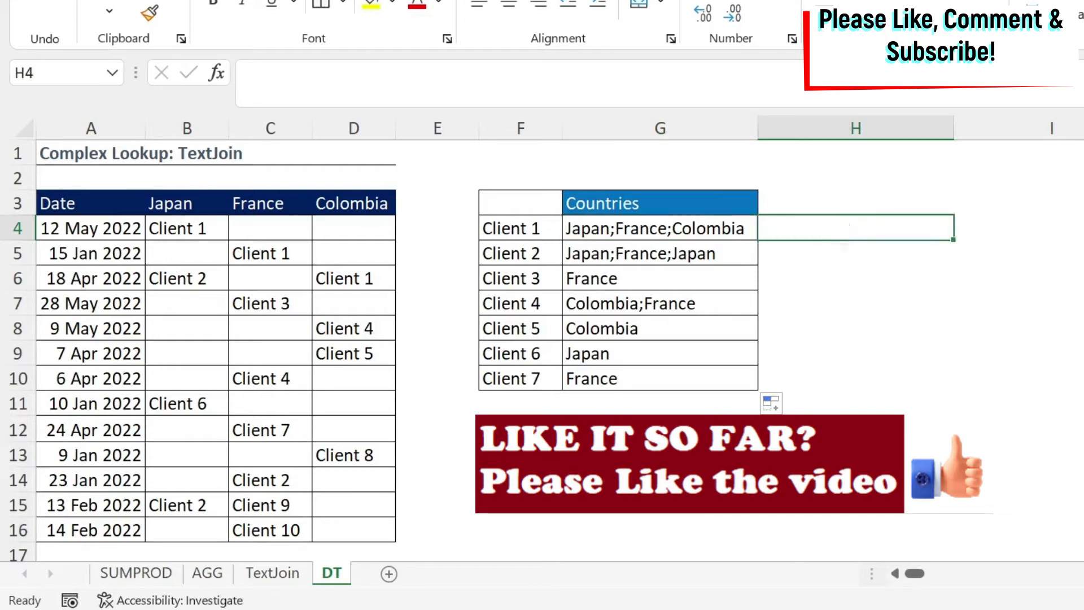
pyautogui.write('=f')
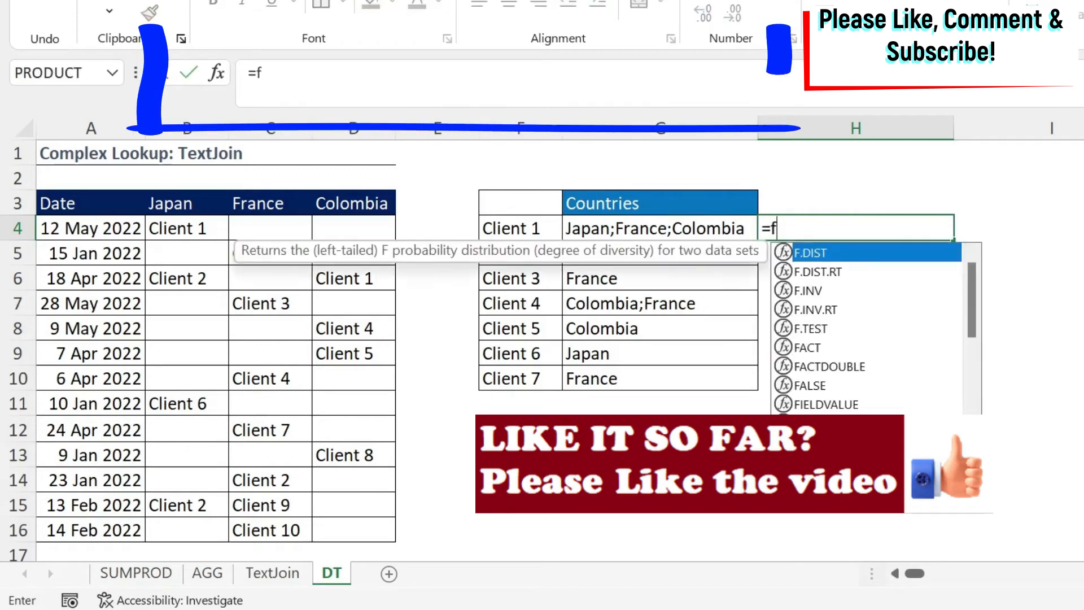
pyautogui.write('ind(B3')
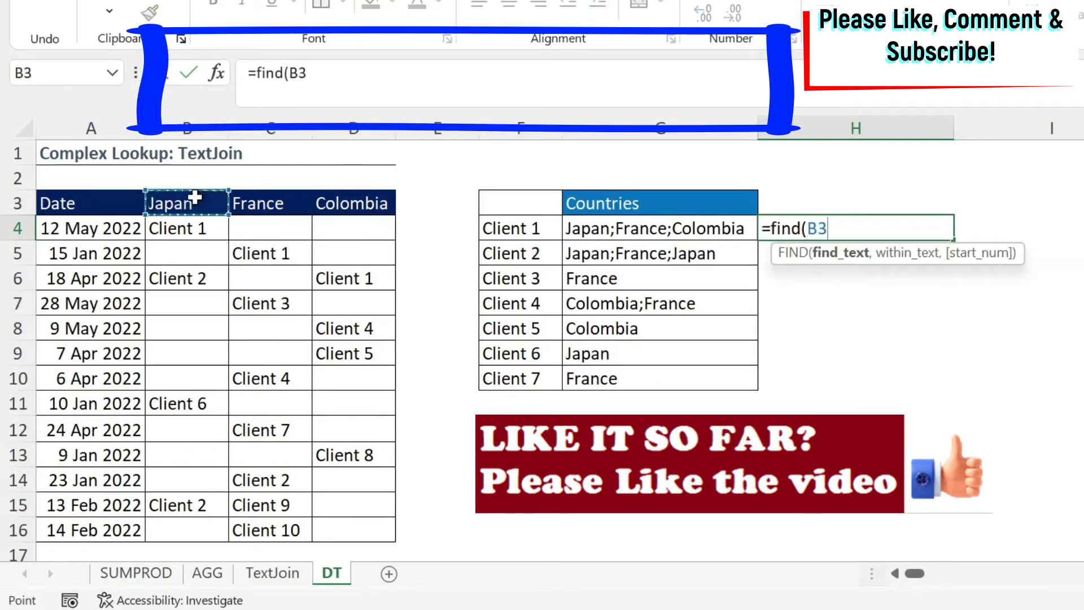
pyautogui.write(',')
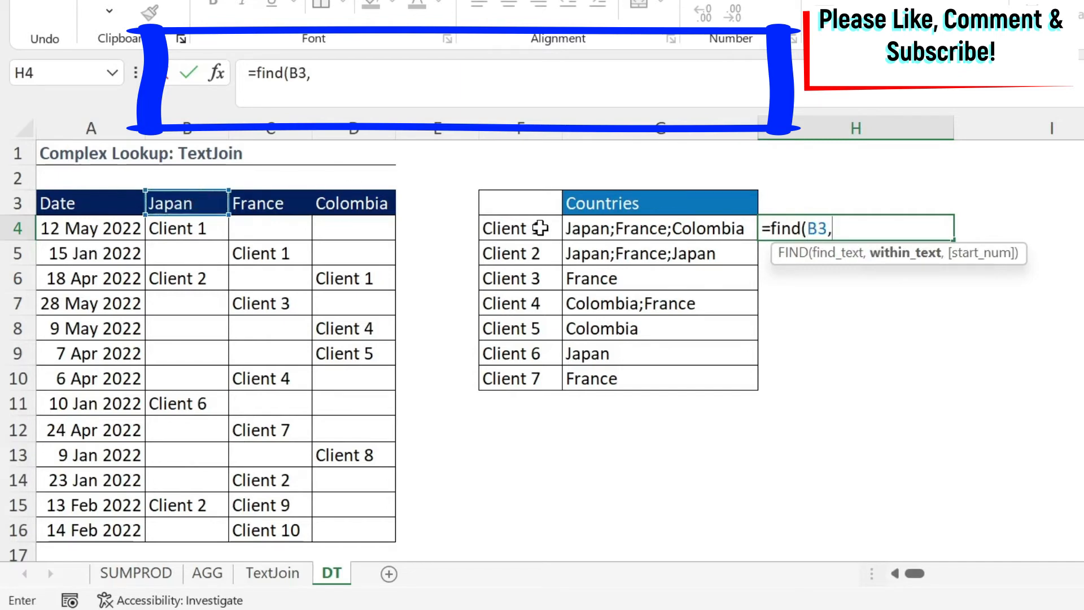
pyautogui.click(657, 228)
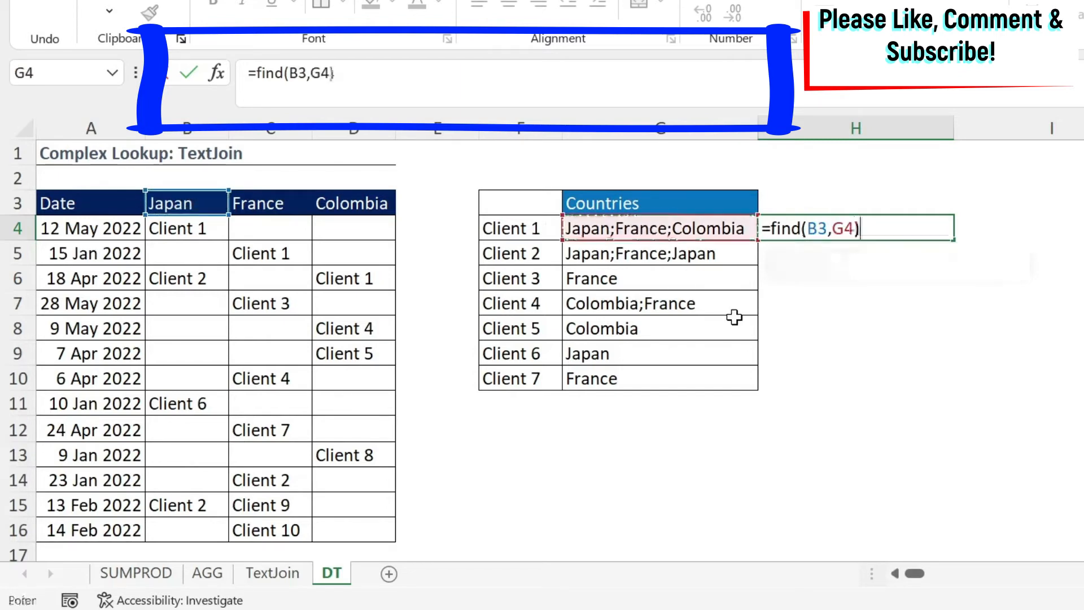
pyautogui.press('Return')
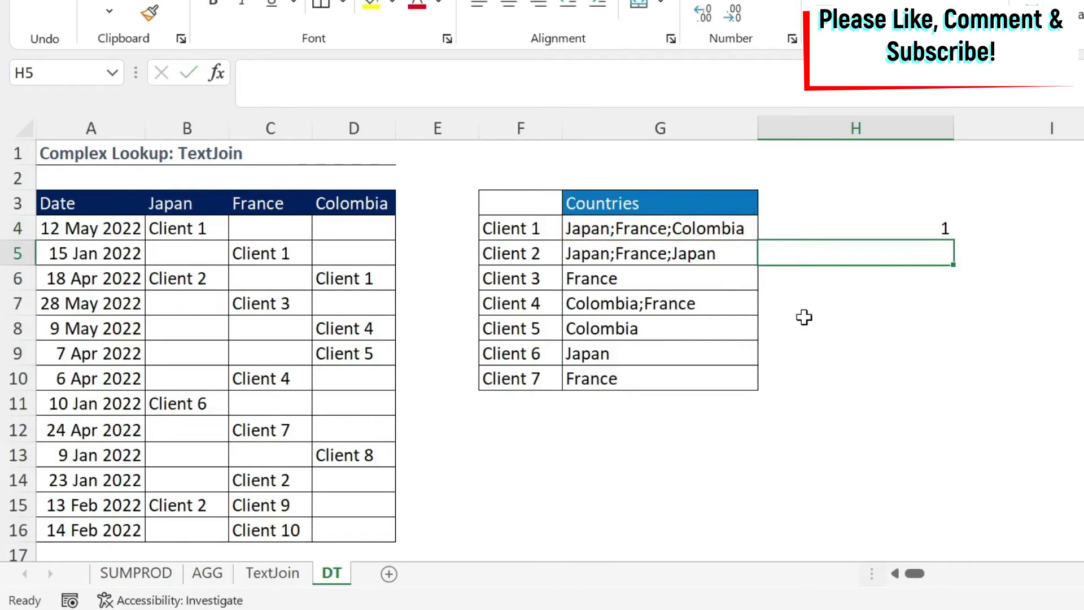
# Change H4 to =FIND(C3,G4), returning position 7 for France.
pyautogui.click(854, 228)
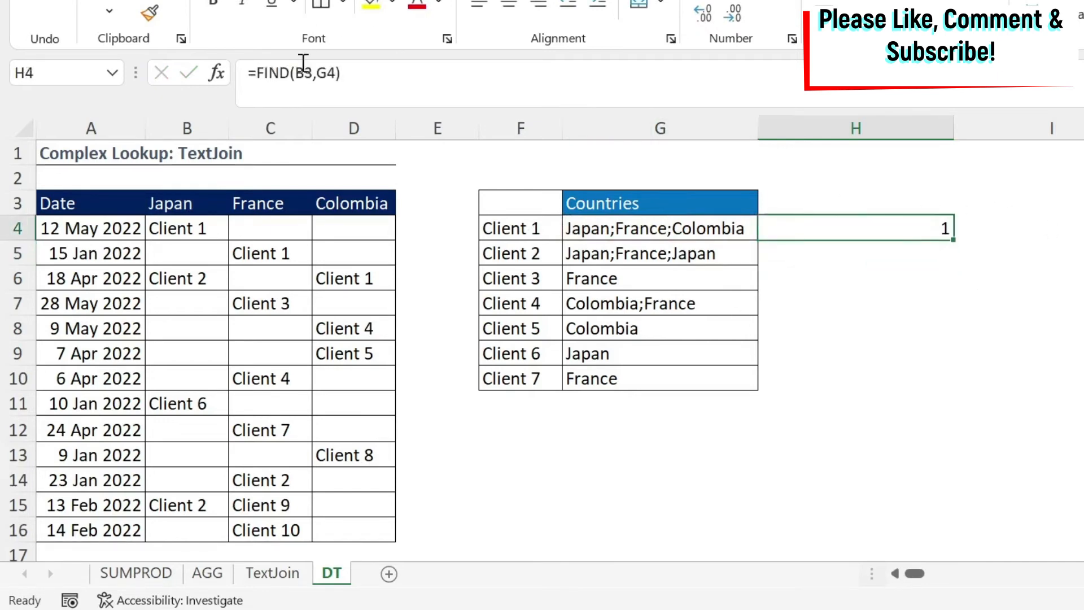
pyautogui.click(269, 202)
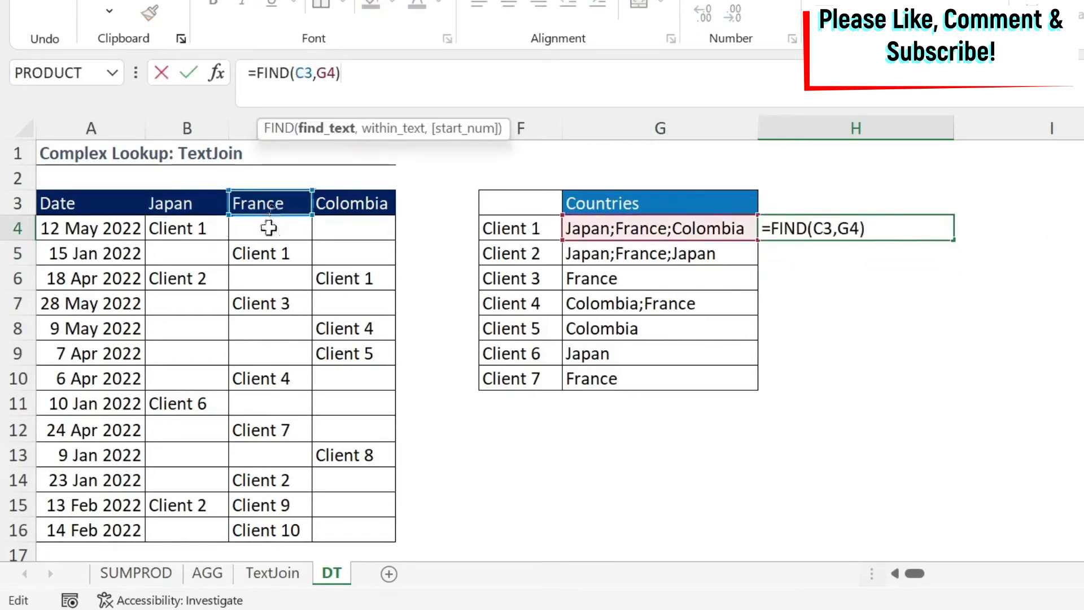
pyautogui.press('Return')
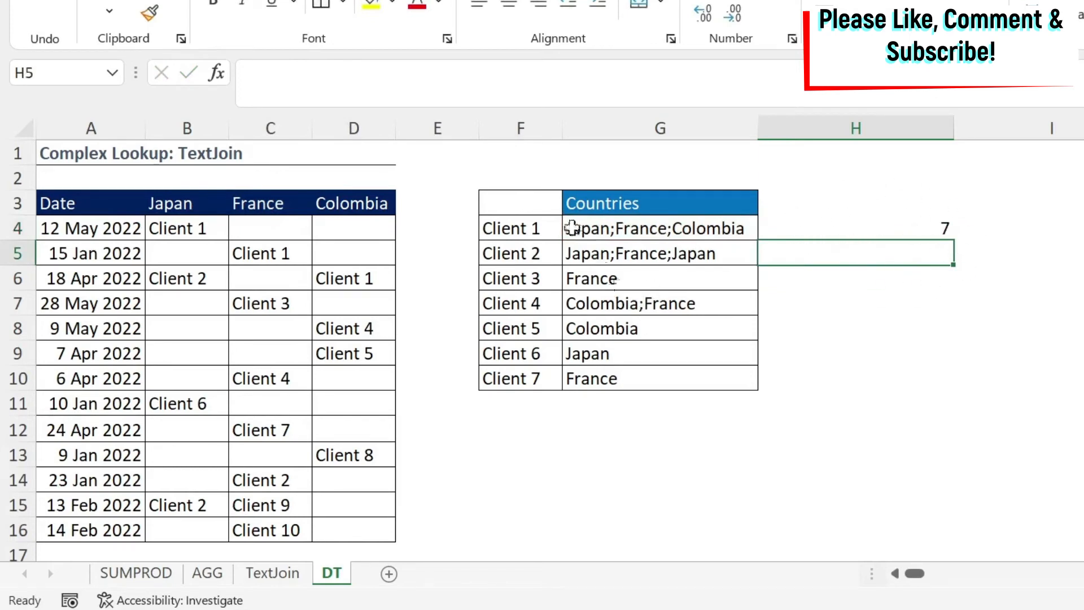
pyautogui.moveTo(626, 235)
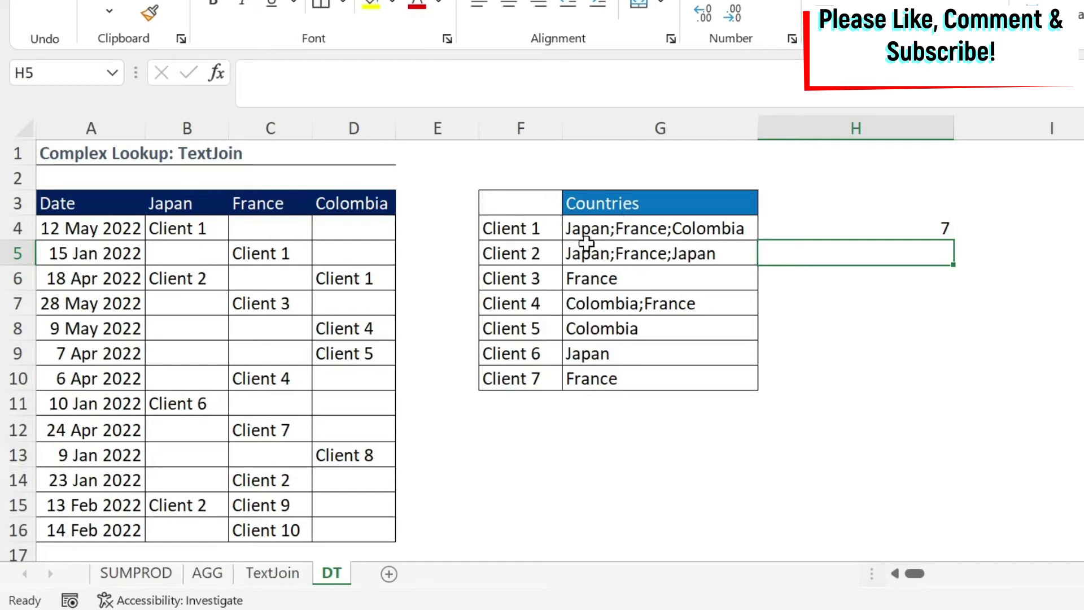
pyautogui.moveTo(677, 245)
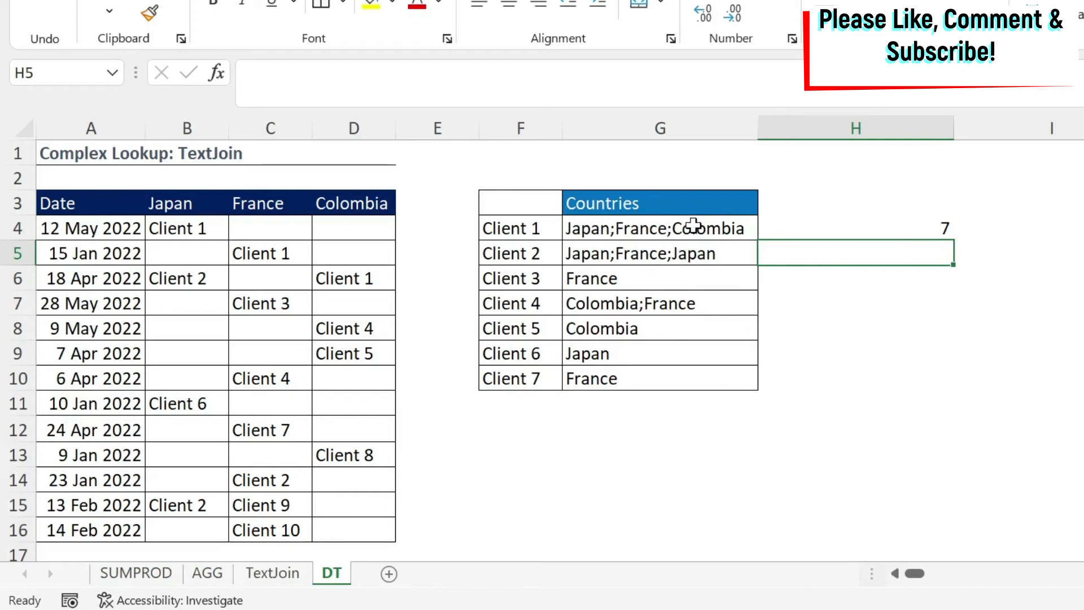
pyautogui.moveTo(874, 224)
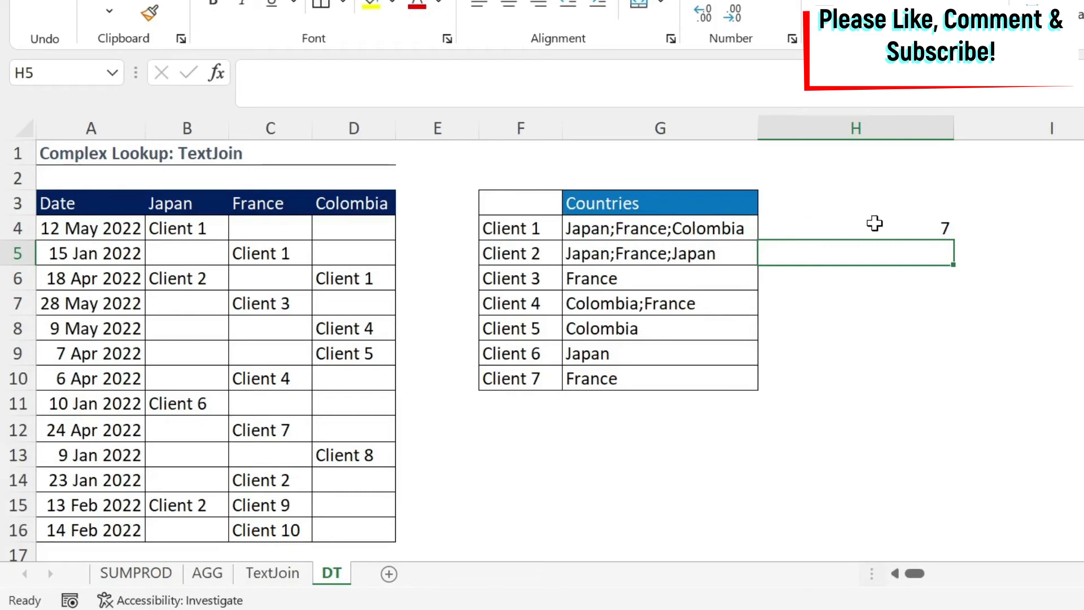
pyautogui.moveTo(228, 202)
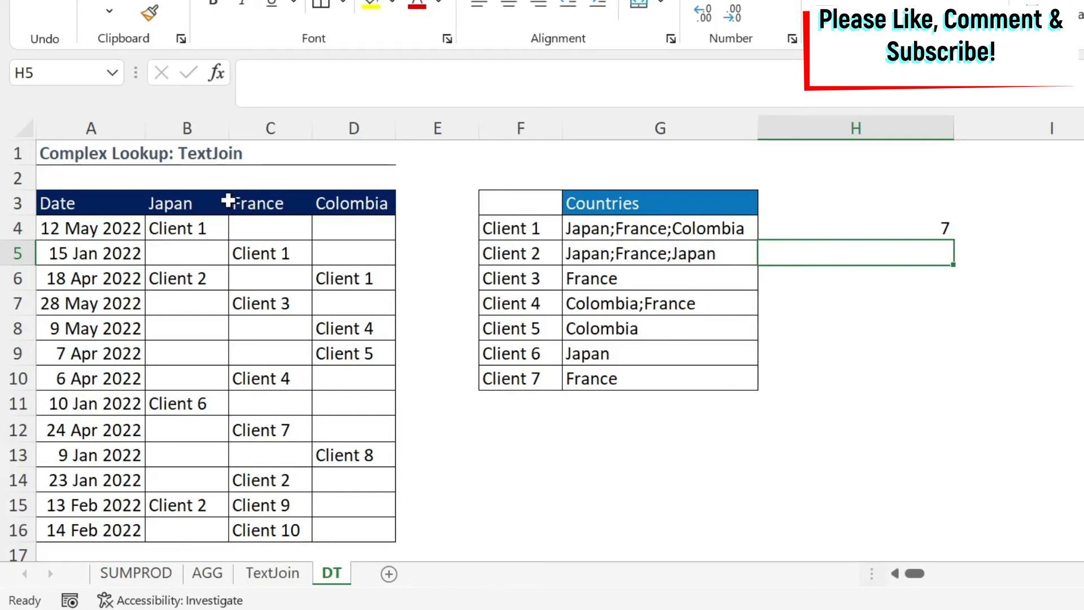
pyautogui.moveTo(929, 230)
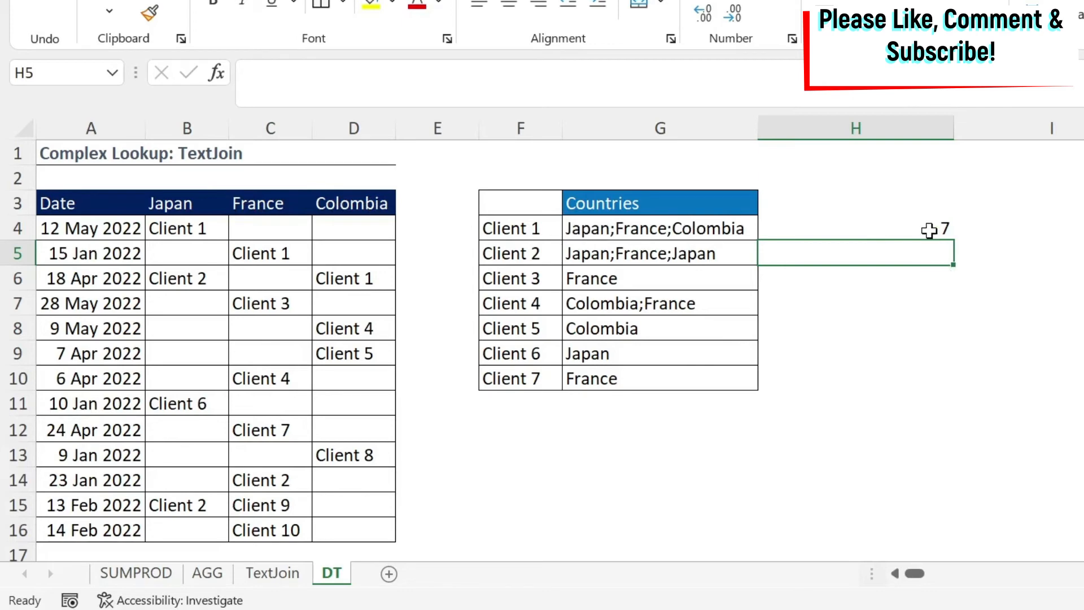
pyautogui.click(855, 228)
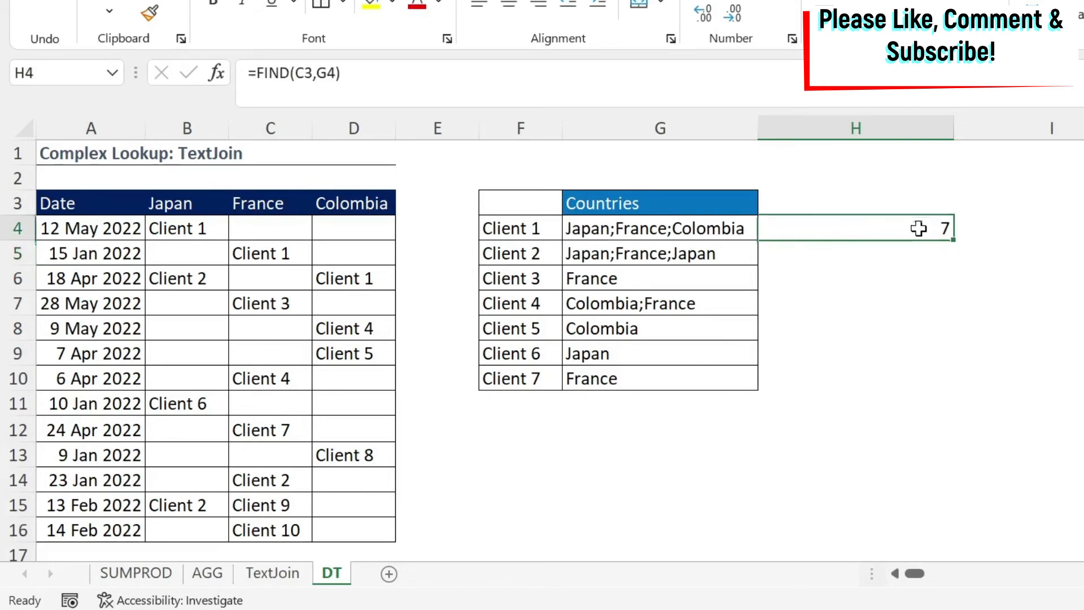
# Edit H4 to =FIND($B$3:$D$3,G4) as an array formula and preview its evaluated results with F9.
pyautogui.click(293, 72)
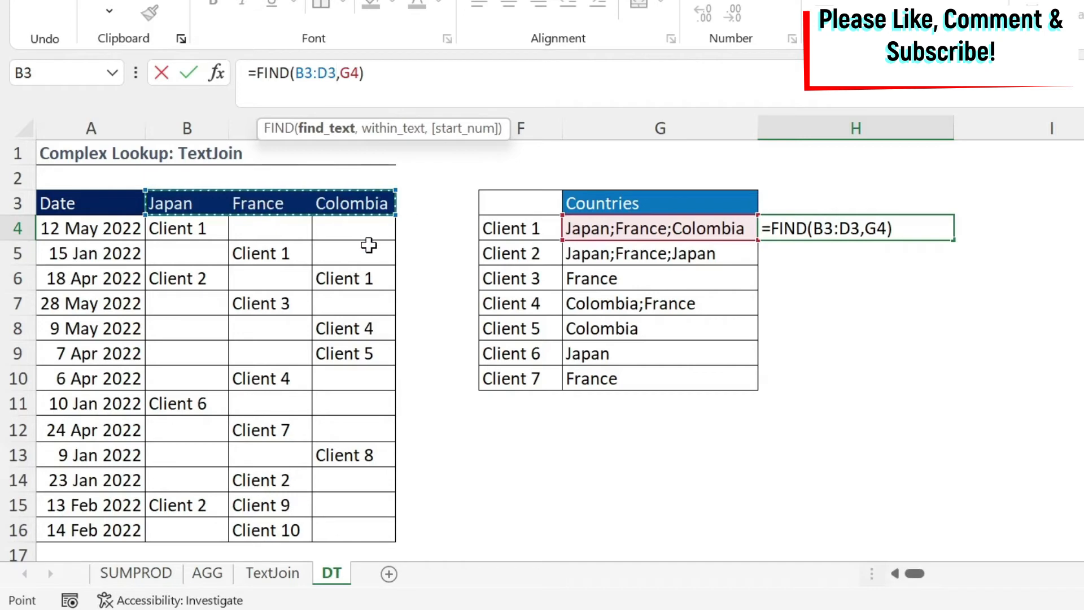
pyautogui.press('F4')
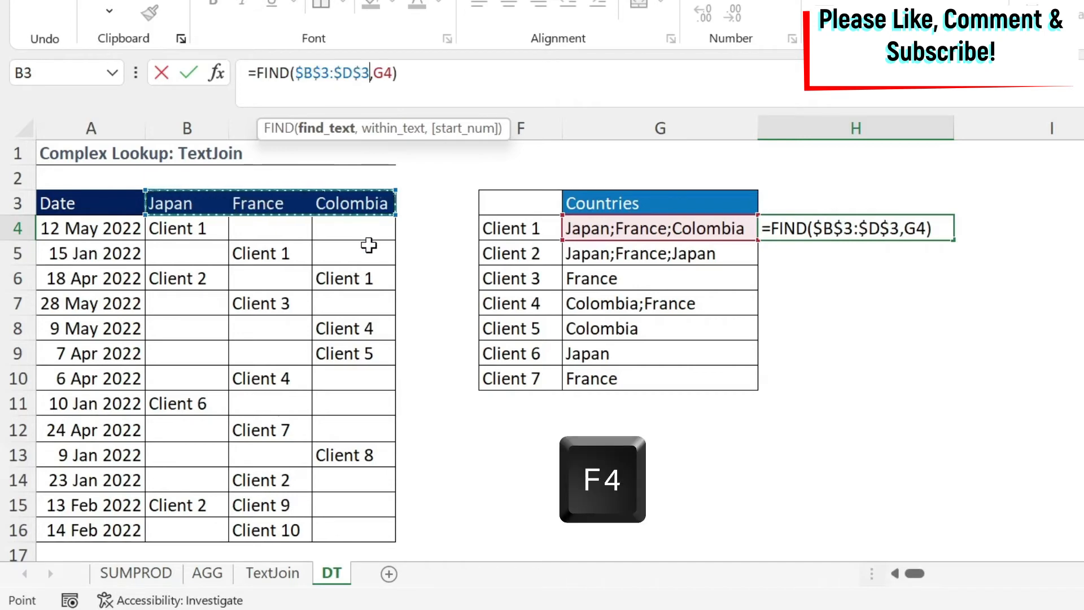
pyautogui.press('ctrl+shift+enter')
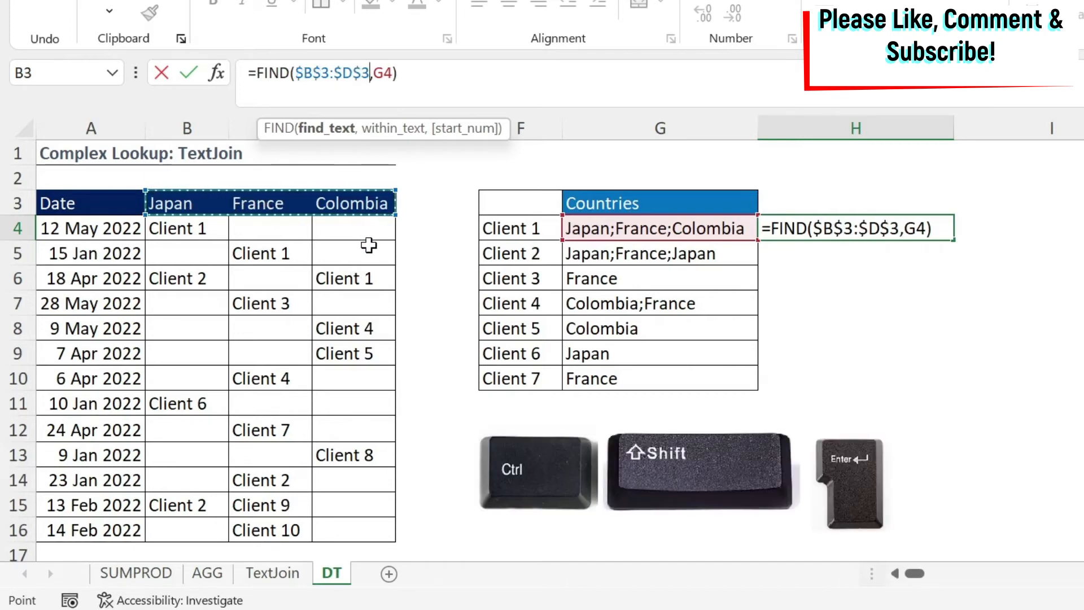
pyautogui.press('ctrl+shift+enter')
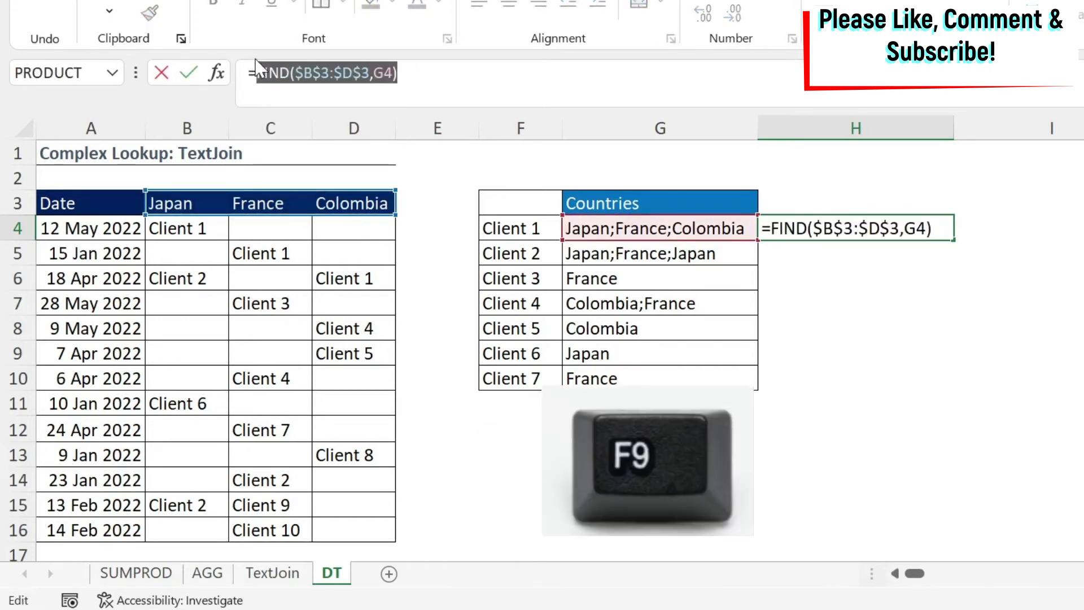
pyautogui.press('F9')
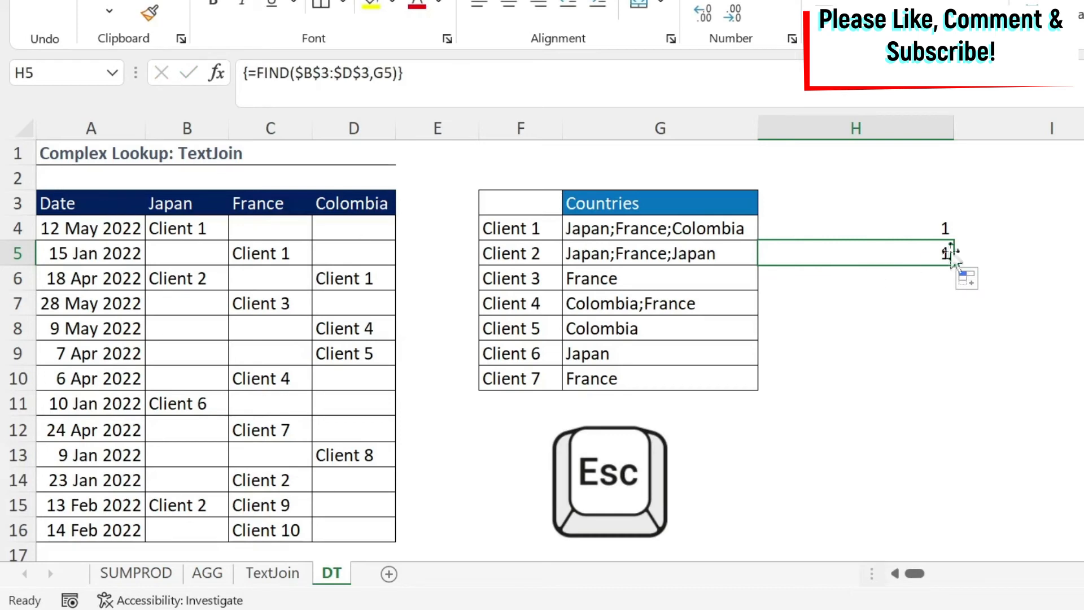
pyautogui.press('Escape')
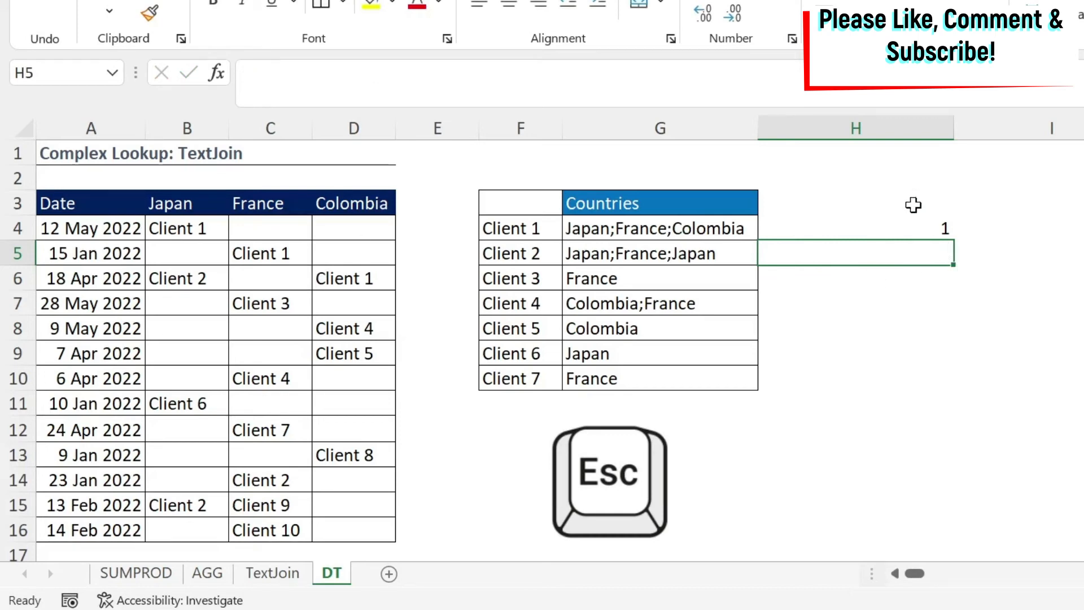
# Edit H4 to =IF(ISNUMBER(FIND($B$3:$D$3,G4)),$B$3:$D$3,"") as an array formula, showing Japan.
pyautogui.click(855, 228)
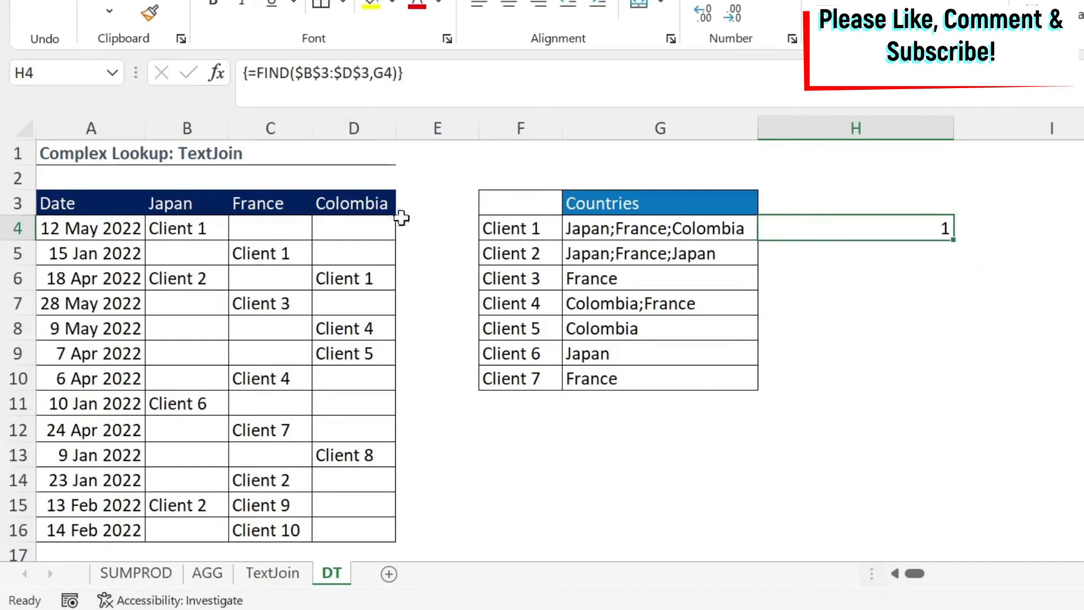
pyautogui.moveTo(434, 69)
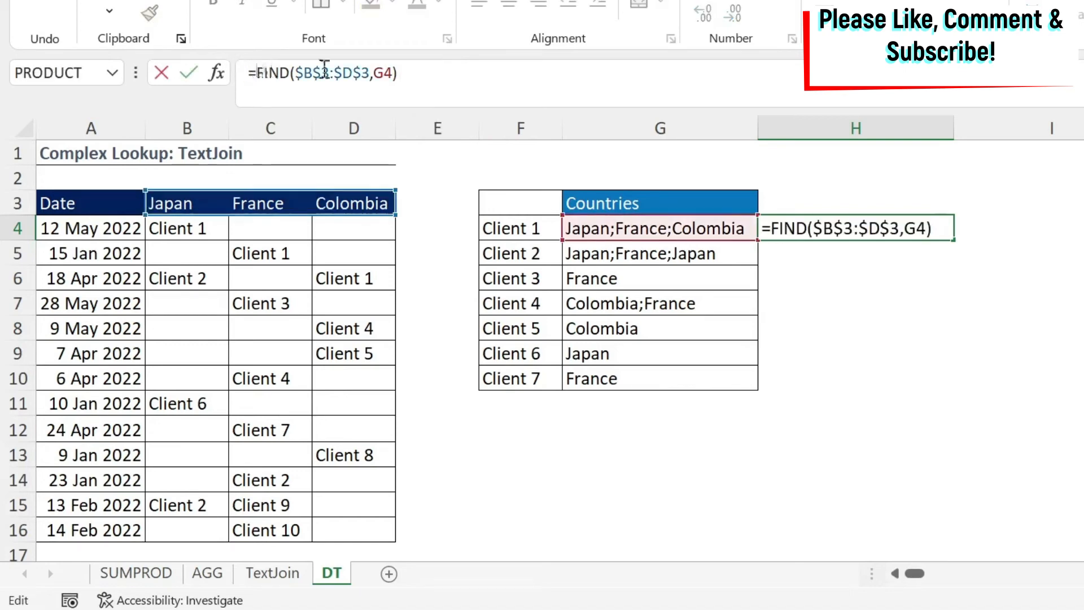
pyautogui.write('if(')
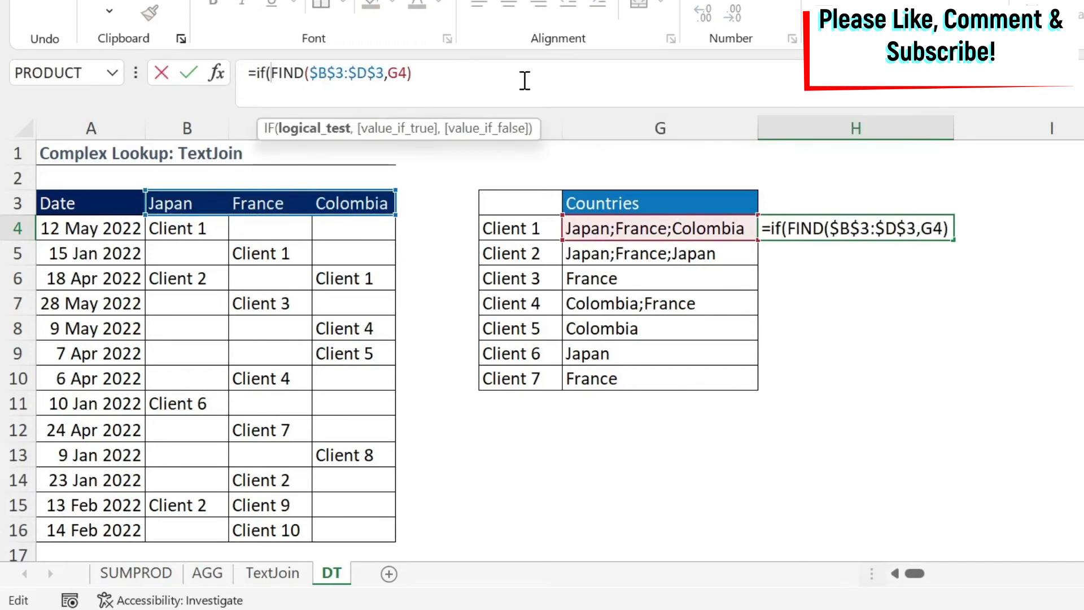
pyautogui.write('isnumber(')
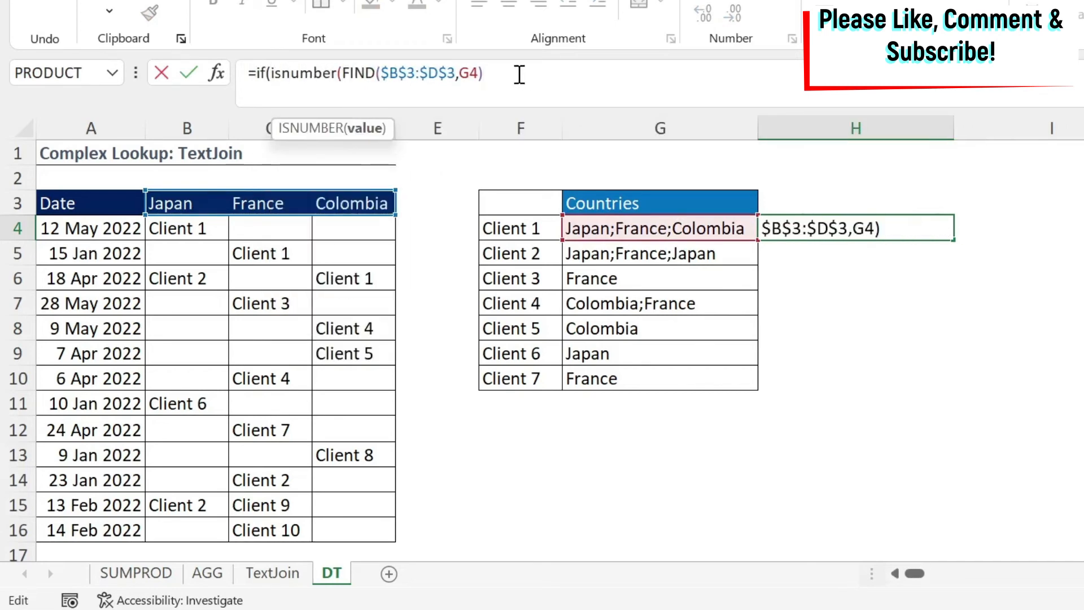
pyautogui.write(')')
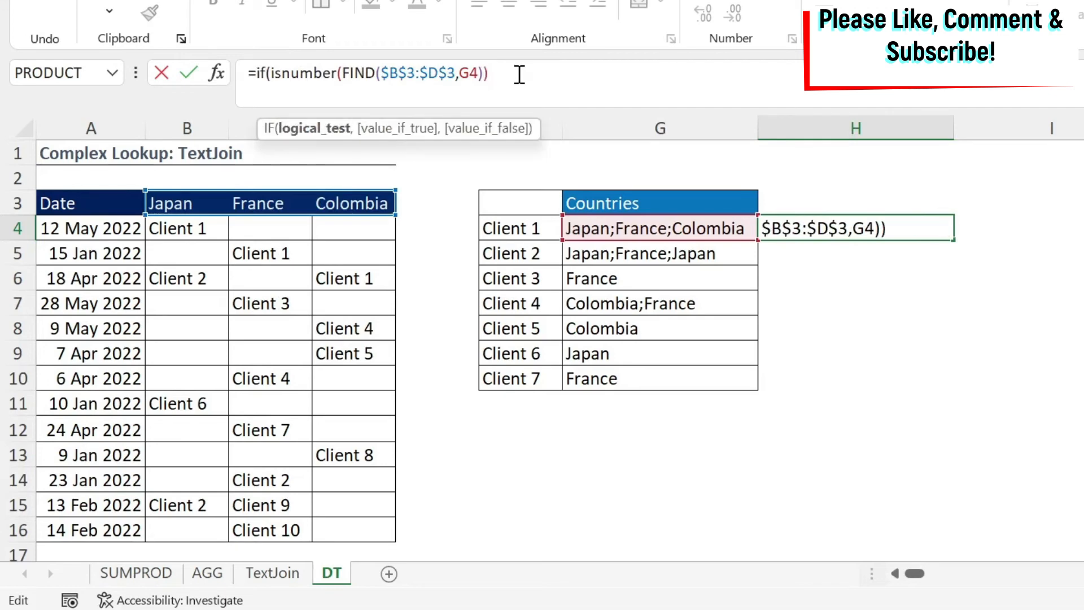
pyautogui.write(',')
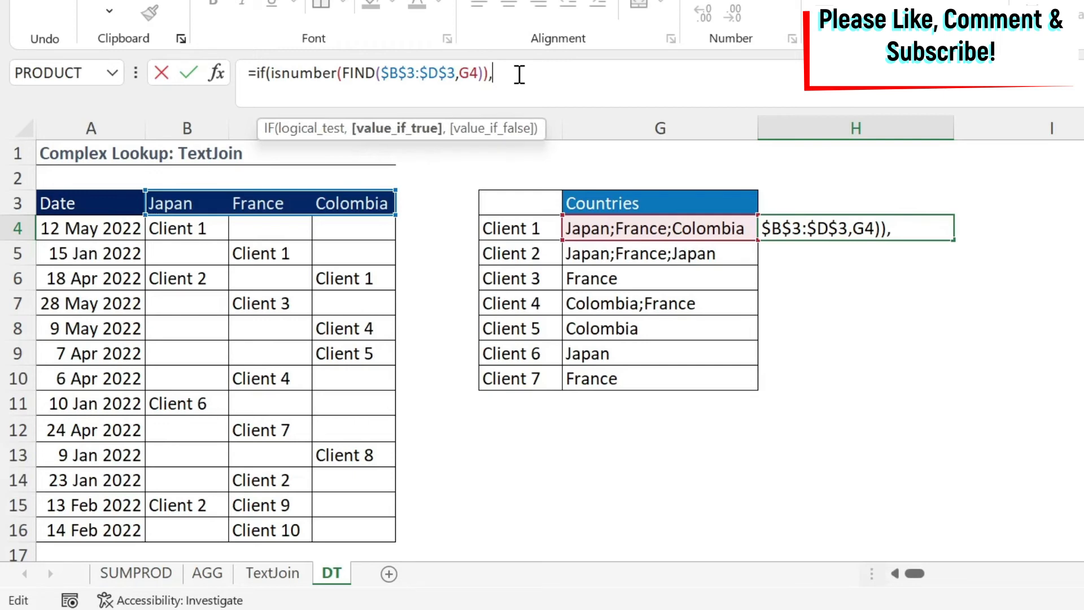
pyautogui.moveTo(164, 202)
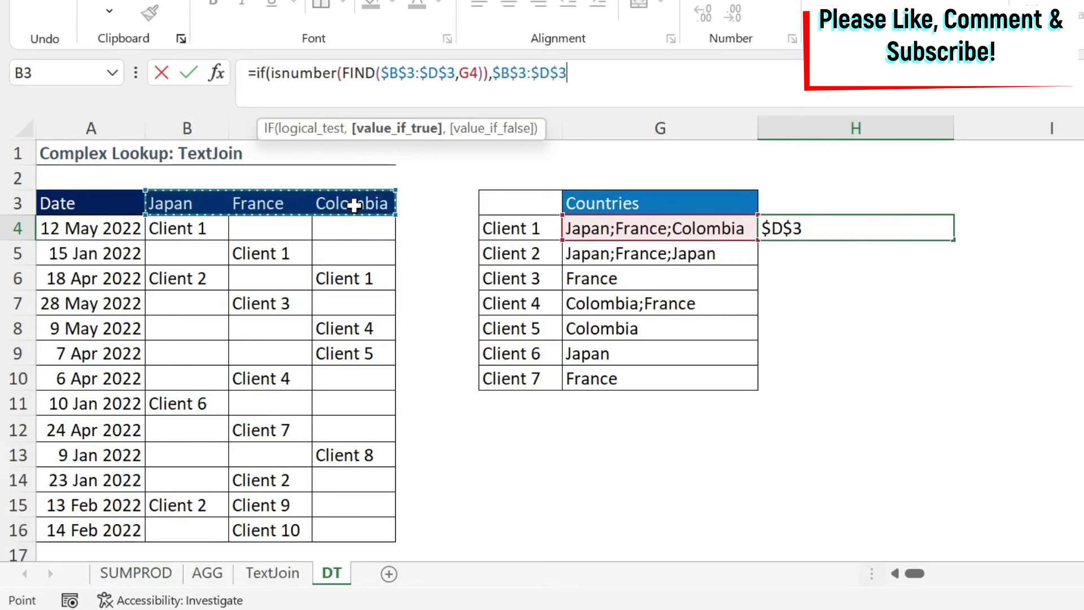
pyautogui.write(',')
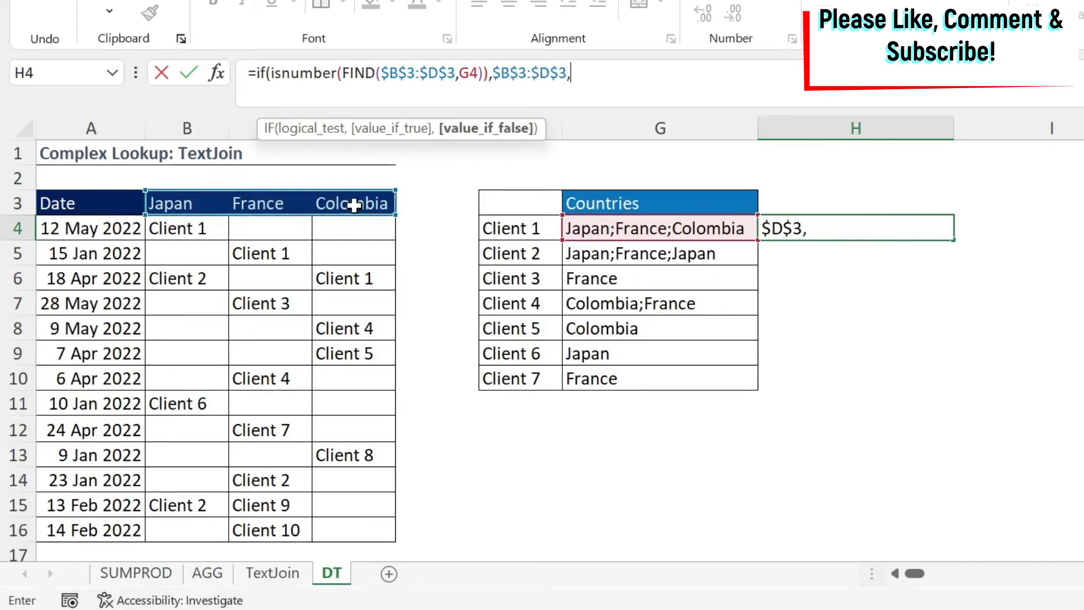
pyautogui.write('""')
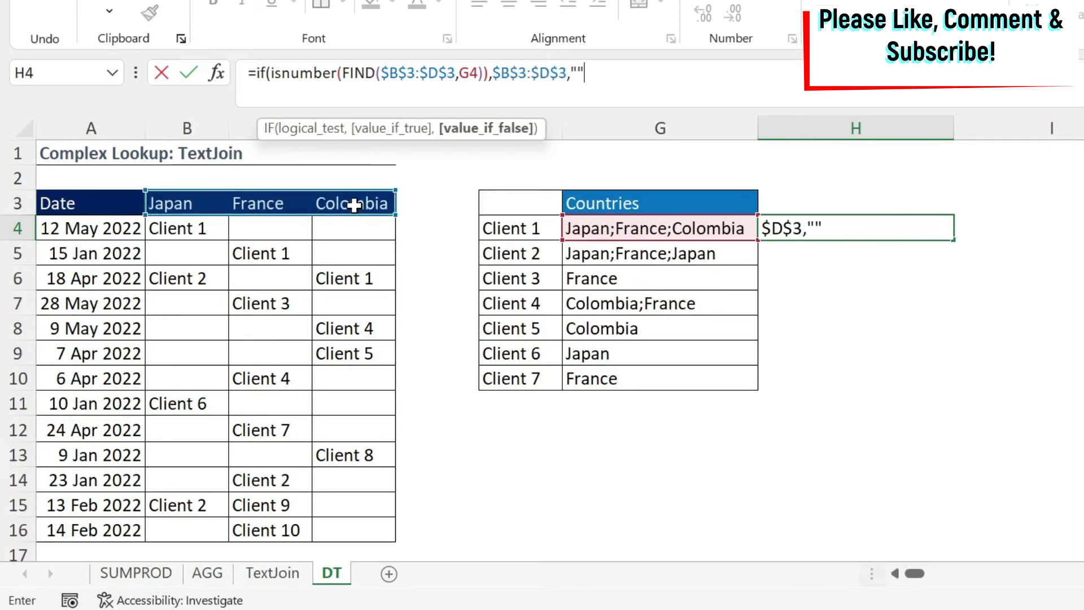
pyautogui.write(')')
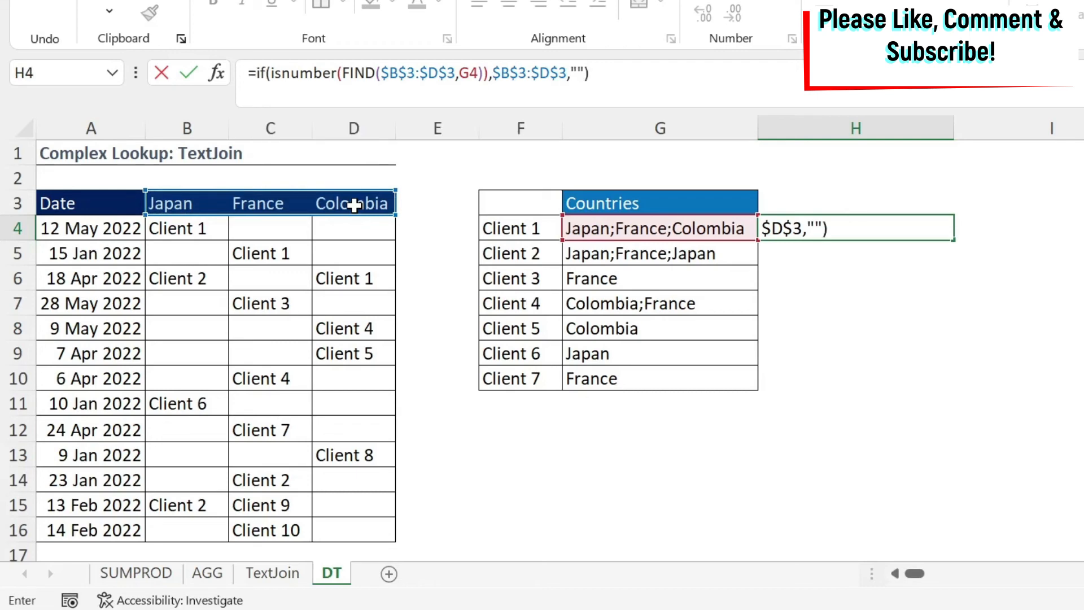
pyautogui.press('ctrl+shift+enter')
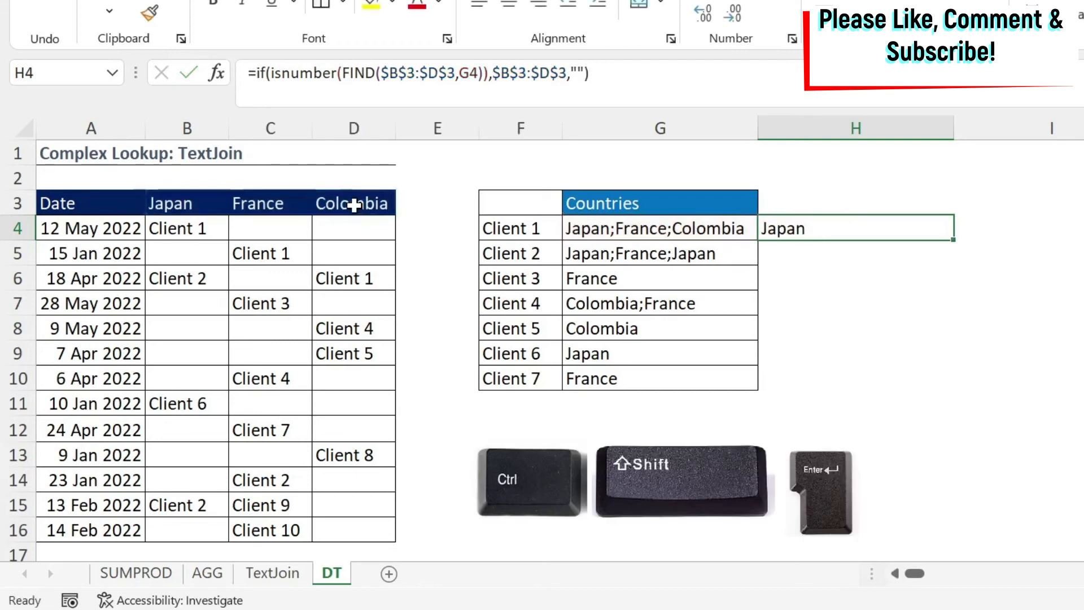
pyautogui.press('ctrl+shift+enter')
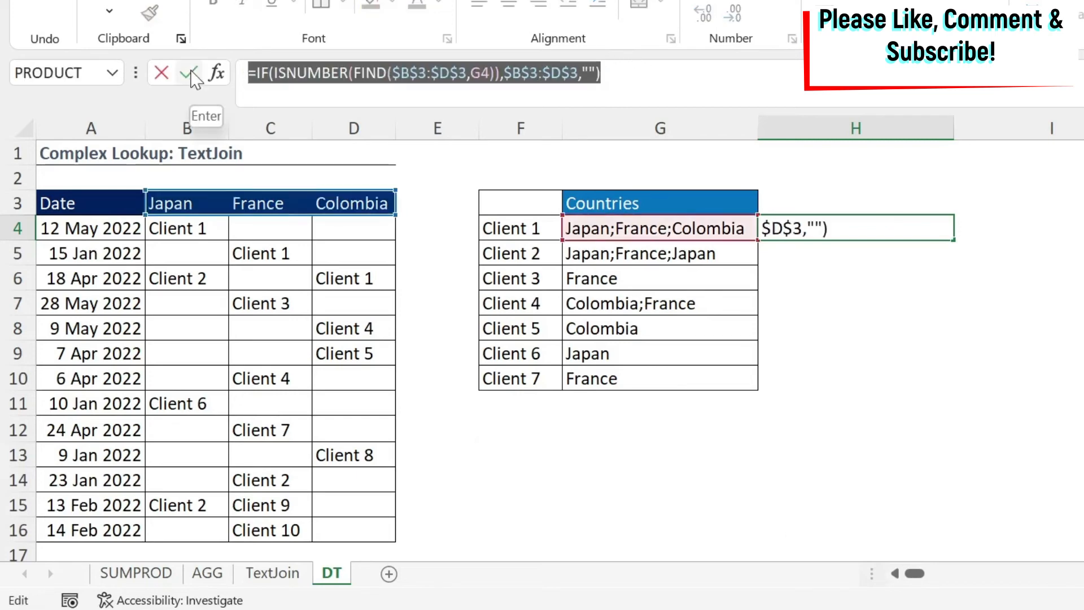
pyautogui.press('F9')
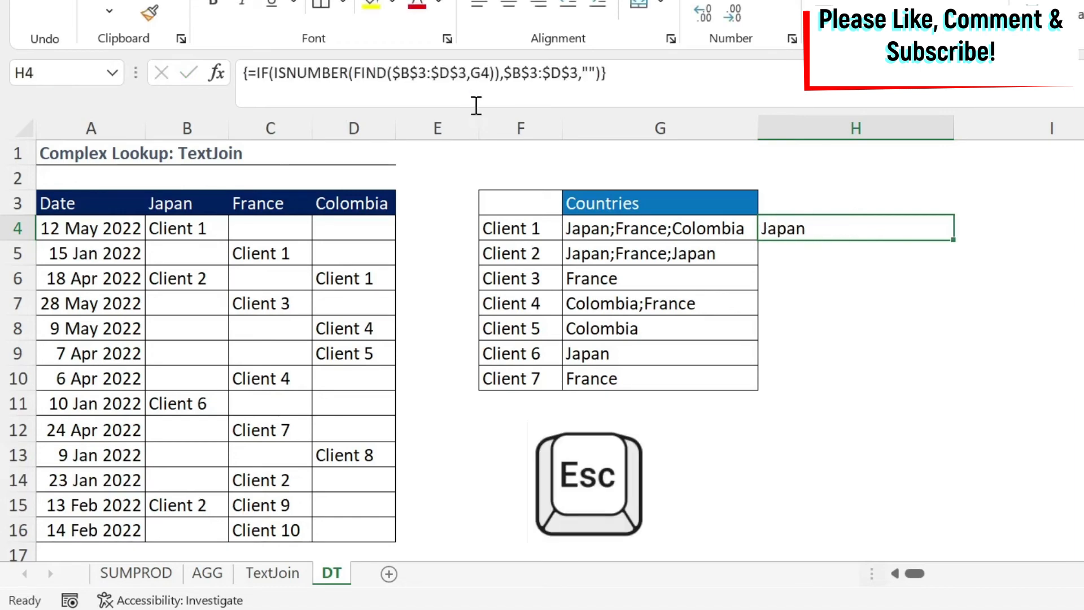
pyautogui.moveTo(876, 251)
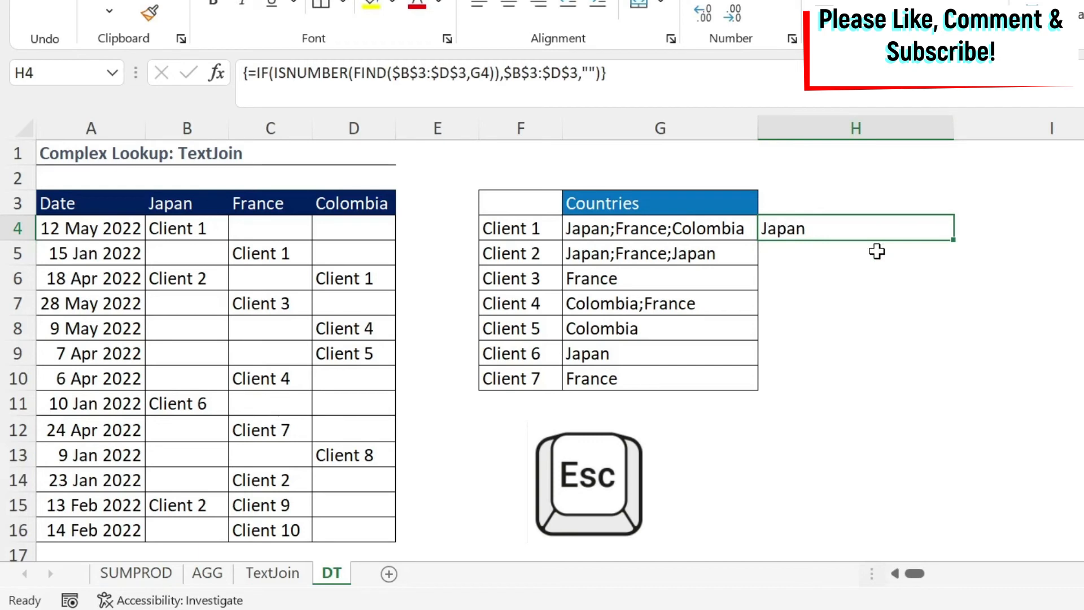
# Wrap H4 in TEXTJOIN(";",TRUE,…) as an array formula, joining matching countries without blanks.
pyautogui.press('Escape')
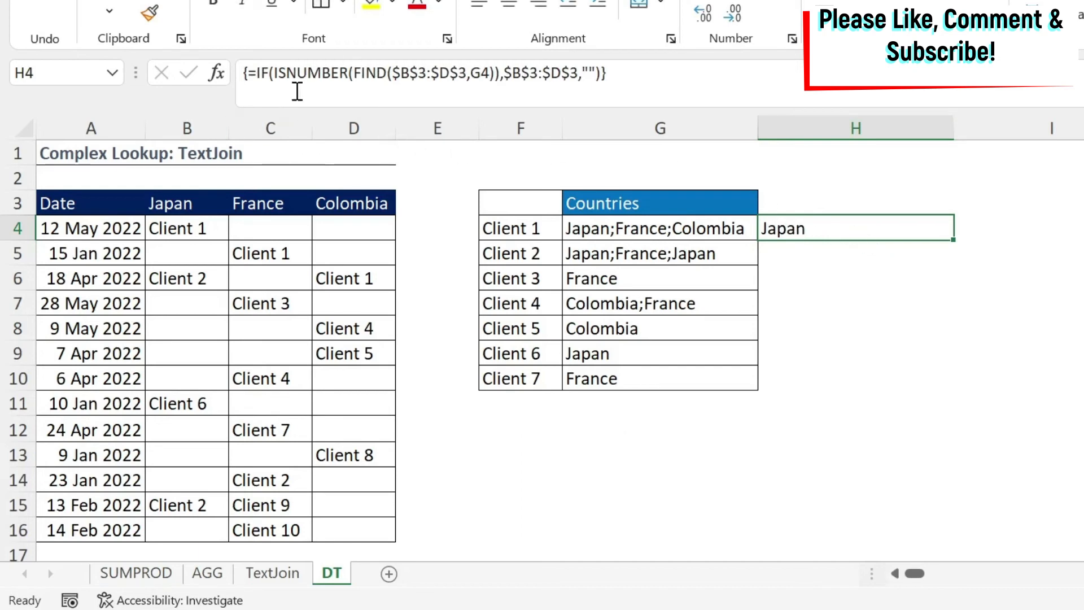
pyautogui.moveTo(519, 128)
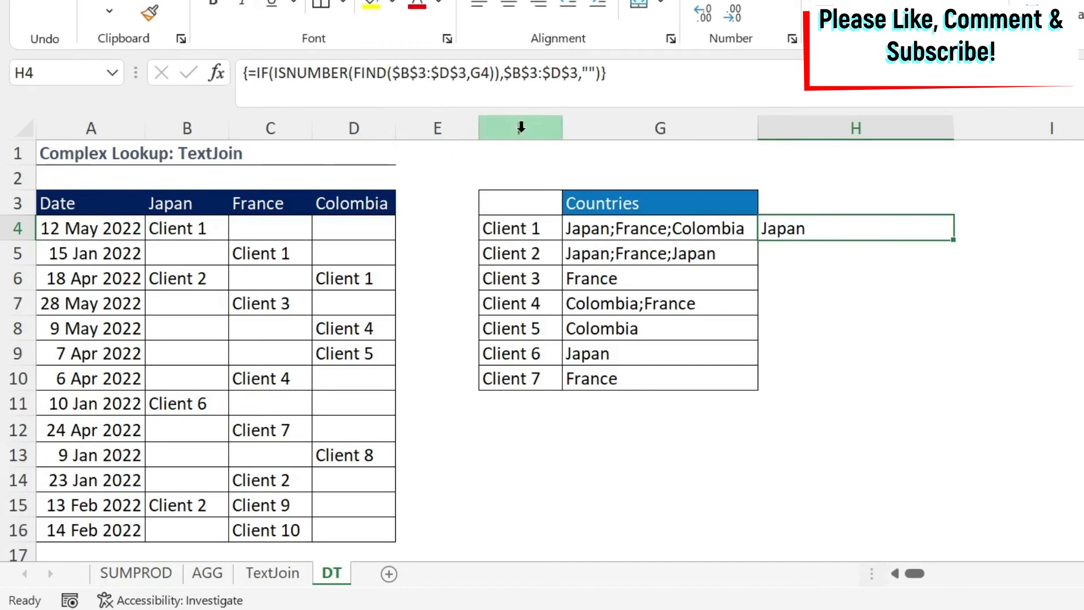
pyautogui.write('textjoin(')
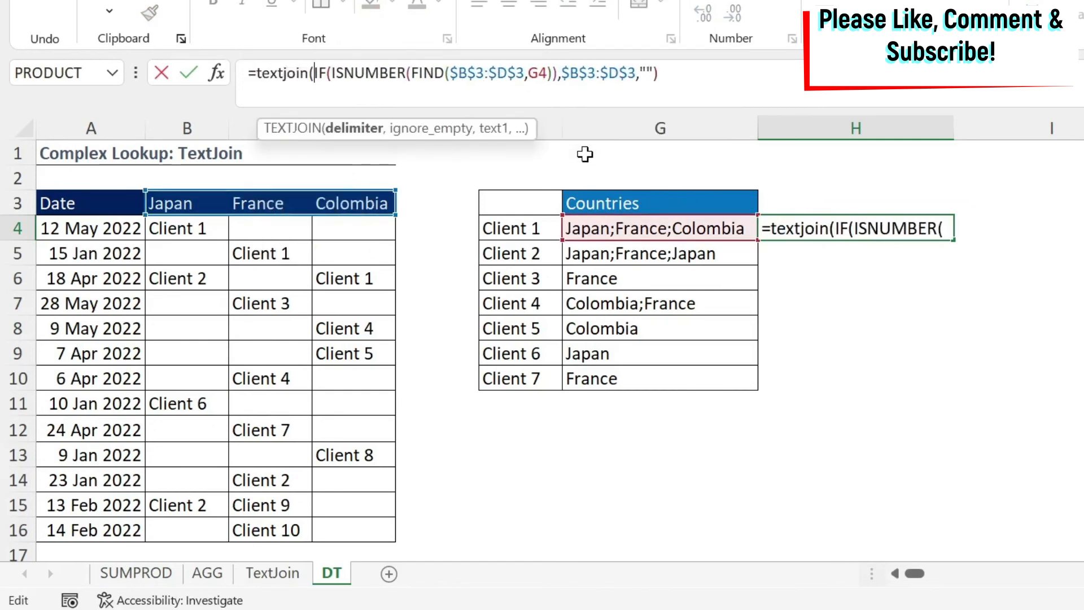
pyautogui.write('";"')
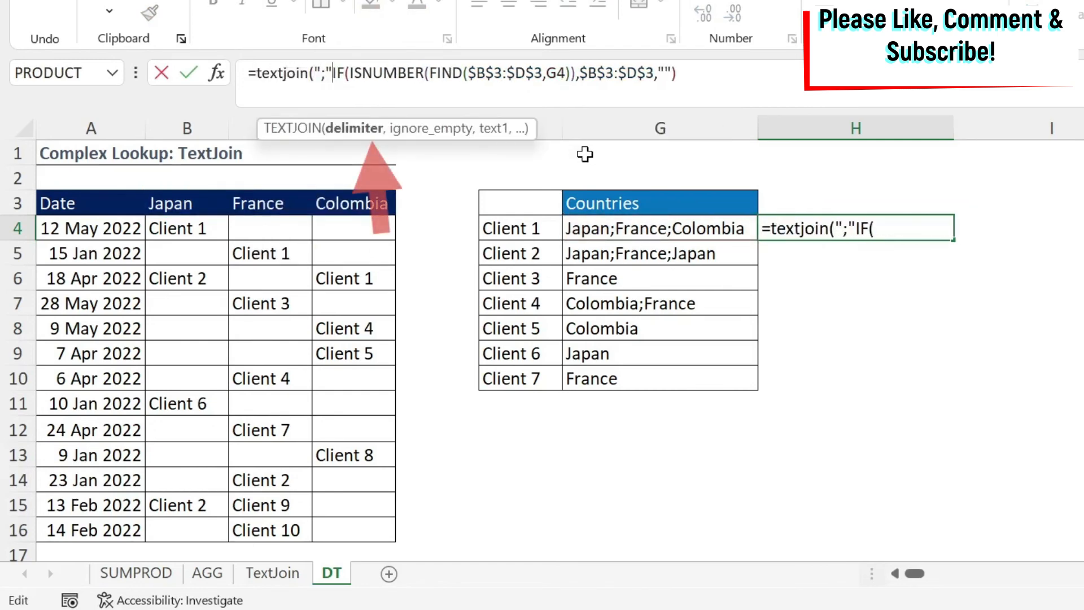
pyautogui.write(',TRUE,')
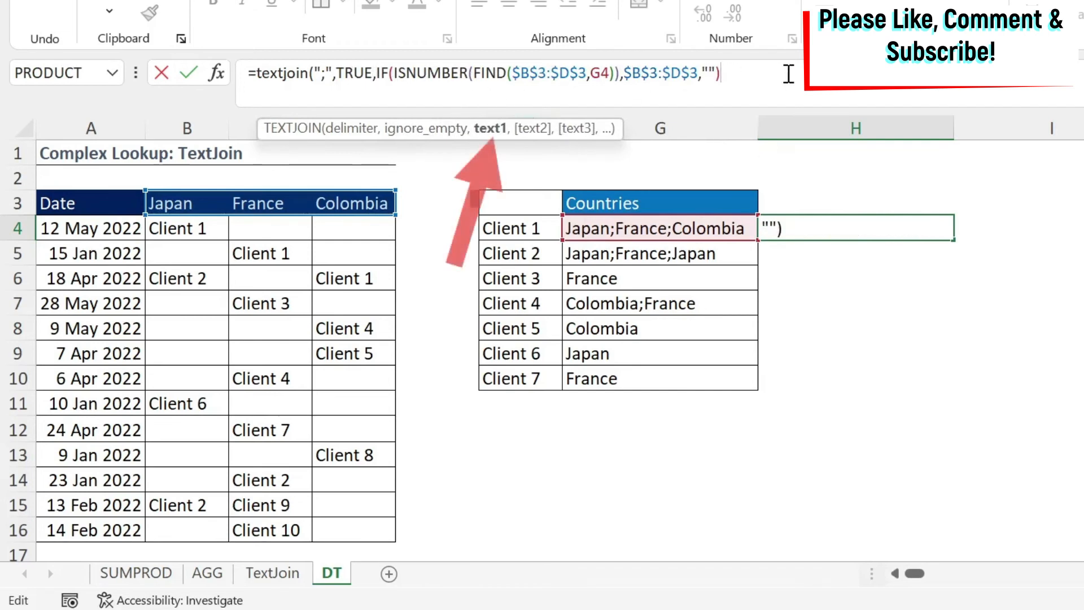
pyautogui.write(')')
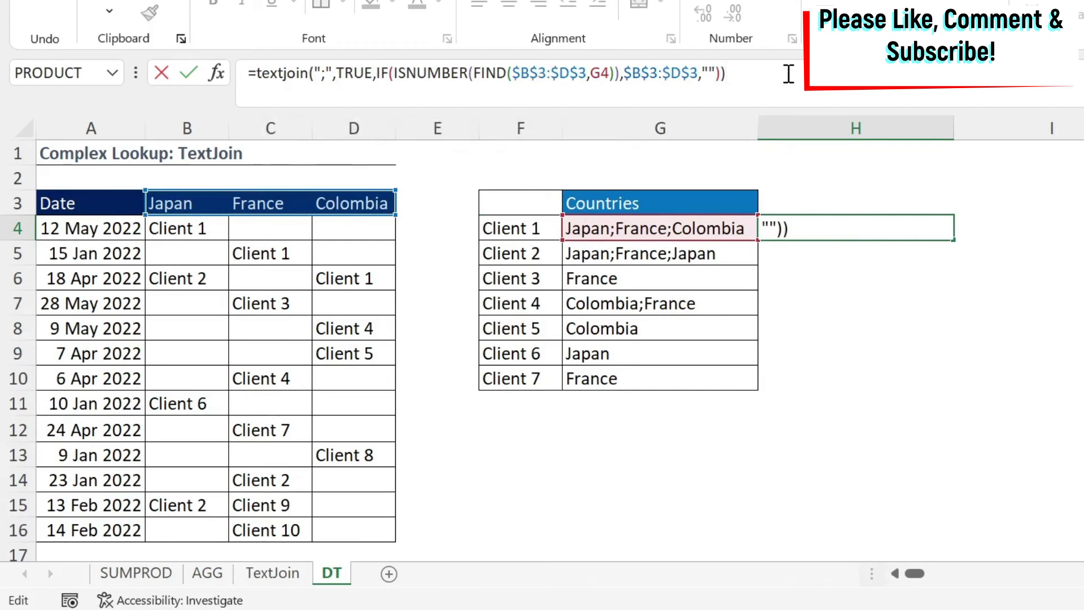
pyautogui.press('ctrl+shift+enter')
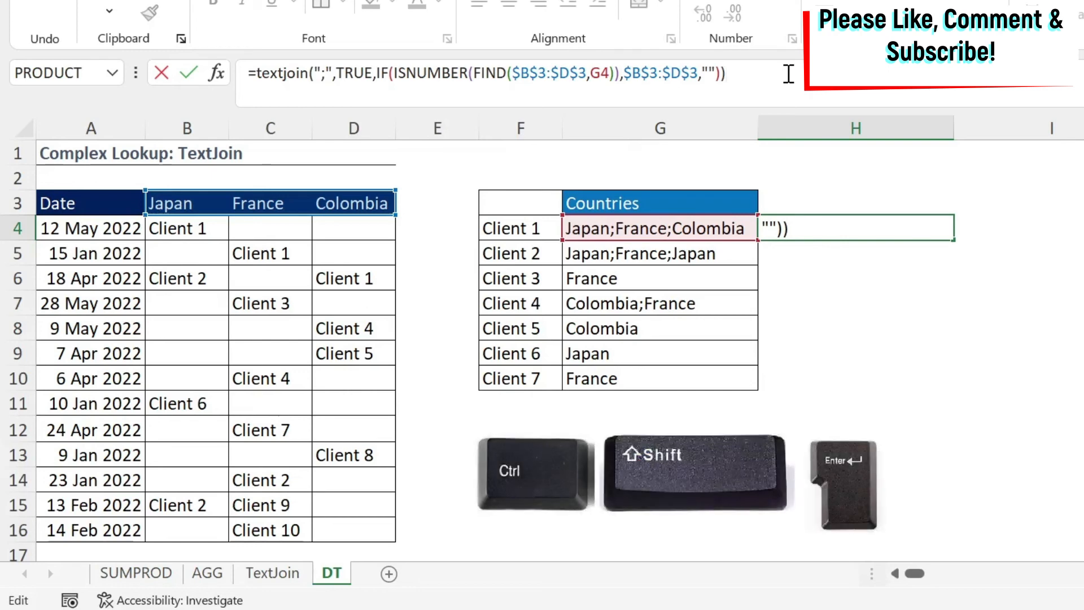
pyautogui.press('ctrl+shift+enter')
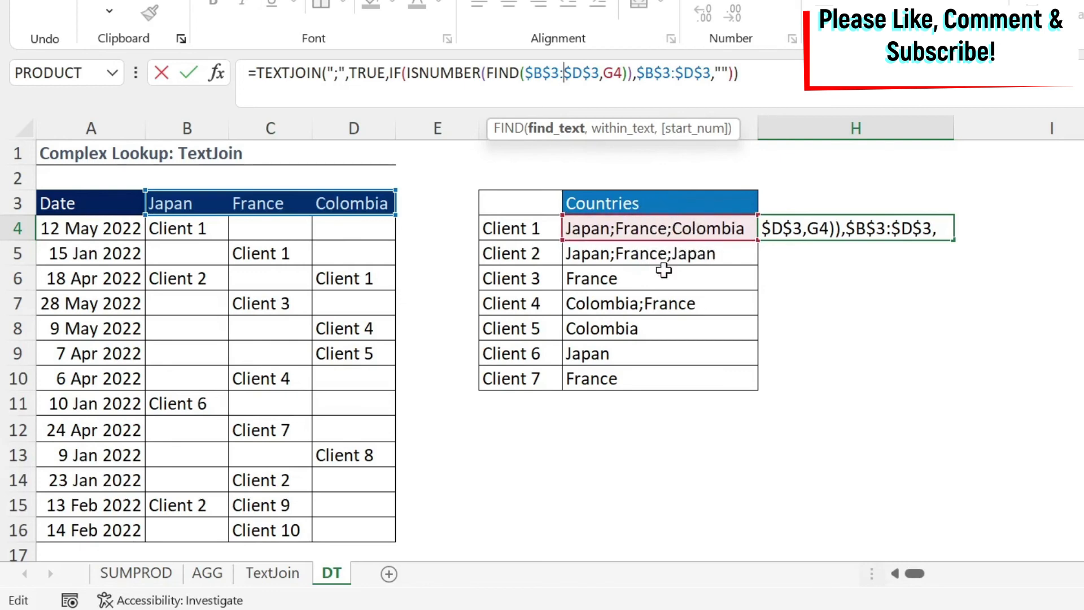
pyautogui.moveTo(662, 247)
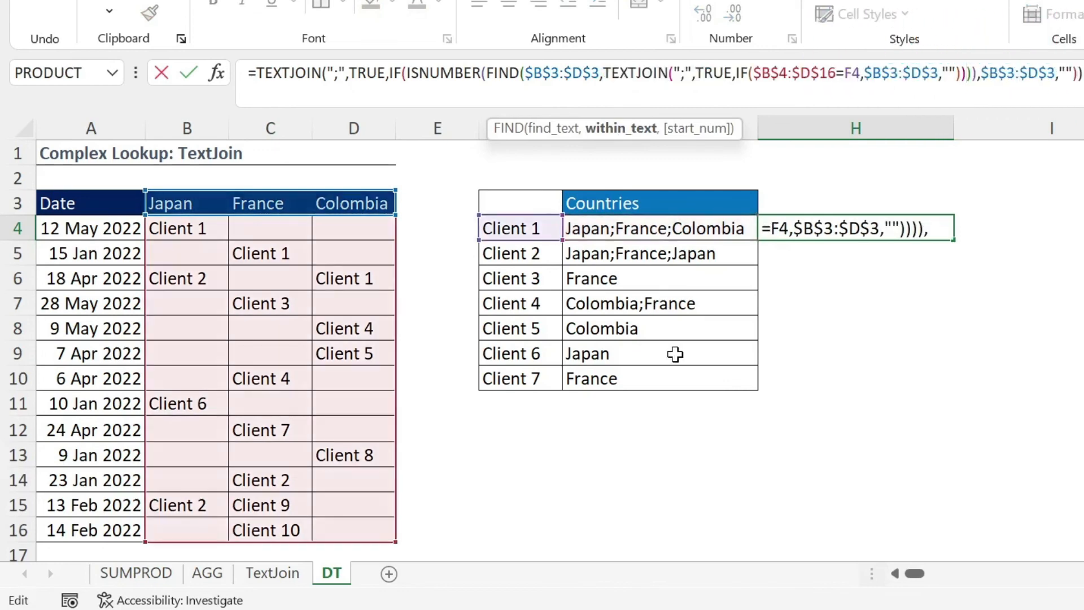
# Replace G4 in H4's FIND with the nested TEXTJOIN/IF and fill down to H10, removing Client 2's duplicate Japan.
pyautogui.press('ctrl+shift+enter')
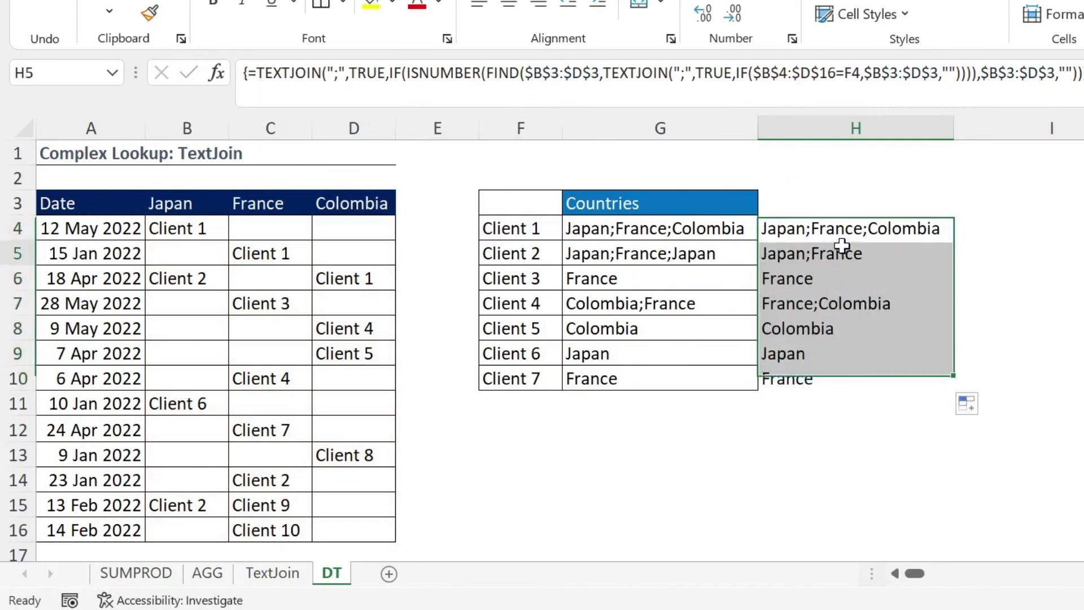
pyautogui.click(855, 253)
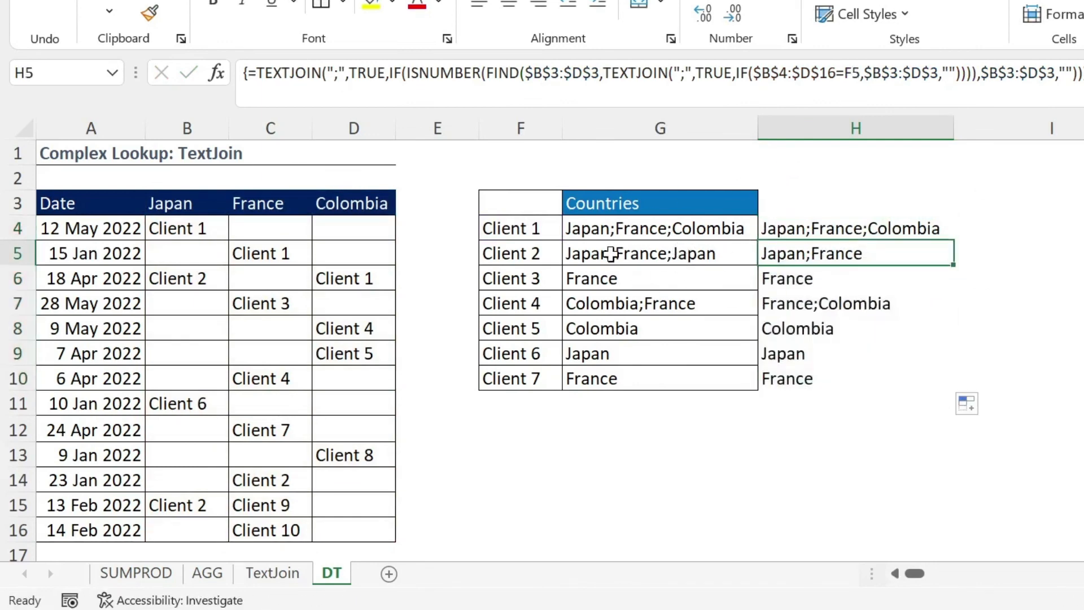
pyautogui.moveTo(1075, 325)
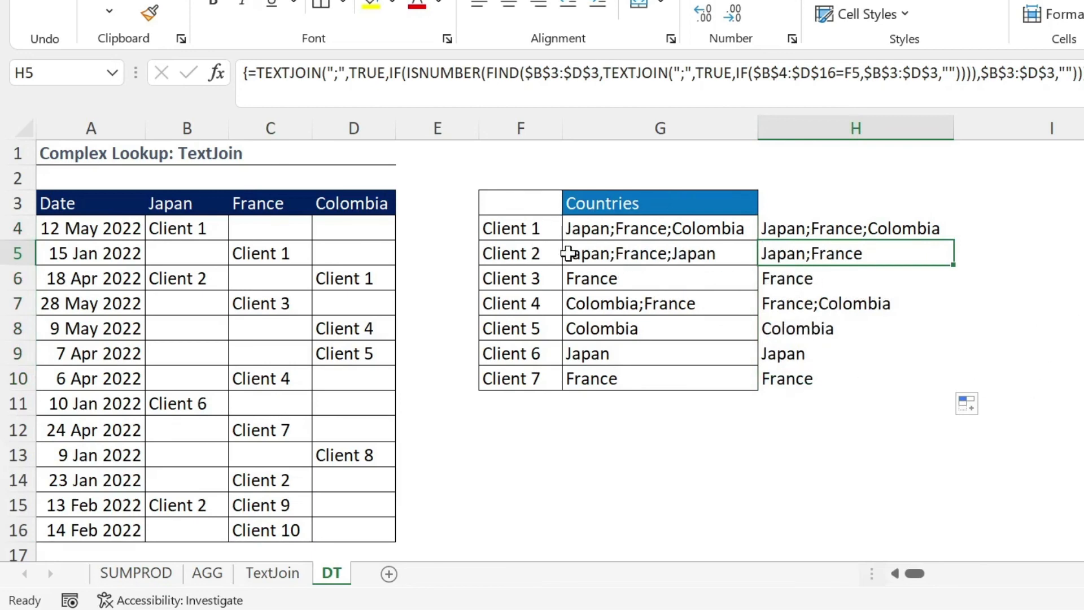
pyautogui.moveTo(595, 260)
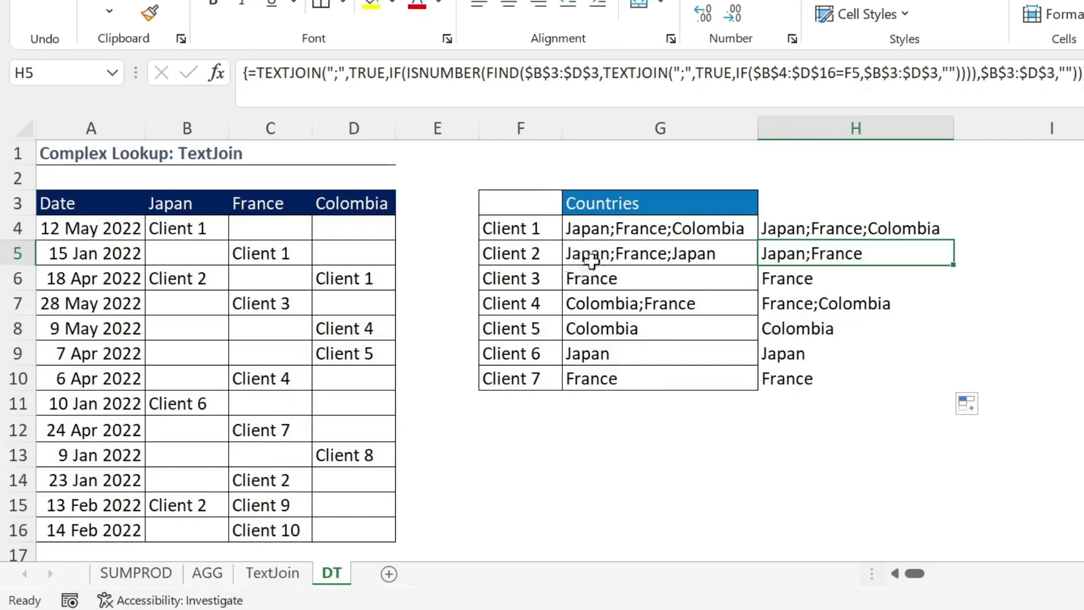
pyautogui.moveTo(642, 269)
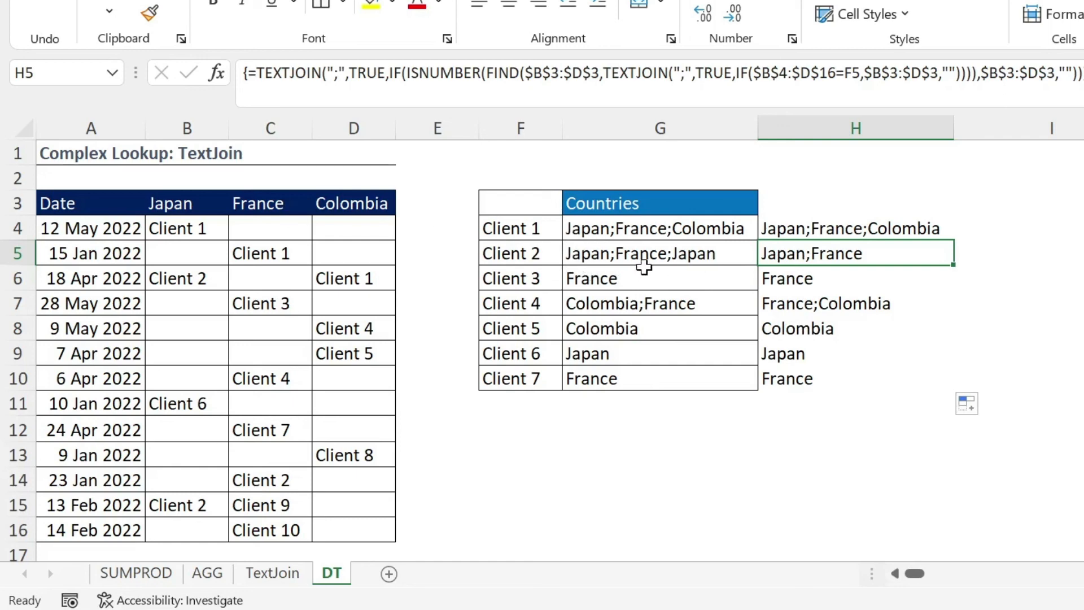
pyautogui.moveTo(850, 273)
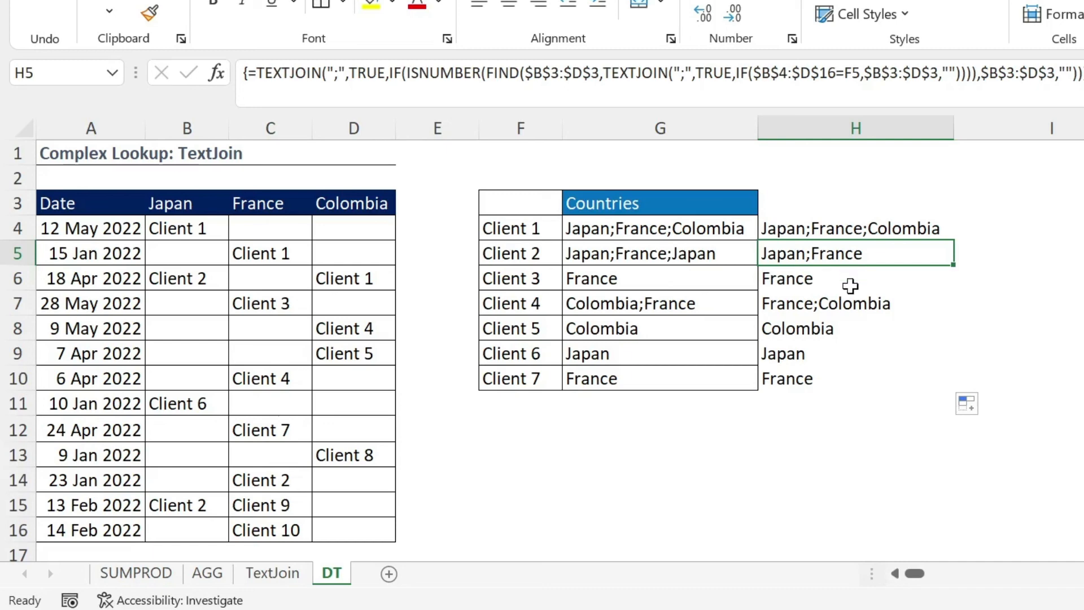
pyautogui.moveTo(1025, 461)
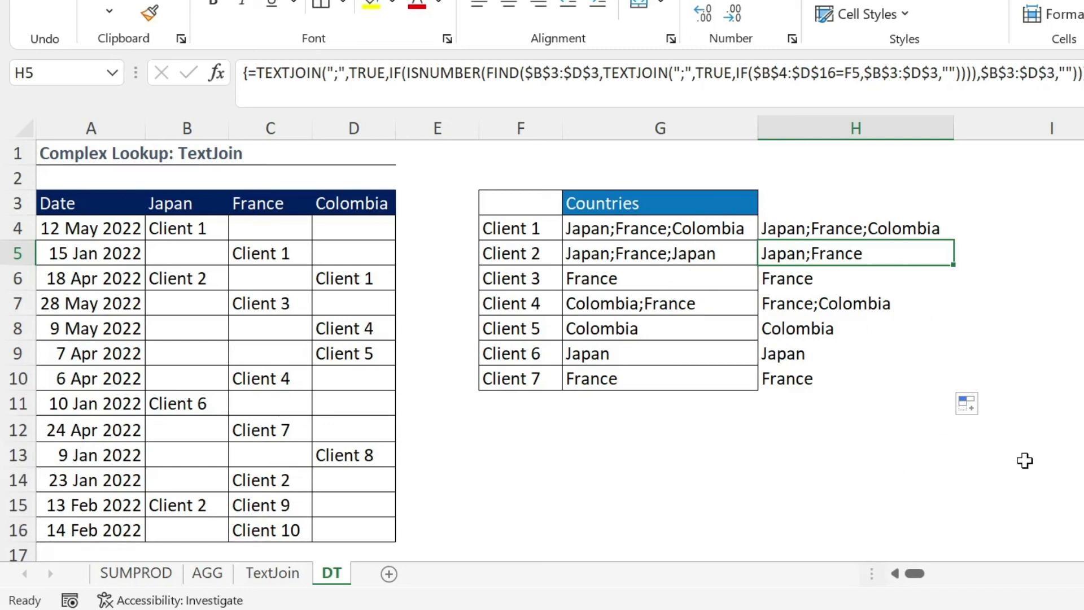